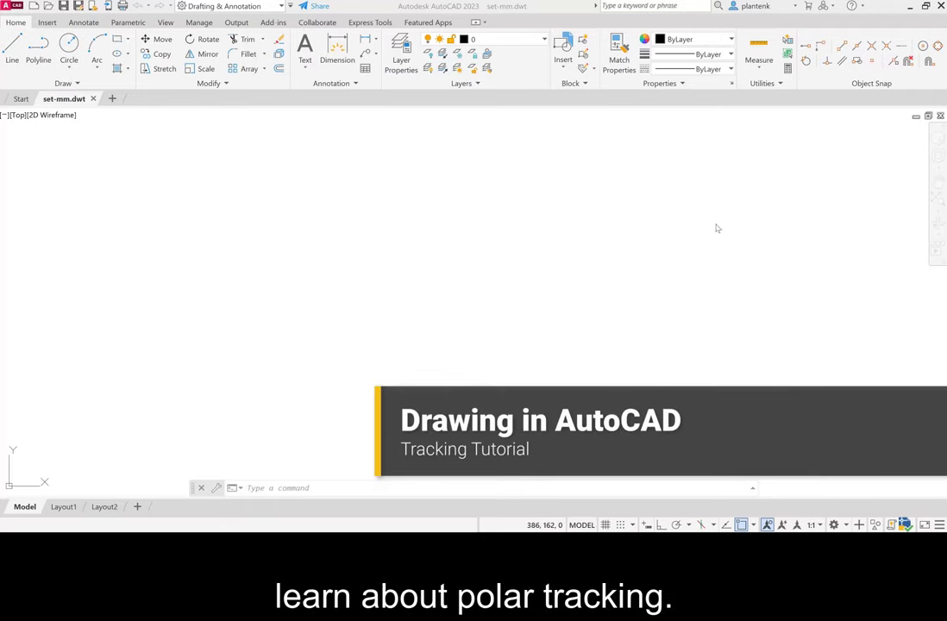
pyautogui.moveTo(424, 246)
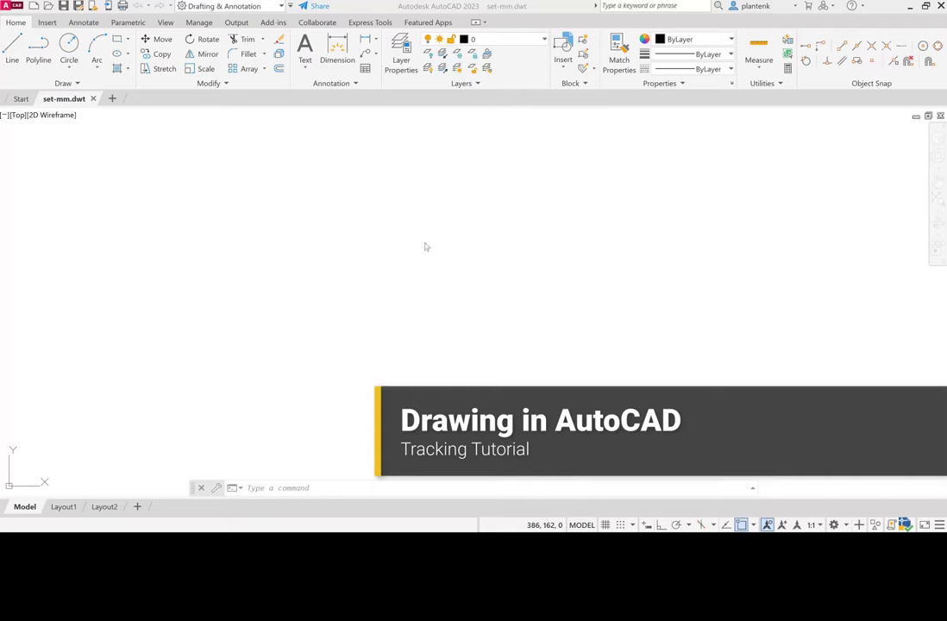
pyautogui.moveTo(198, 181)
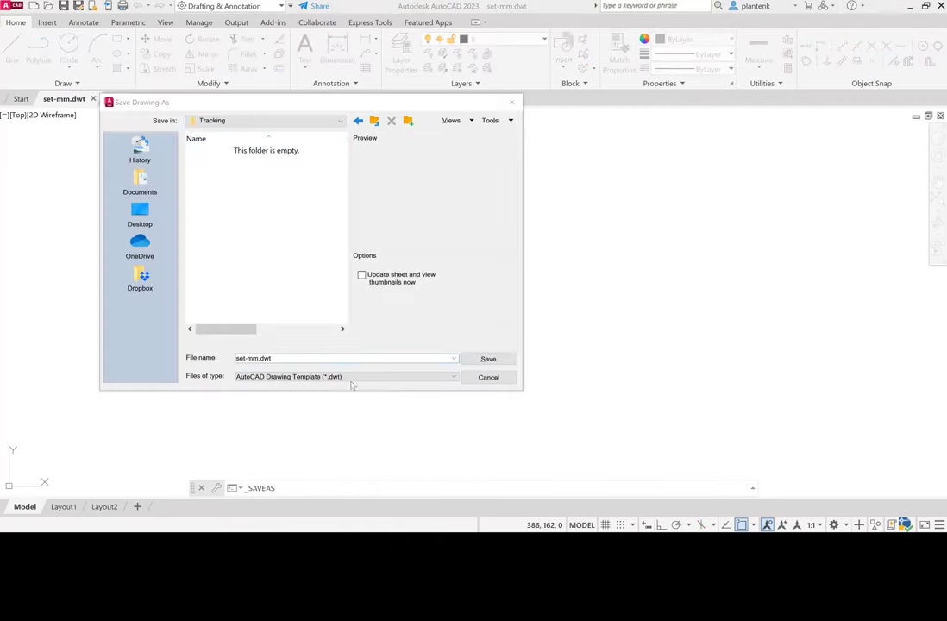
# Save the drawing as an AutoCAD 2018 Drawing named Tracking Tut, replacing the existing file.
pyautogui.click(345, 376)
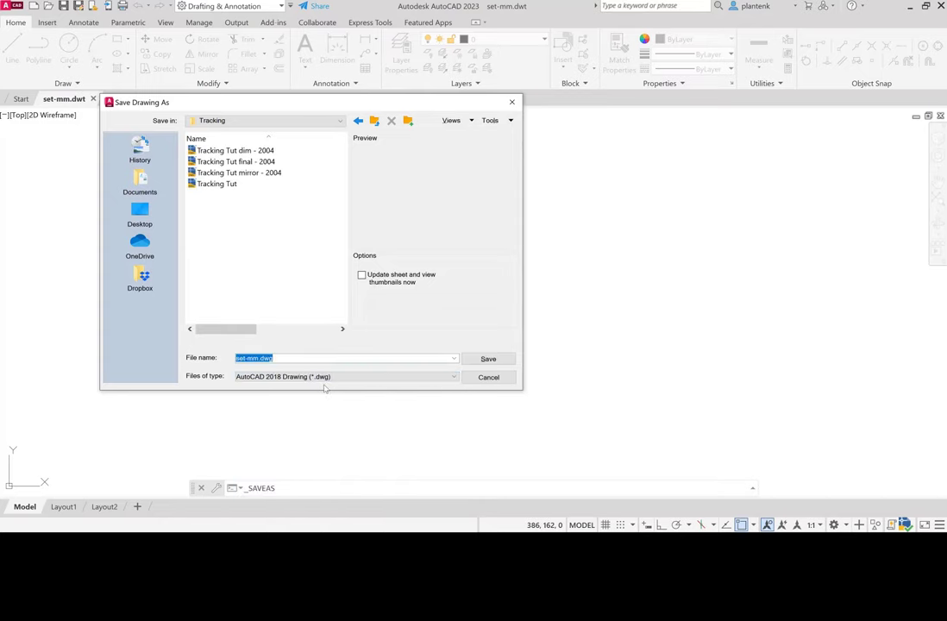
pyautogui.click(217, 184)
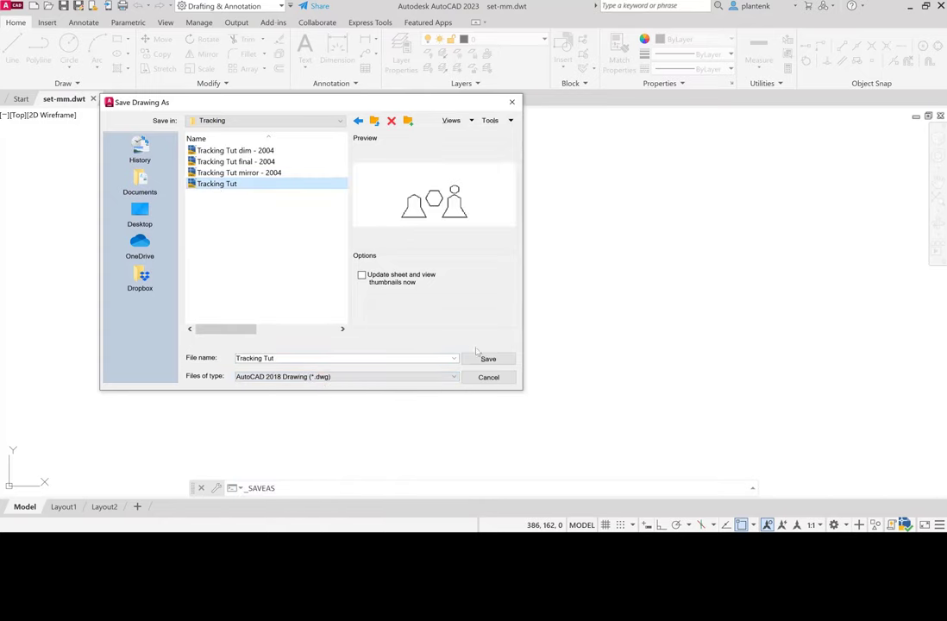
pyautogui.click(488, 358)
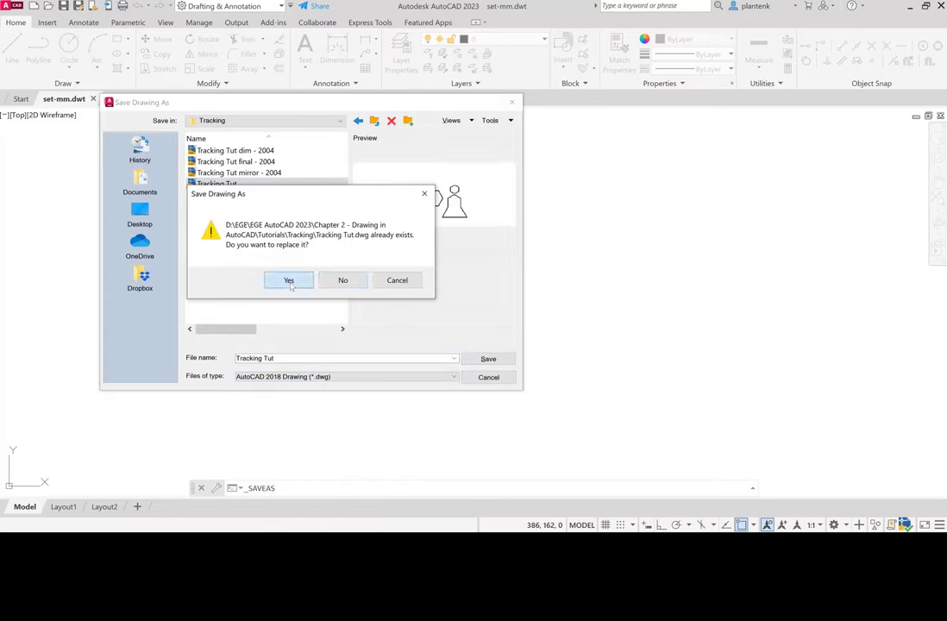
pyautogui.click(288, 279)
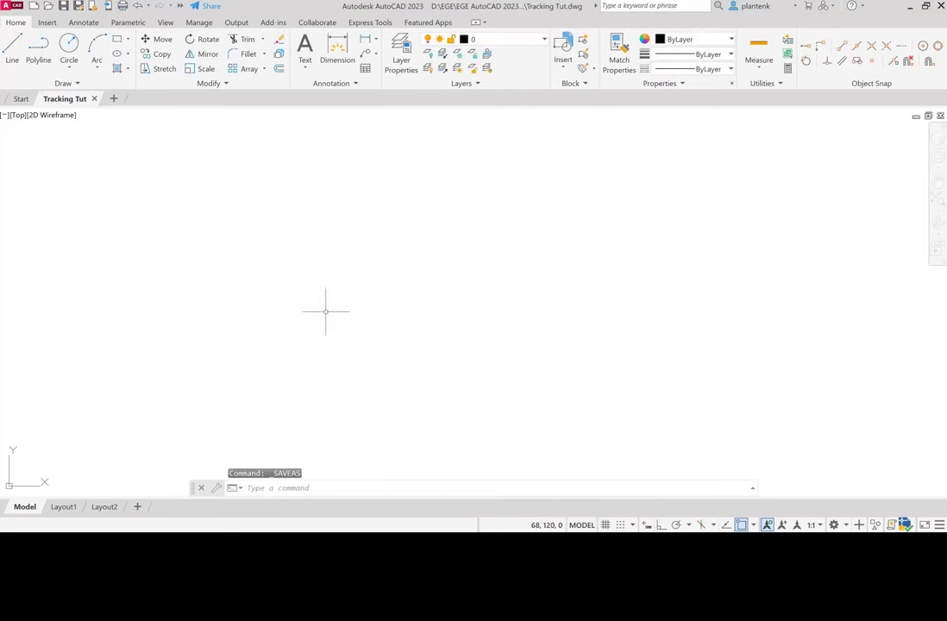
pyautogui.moveTo(330, 293)
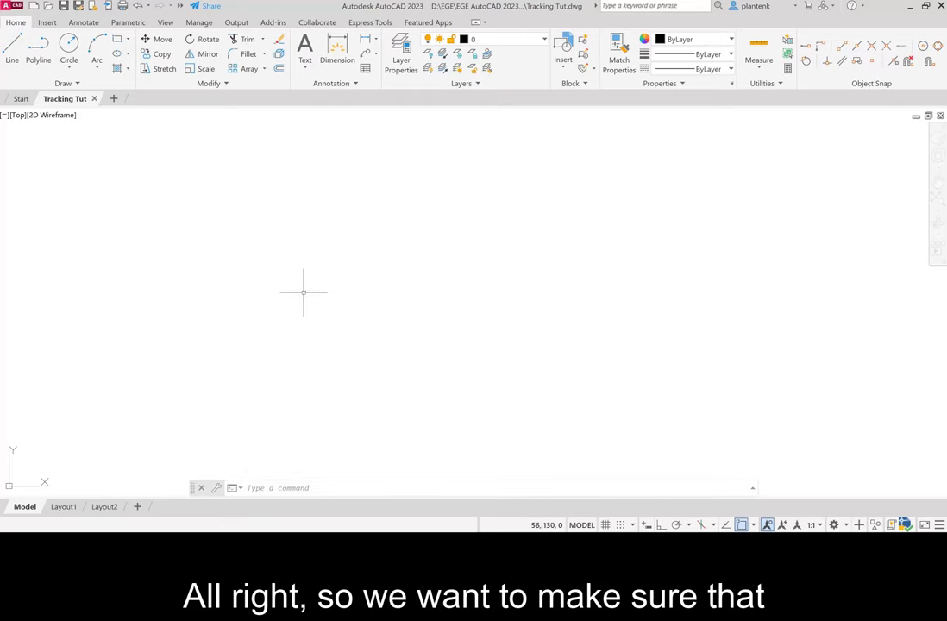
pyautogui.moveTo(742, 524)
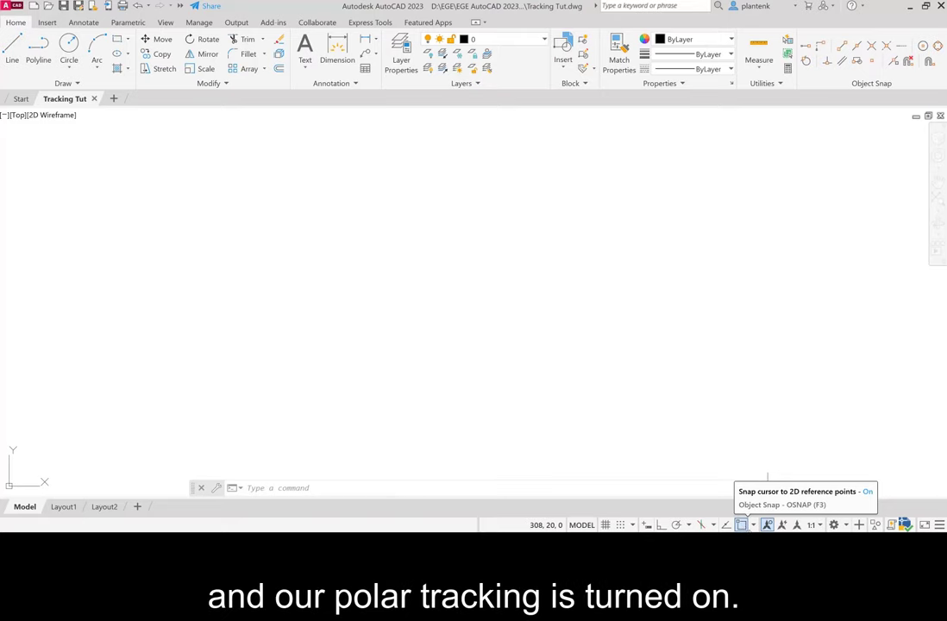
pyautogui.moveTo(677, 525)
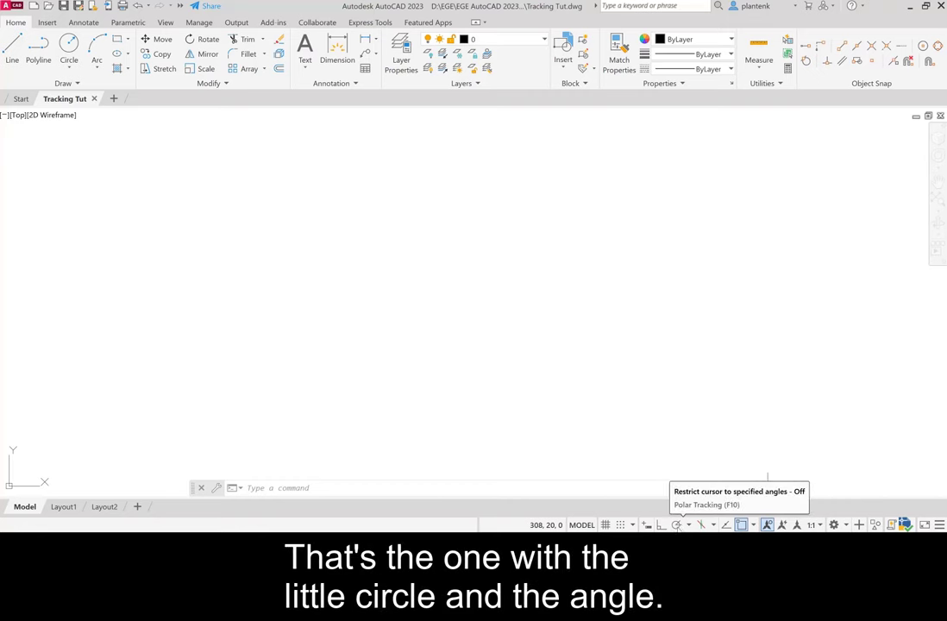
# Switch polar tracking on from the status bar.
pyautogui.click(677, 524)
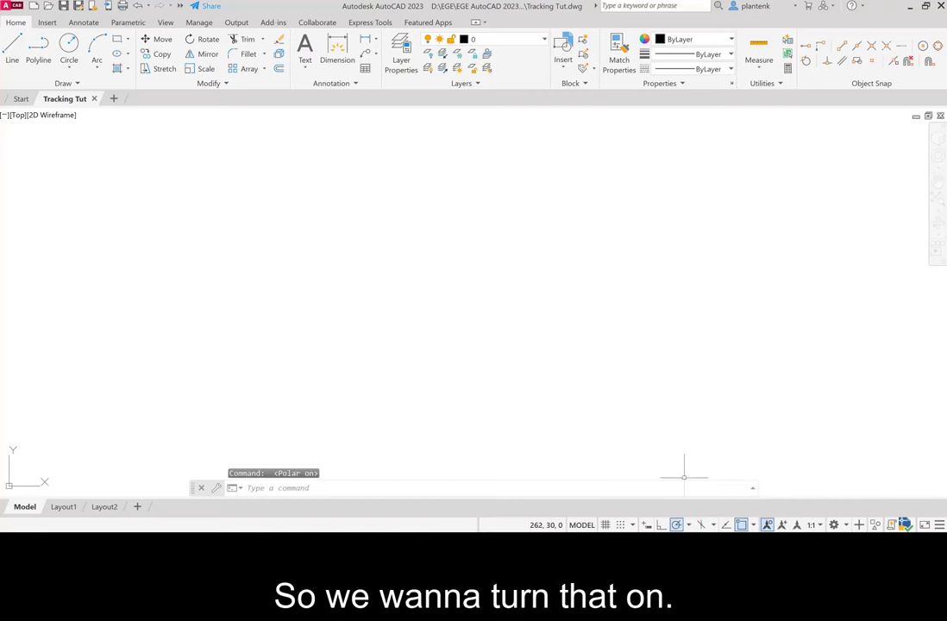
pyautogui.moveTo(697, 476)
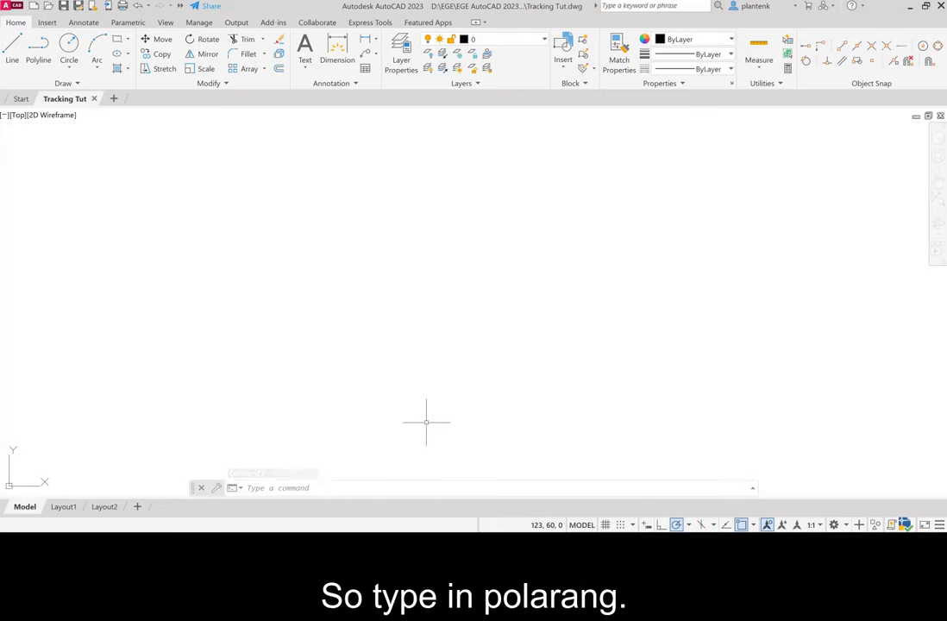
# Change the POLARANG polar angle increment from 90 to 15 degrees.
pyautogui.write('polarang')
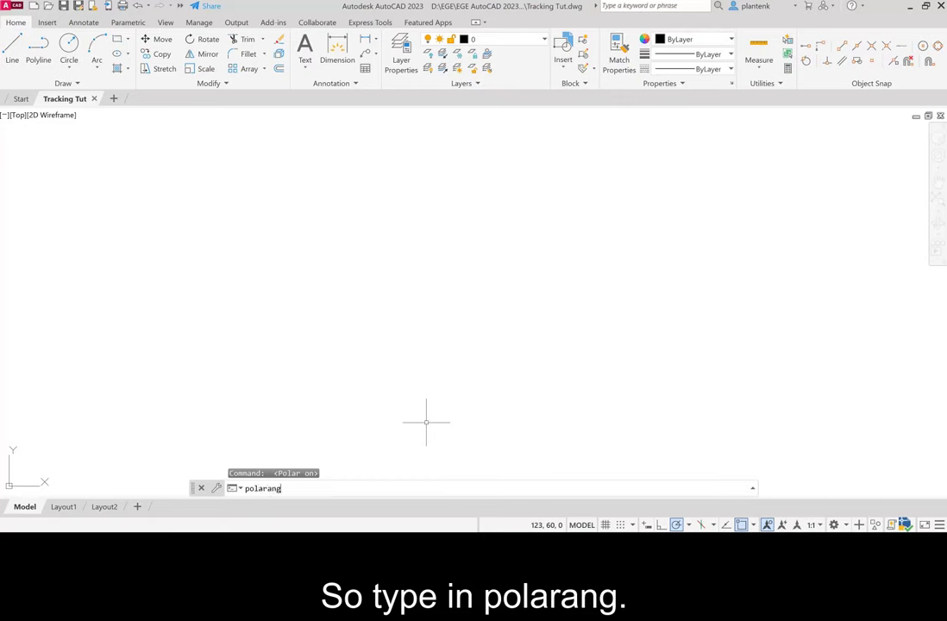
pyautogui.press('Return')
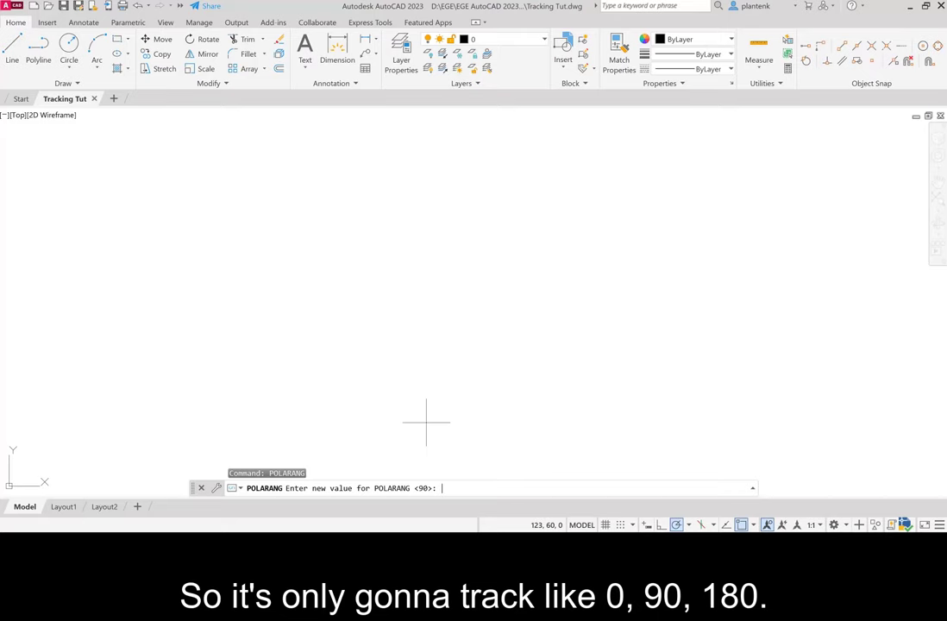
pyautogui.write('15')
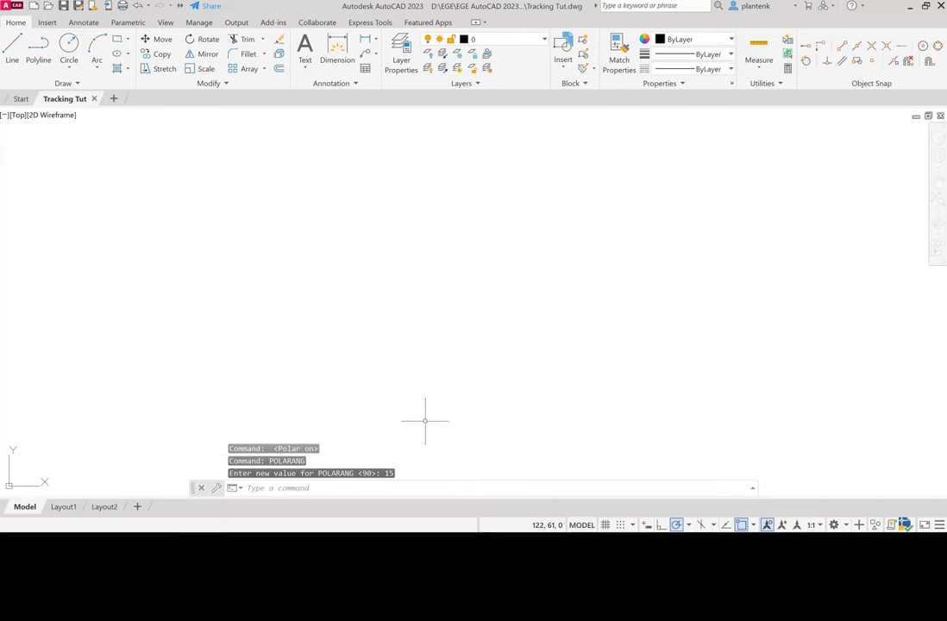
pyautogui.moveTo(474, 370)
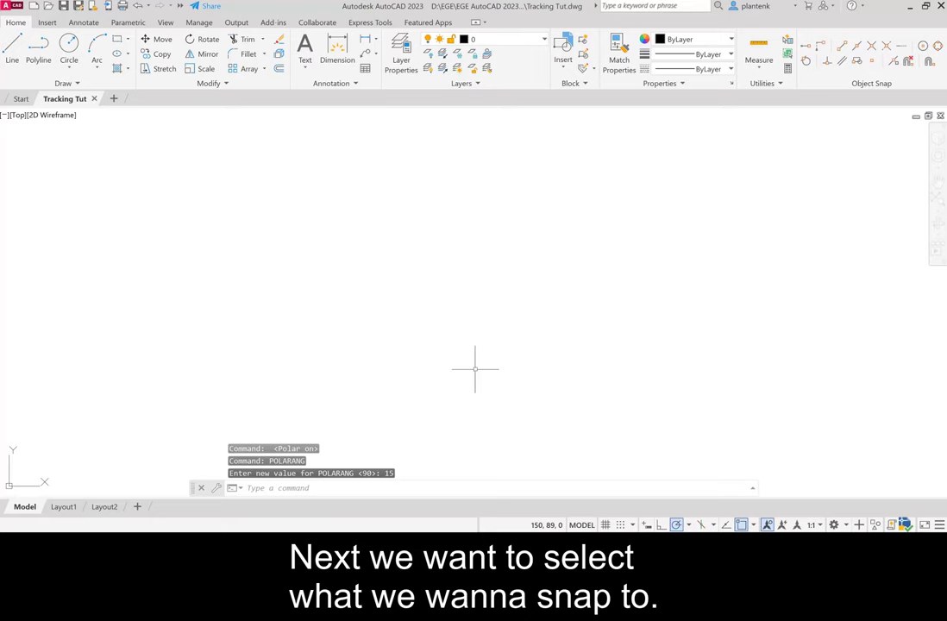
pyautogui.moveTo(541, 368)
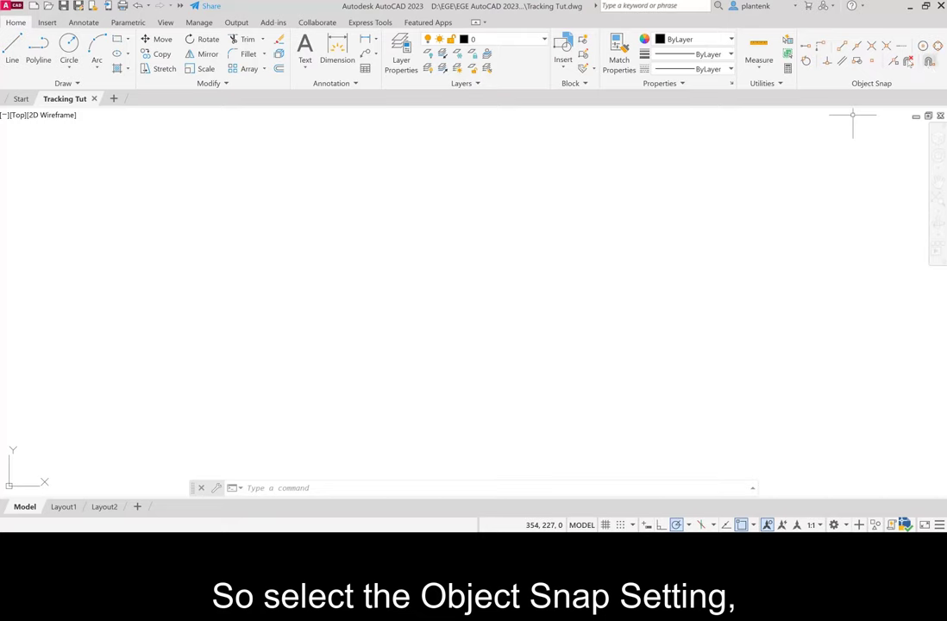
pyautogui.moveTo(914, 121)
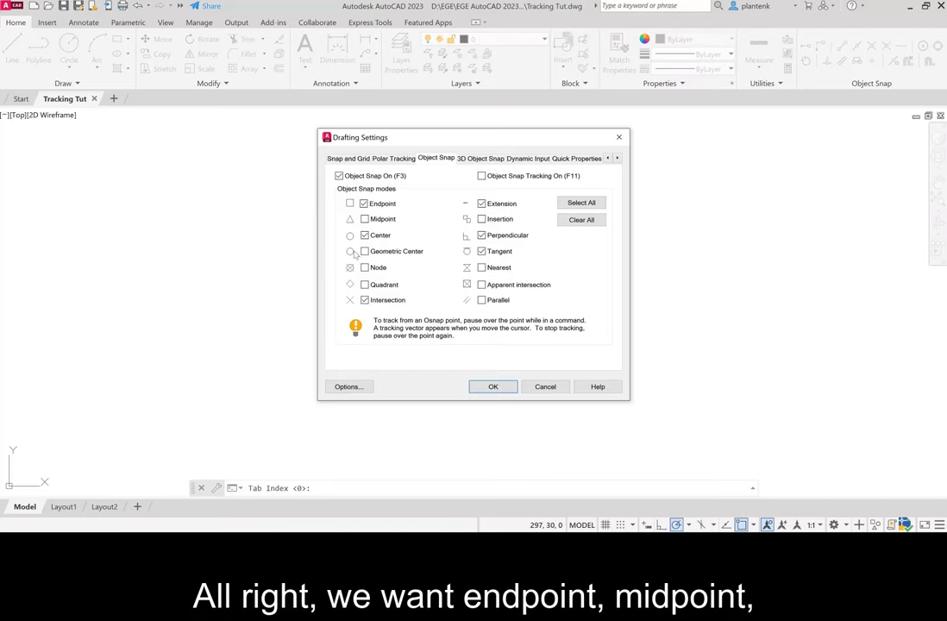
# Enable midpoint and nearest object snaps plus object snap tracking, and apply the settings.
pyautogui.click(364, 218)
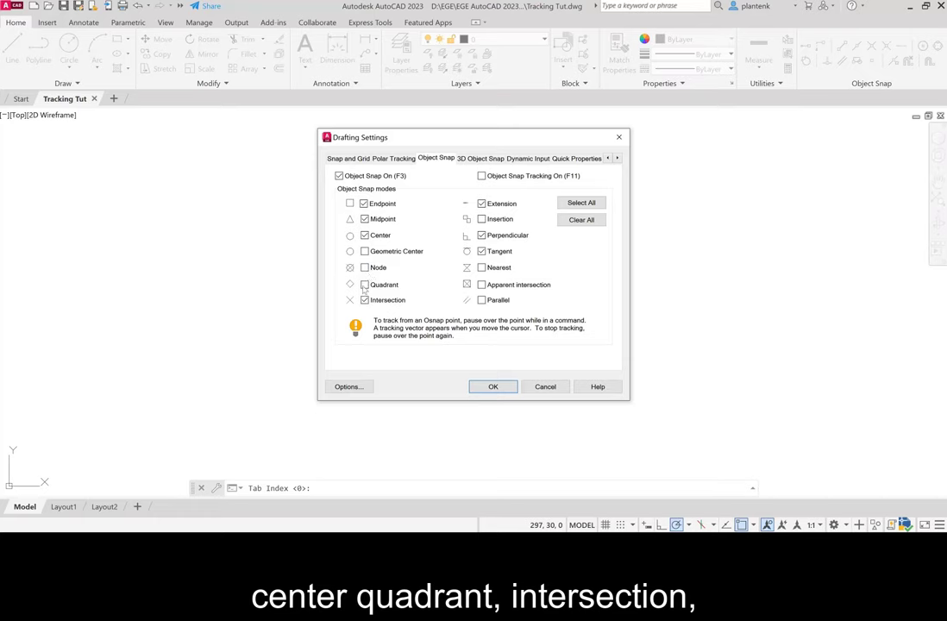
pyautogui.moveTo(365, 300)
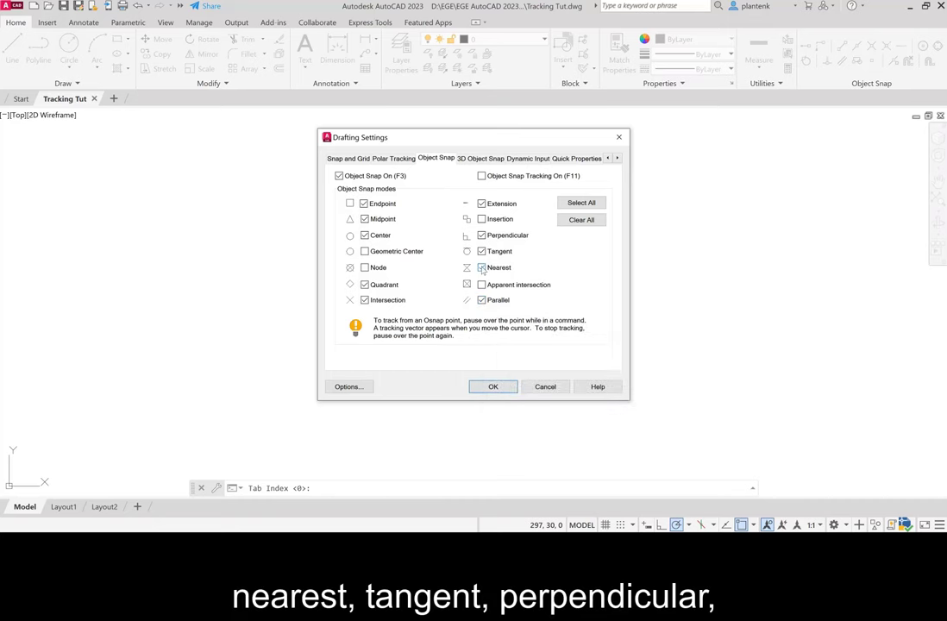
pyautogui.click(481, 234)
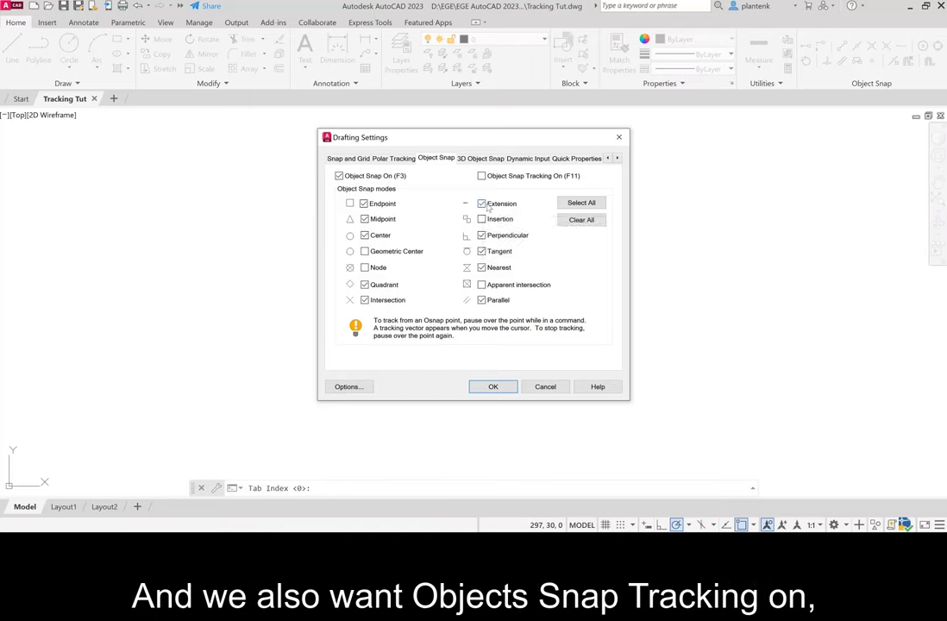
pyautogui.click(482, 175)
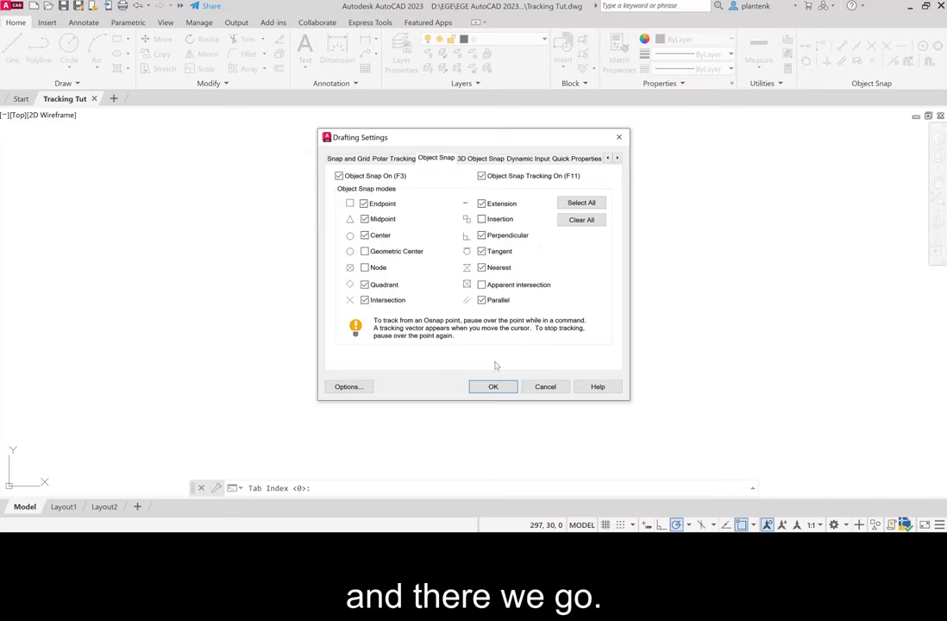
pyautogui.click(492, 386)
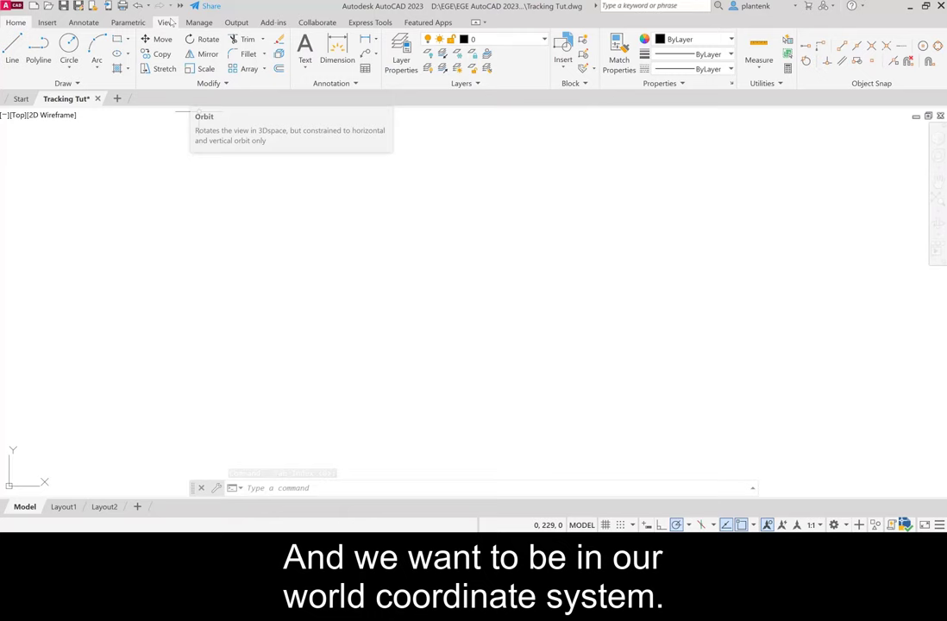
# Set the UCS to World and Zoom All to show the full drawing area.
pyautogui.click(165, 22)
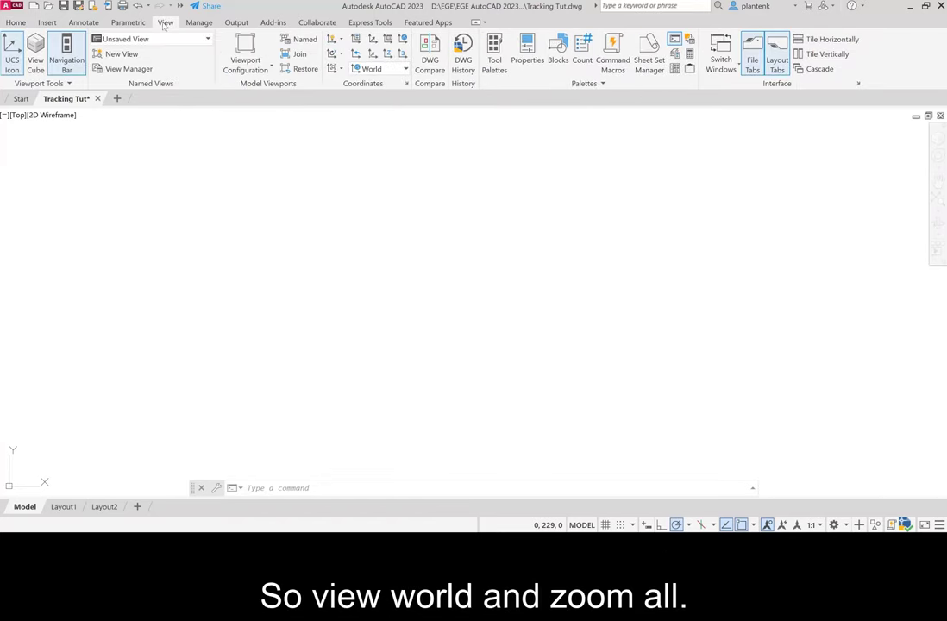
pyautogui.click(372, 69)
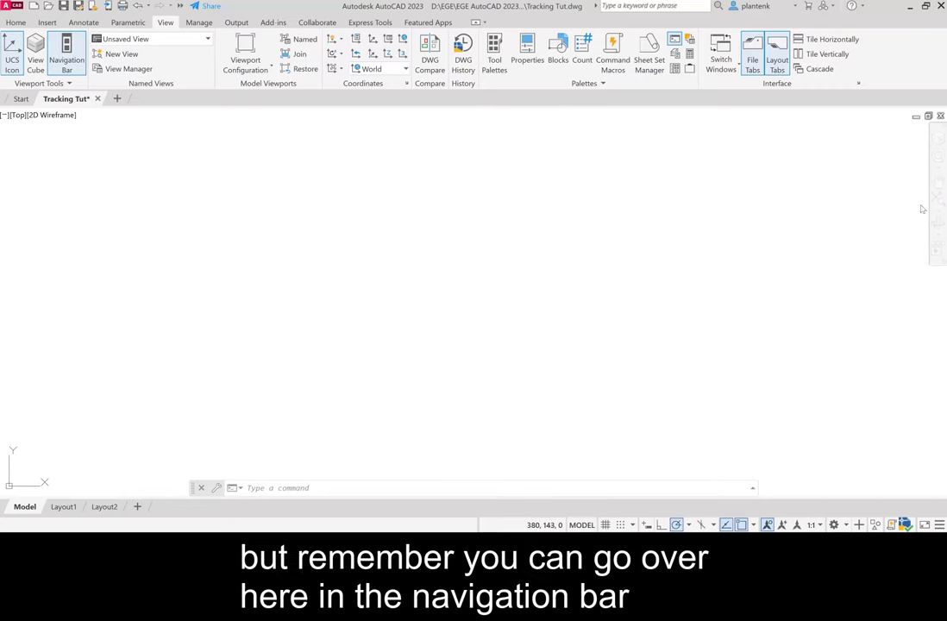
pyautogui.moveTo(939, 199)
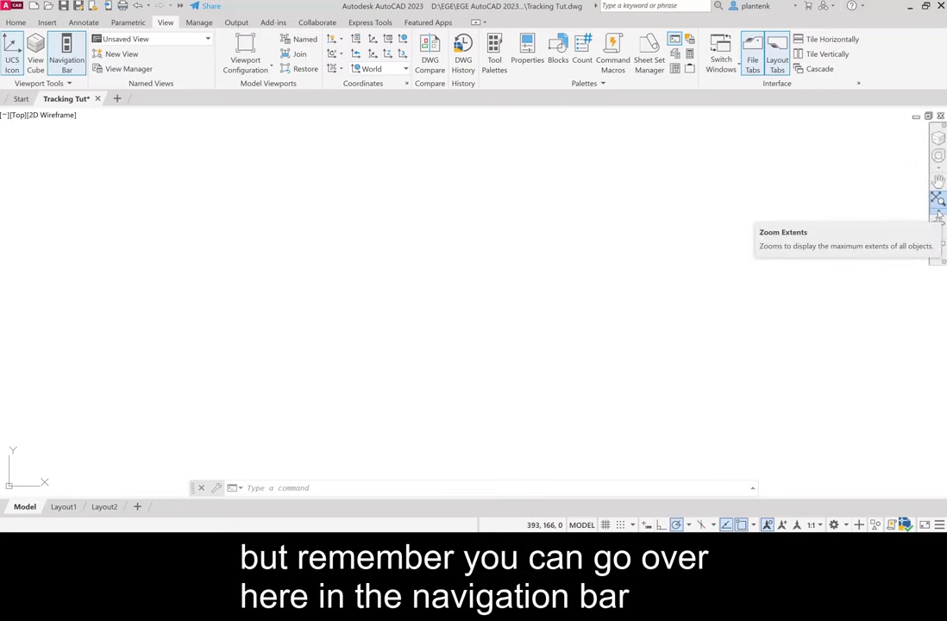
pyautogui.click(939, 199)
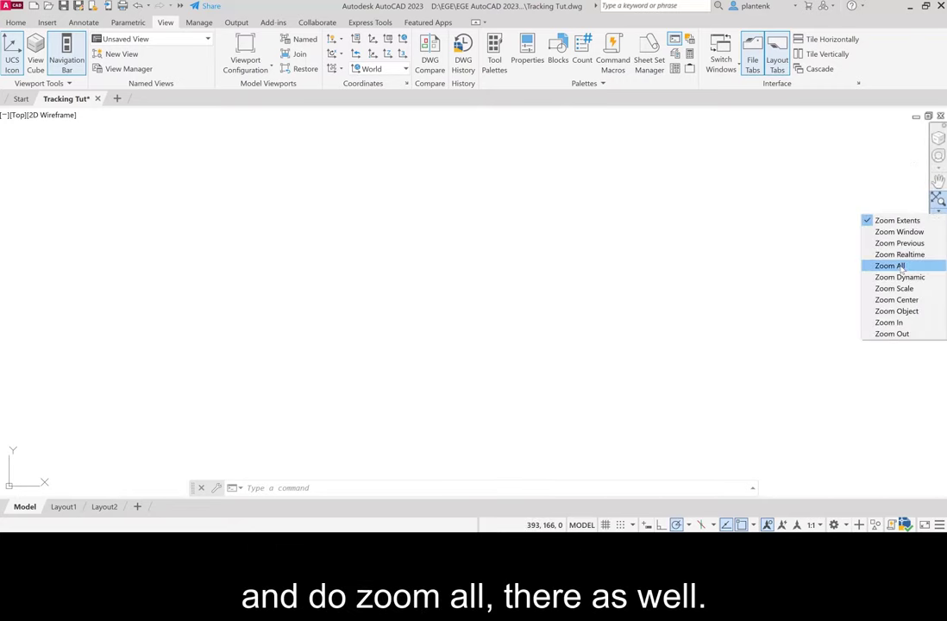
pyautogui.click(890, 266)
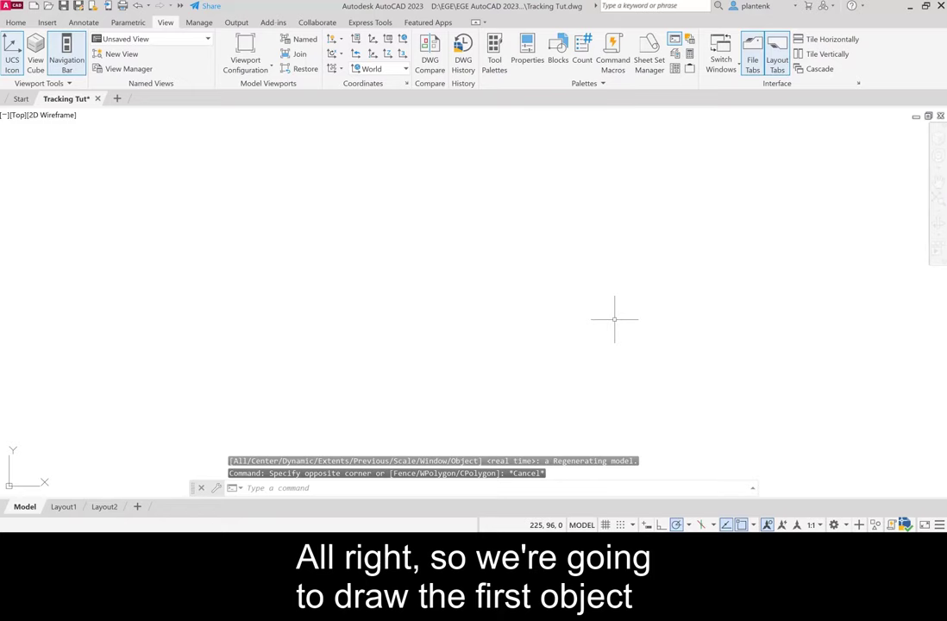
pyautogui.moveTo(589, 319)
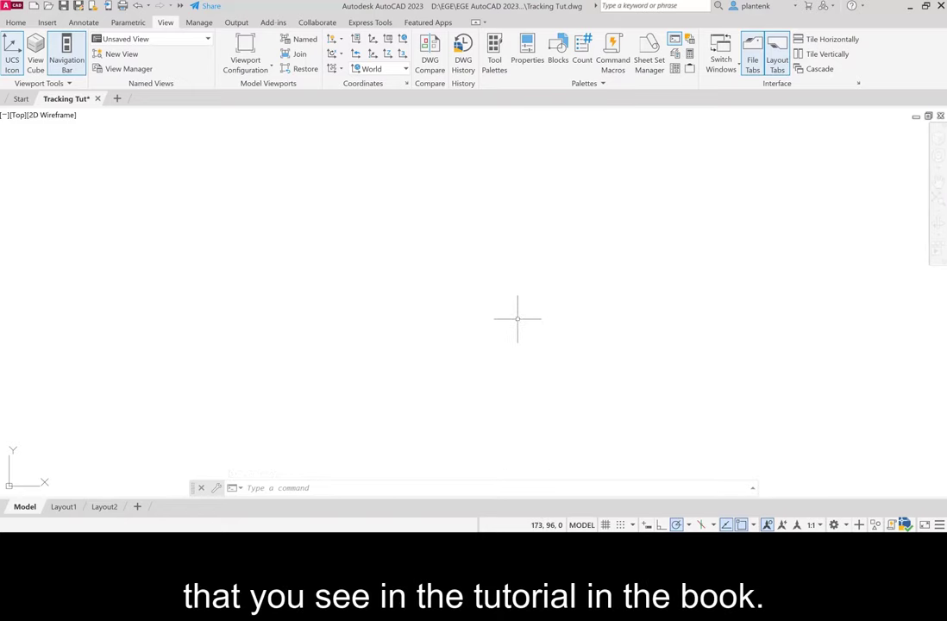
pyautogui.moveTo(343, 297)
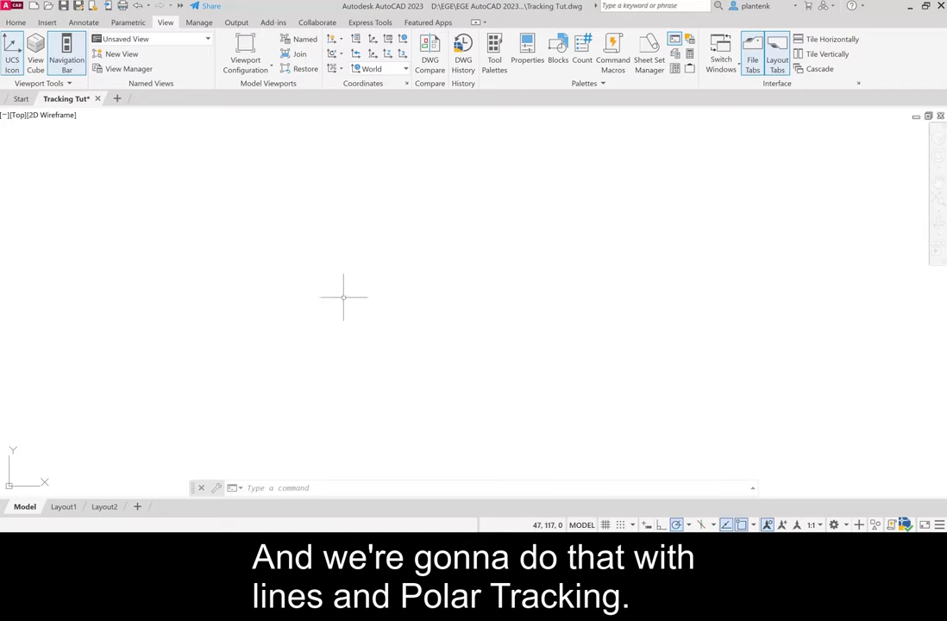
pyautogui.moveTo(75, 125)
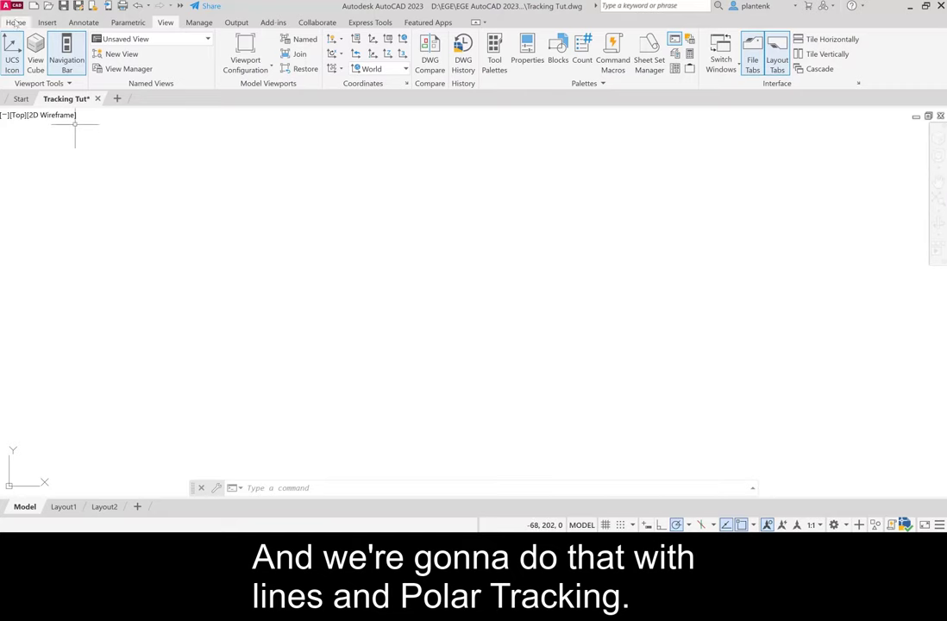
# Start a line at point 30,30.
pyautogui.click(15, 21)
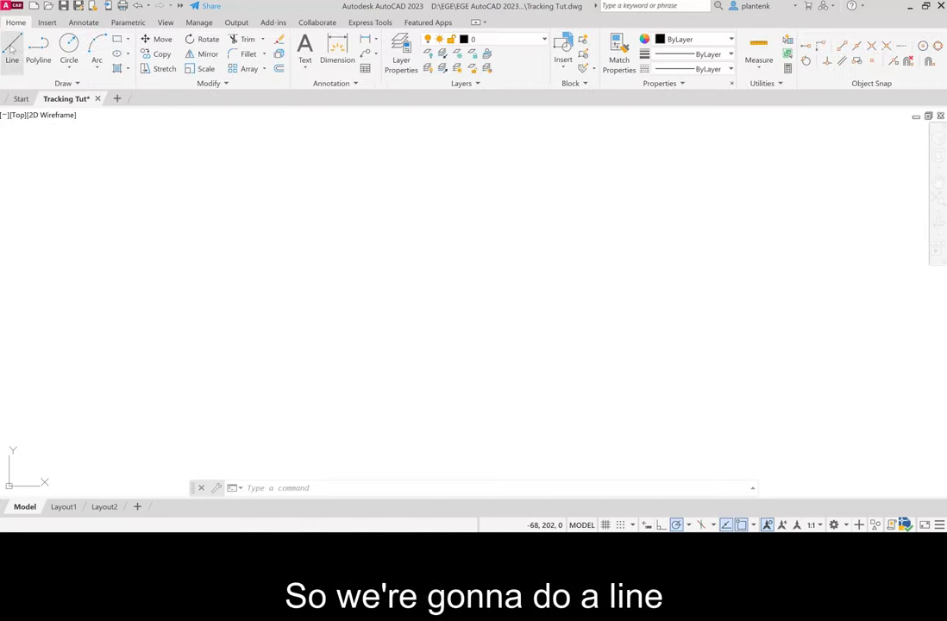
pyautogui.click(12, 52)
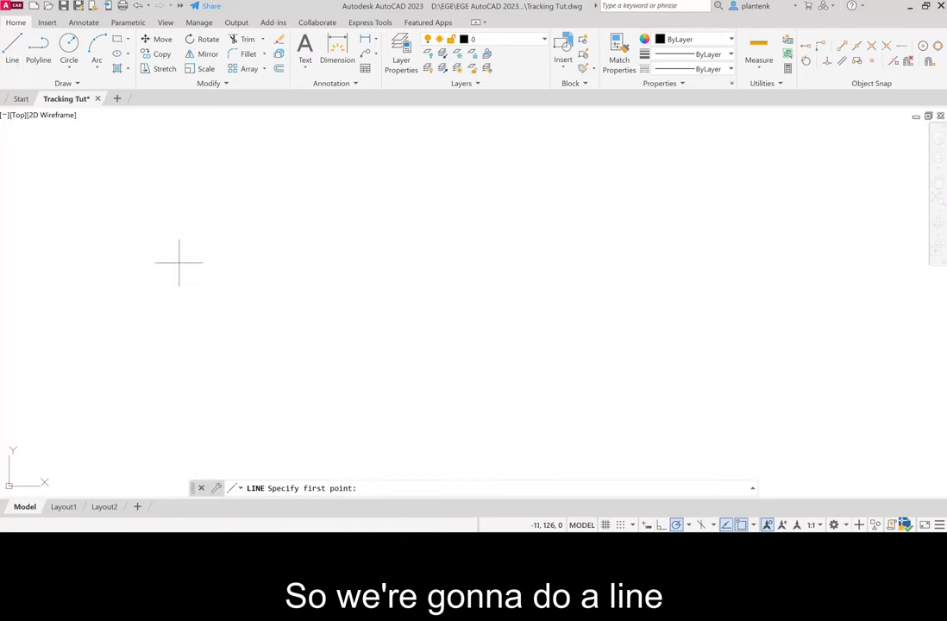
pyautogui.write('30')
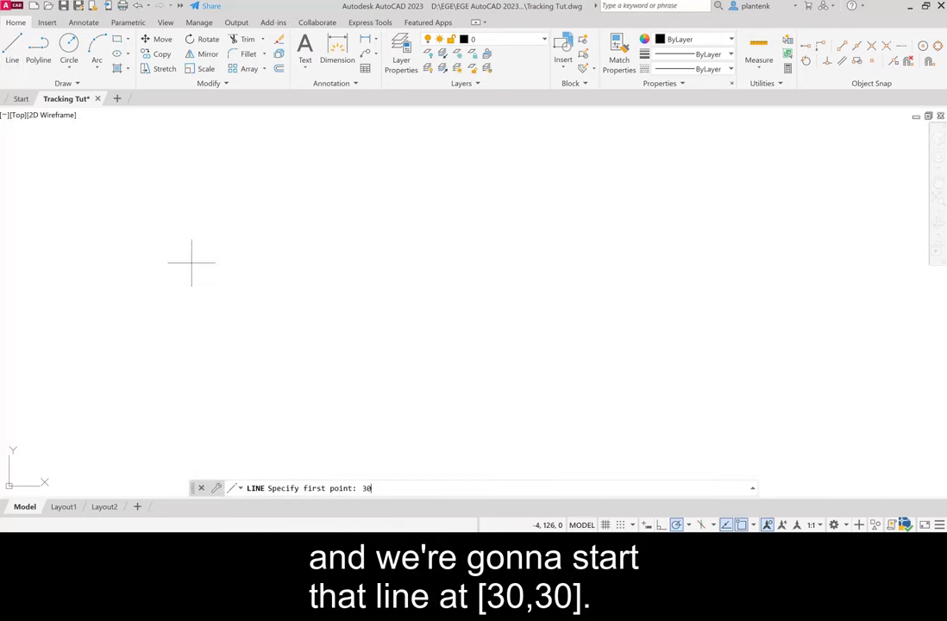
pyautogui.press('Return')
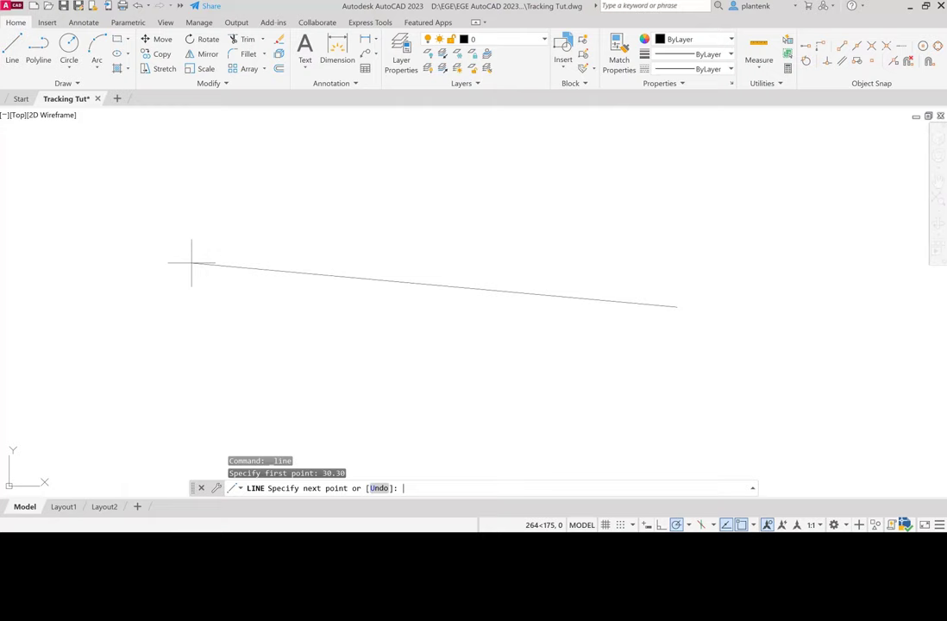
pyautogui.moveTo(695, 276)
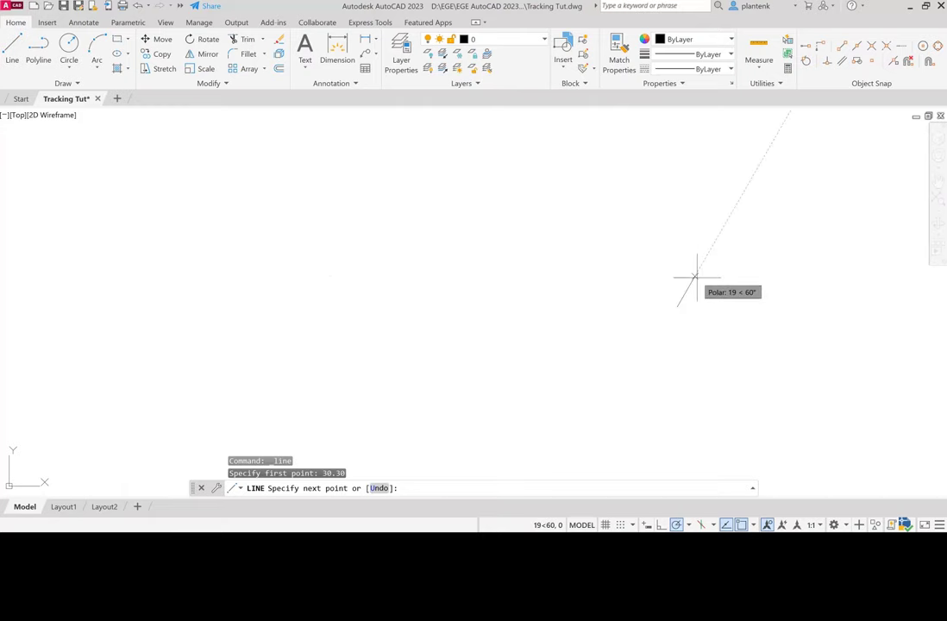
pyautogui.moveTo(692, 274)
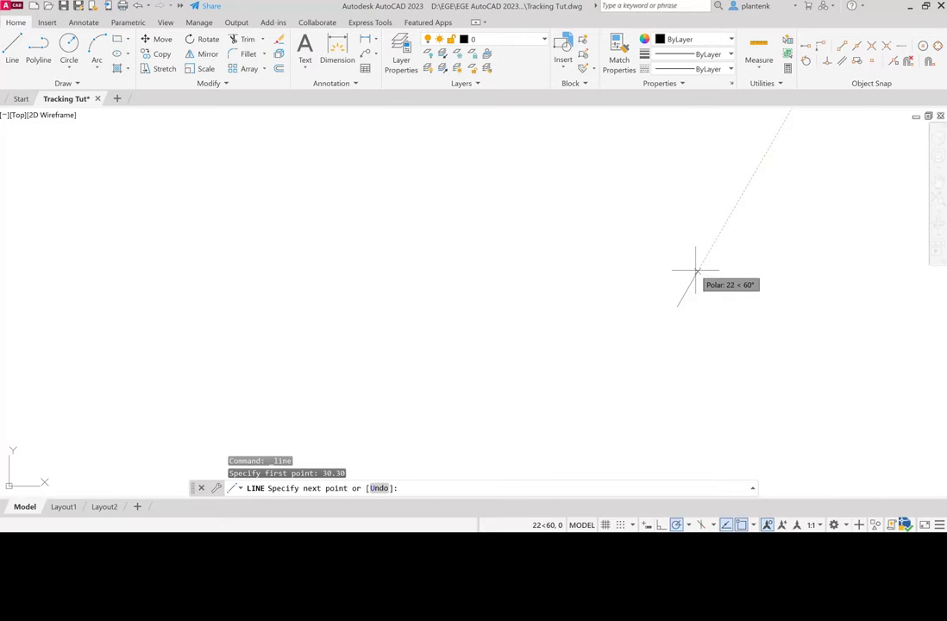
pyautogui.moveTo(706, 280)
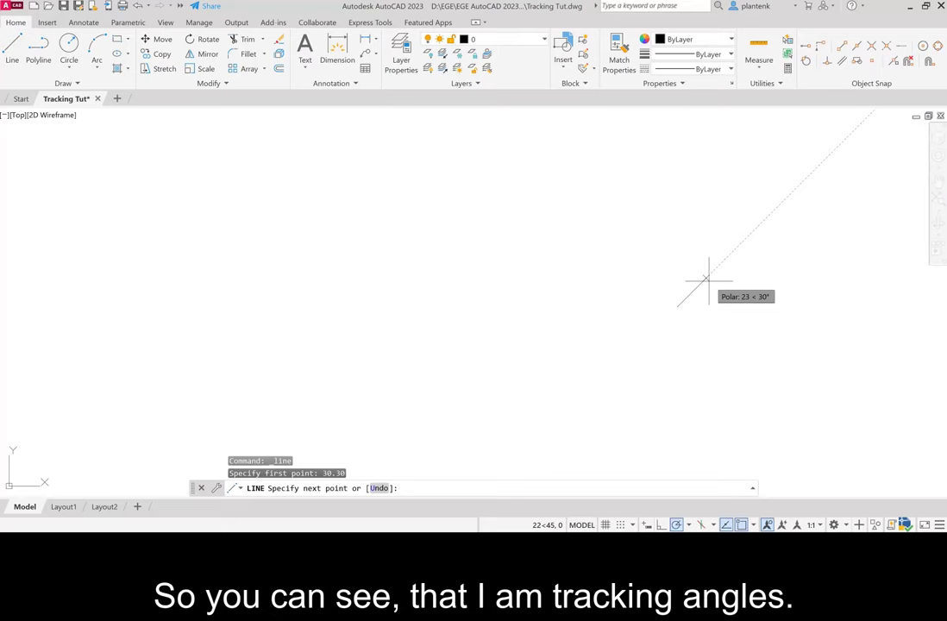
pyautogui.moveTo(684, 266)
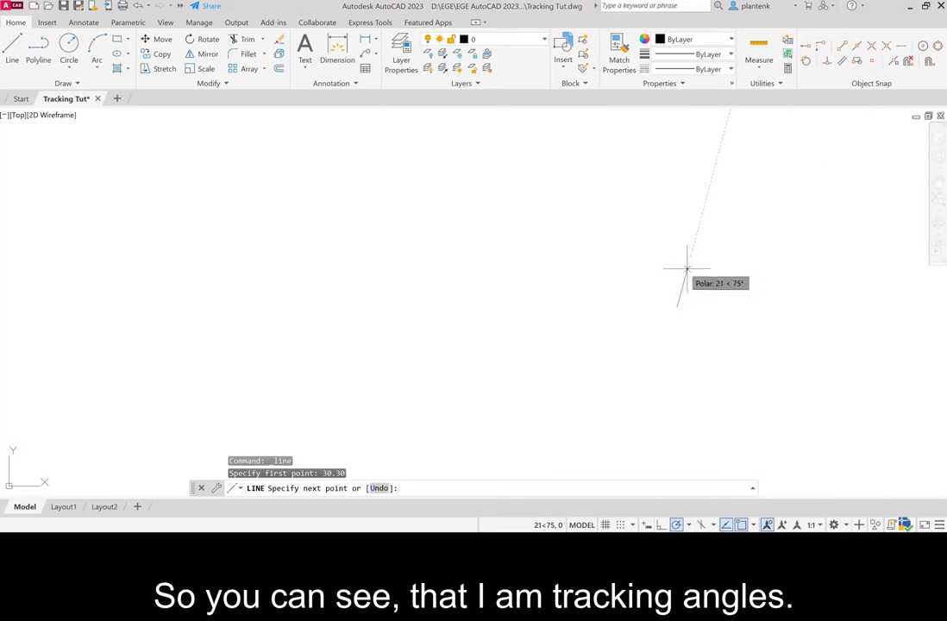
pyautogui.moveTo(697, 274)
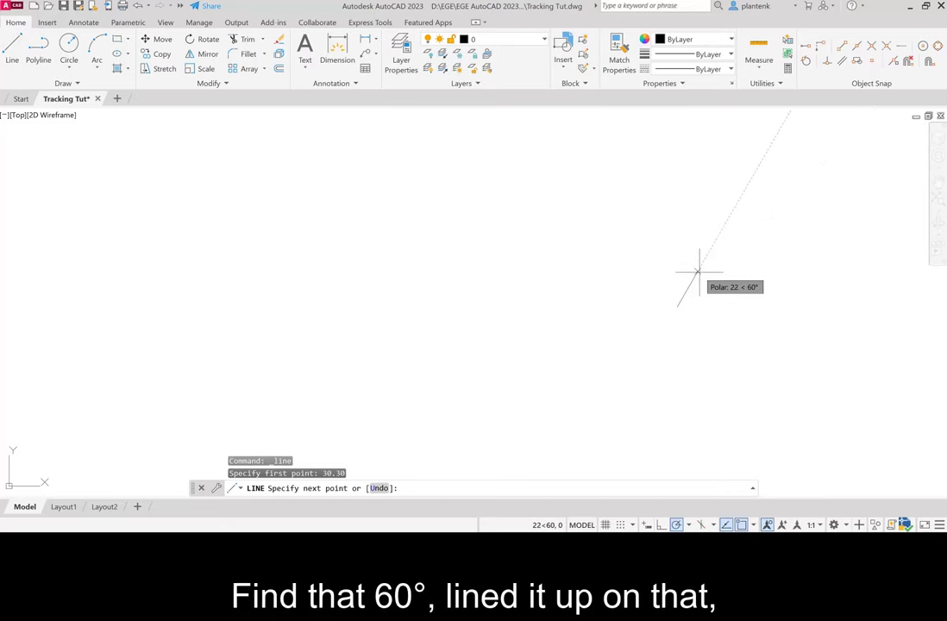
pyautogui.moveTo(716, 237)
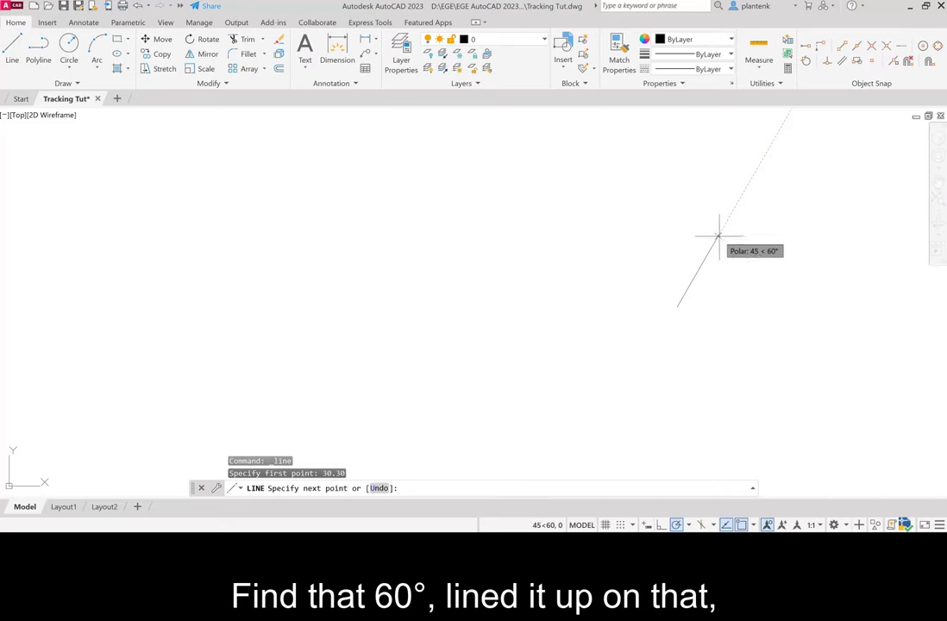
pyautogui.moveTo(714, 245)
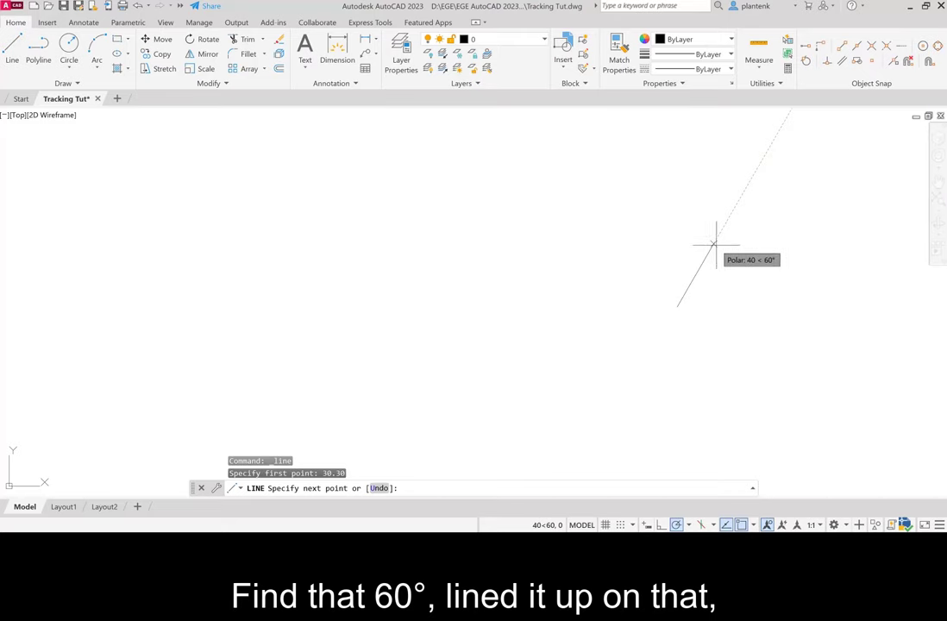
# Draw the bell's polar-tracked sides with lengths 40, 30, 25, 25 and 30.
pyautogui.write('40')
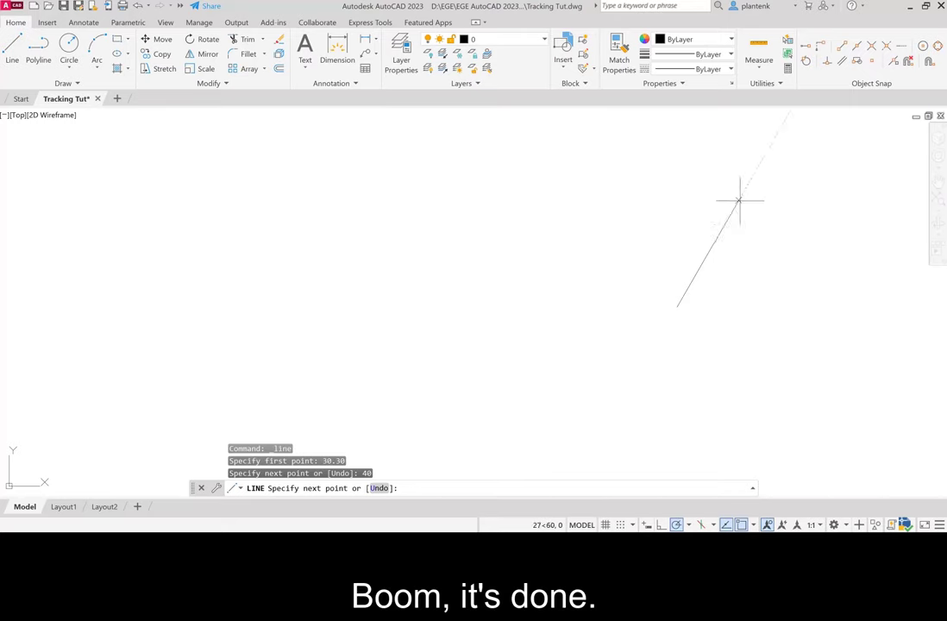
pyautogui.moveTo(723, 203)
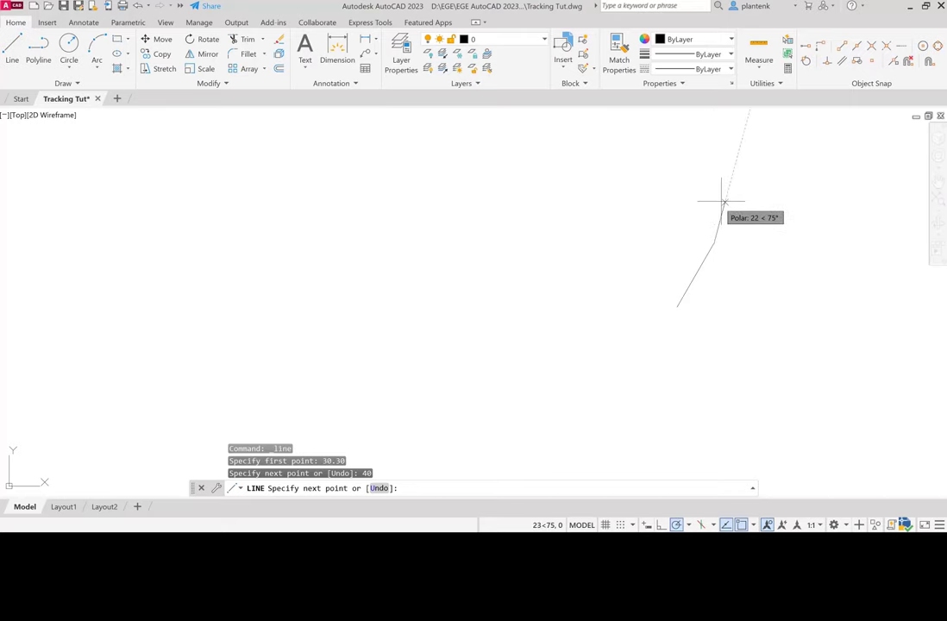
pyautogui.moveTo(715, 188)
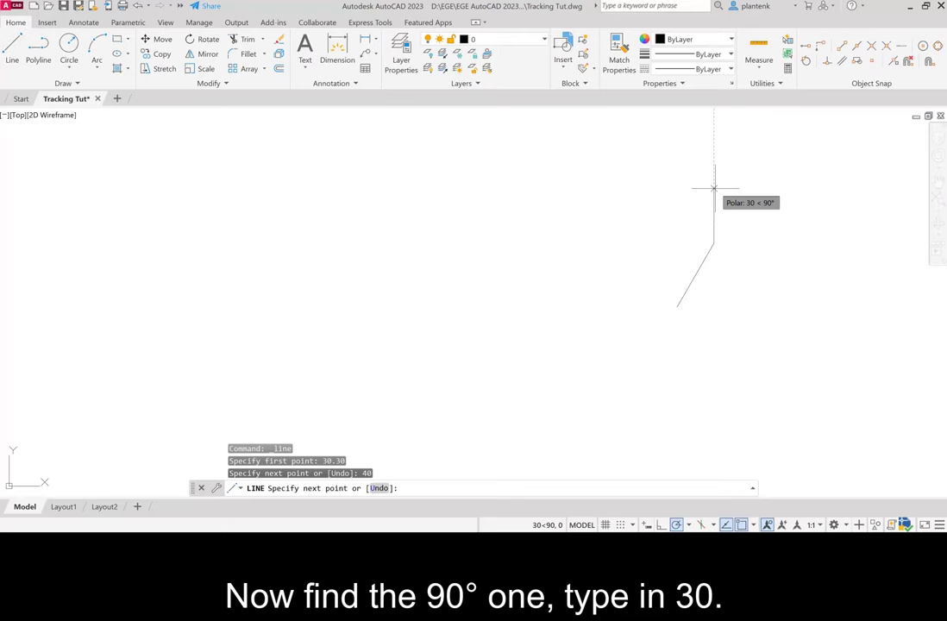
pyautogui.moveTo(714, 179)
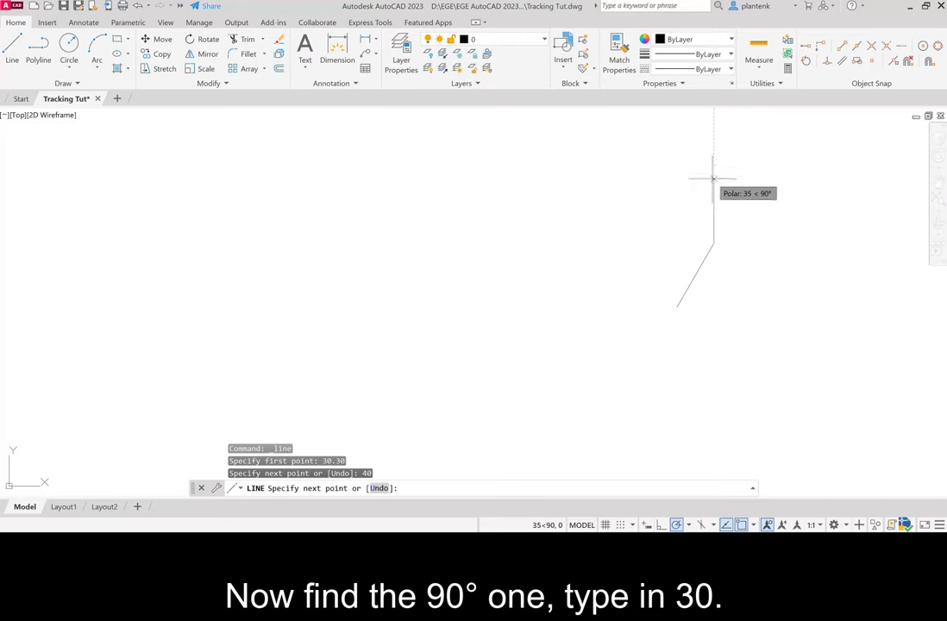
pyautogui.write('30')
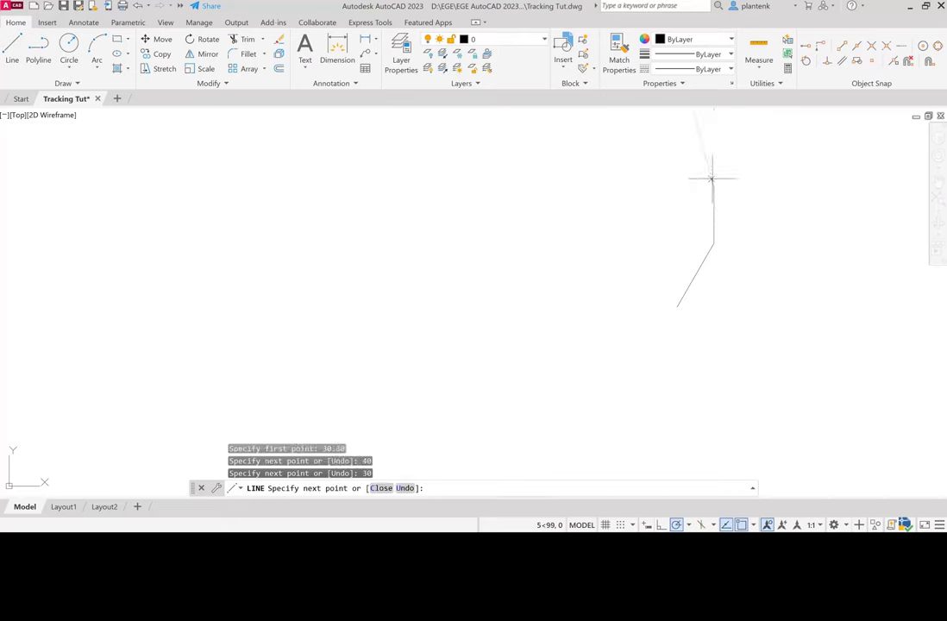
pyautogui.moveTo(746, 166)
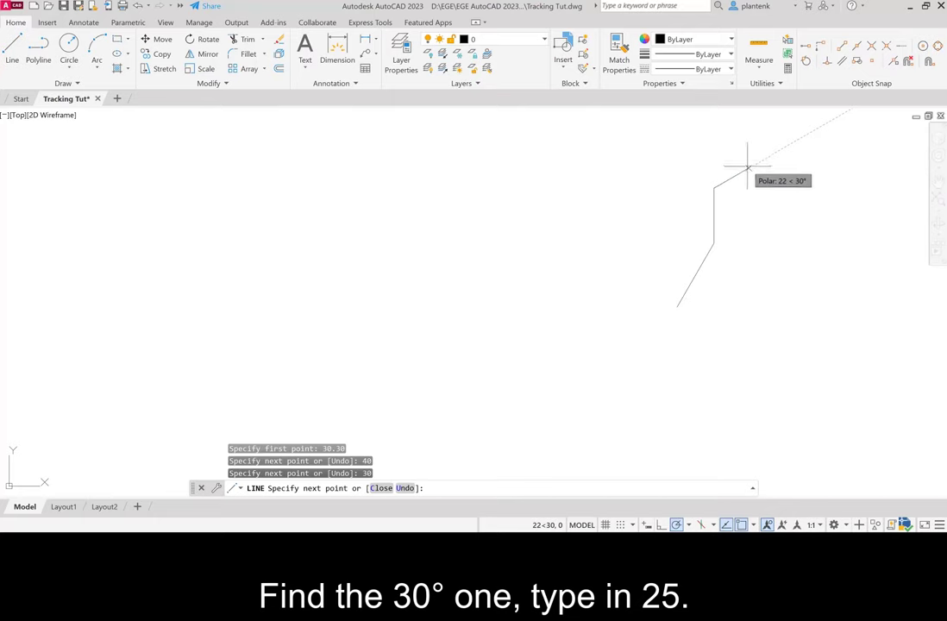
pyautogui.write('25')
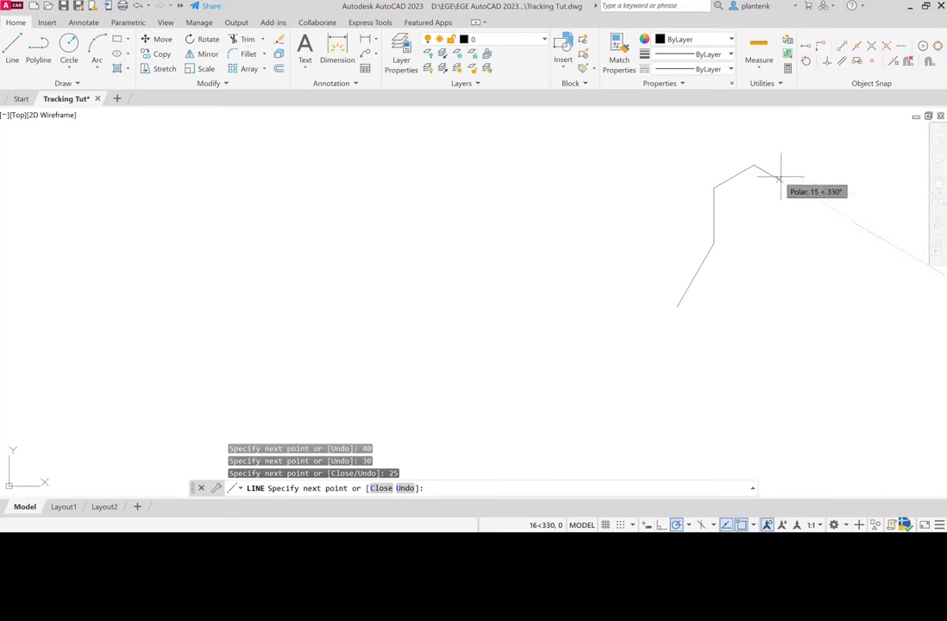
pyautogui.moveTo(783, 171)
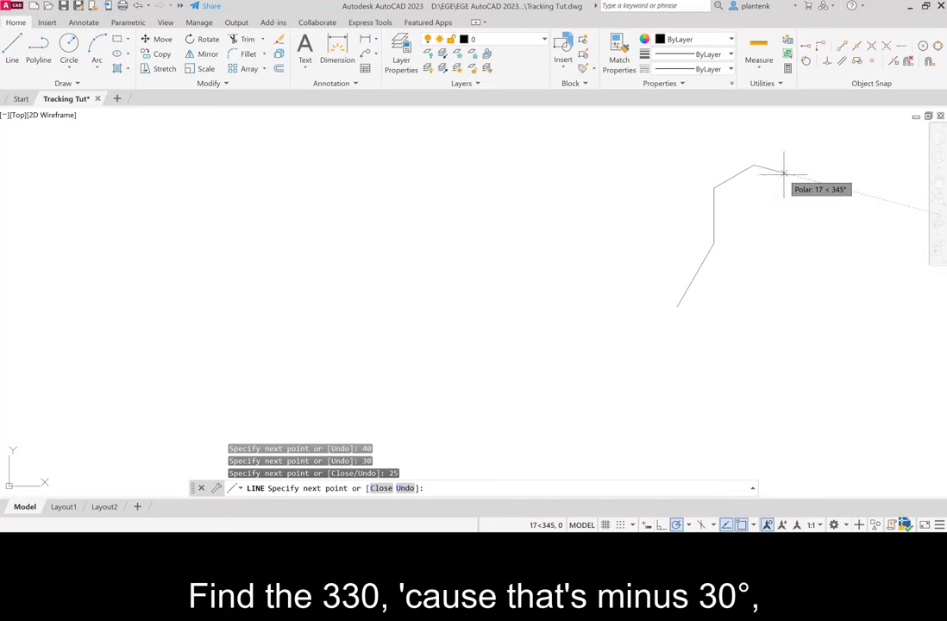
pyautogui.moveTo(787, 185)
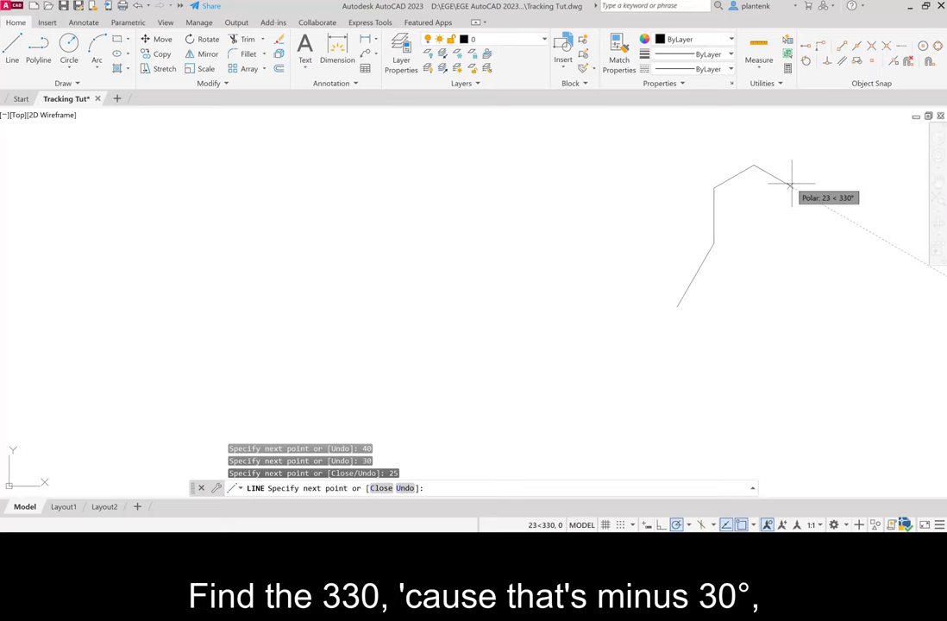
pyautogui.moveTo(790, 185)
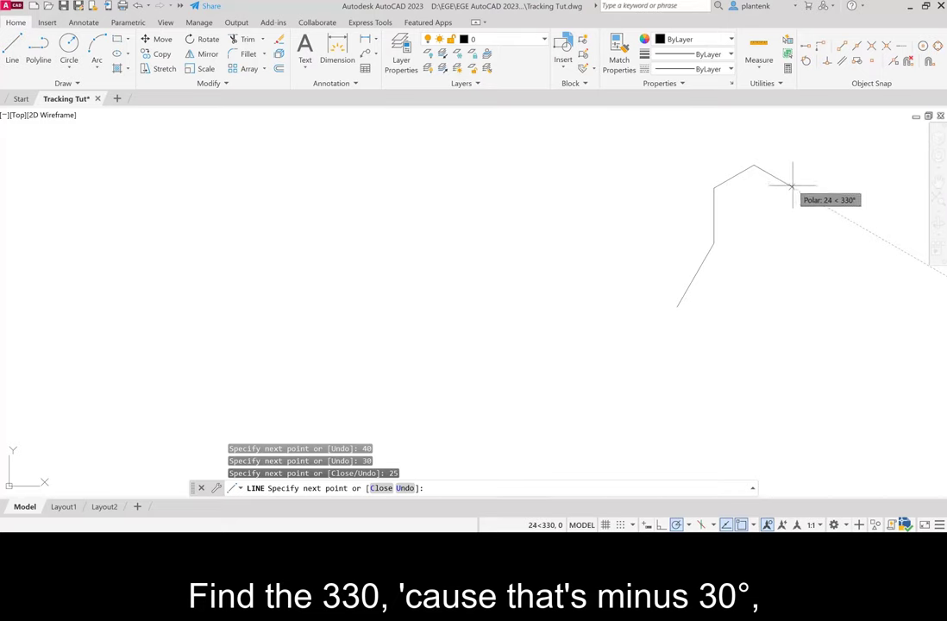
pyautogui.moveTo(789, 185)
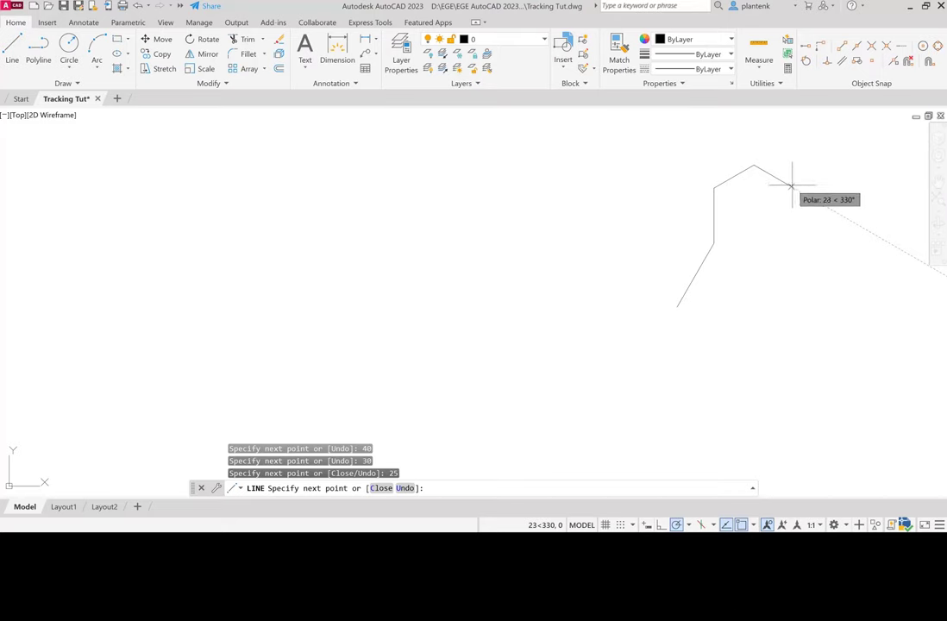
pyautogui.write('25')
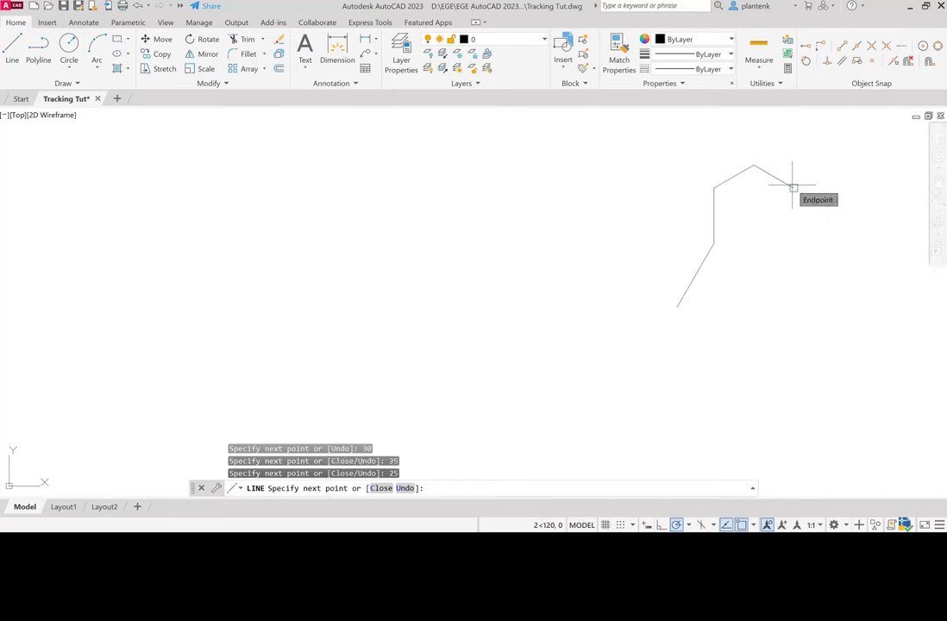
pyautogui.moveTo(792, 233)
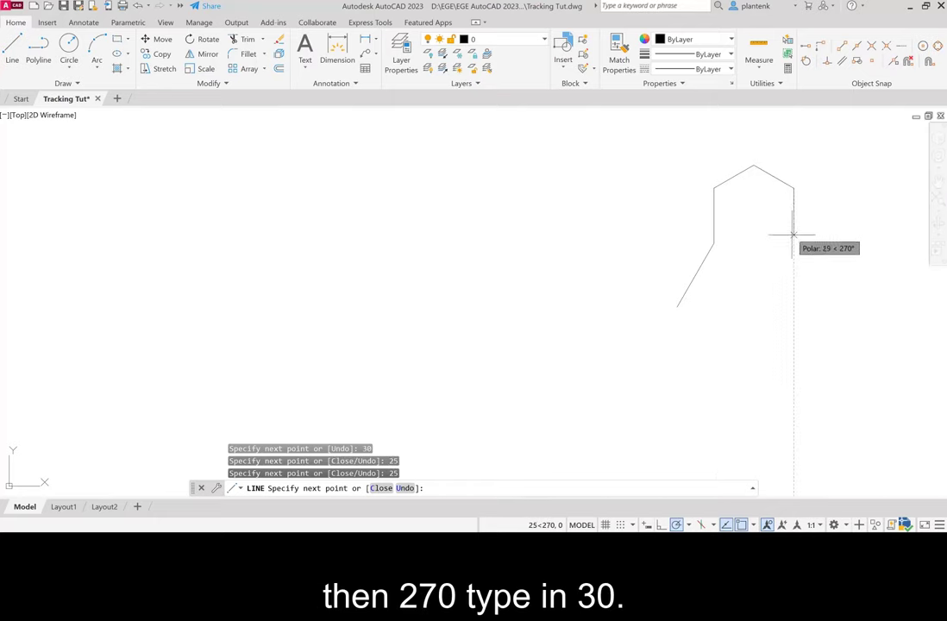
pyautogui.write('30')
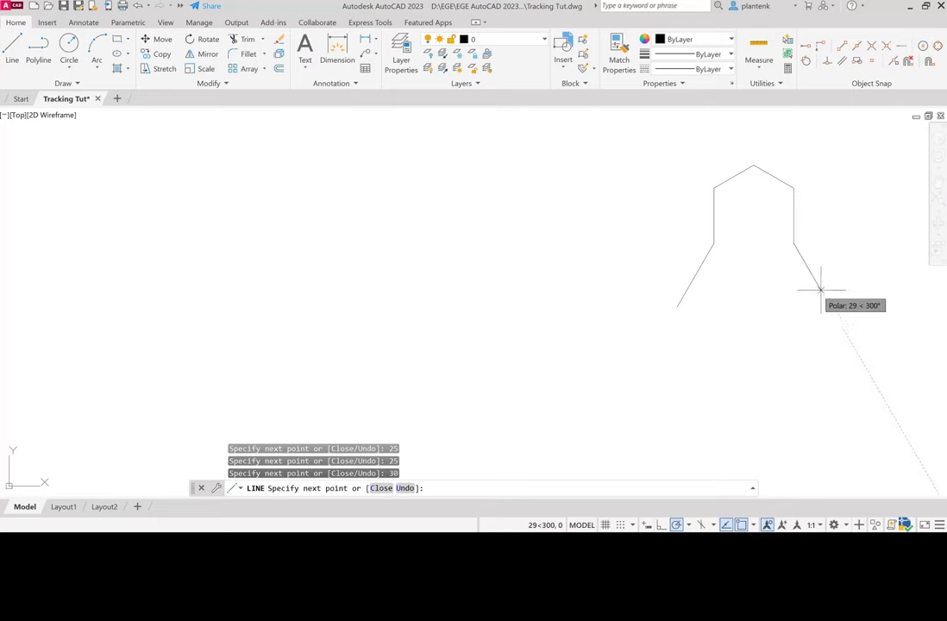
pyautogui.moveTo(826, 296)
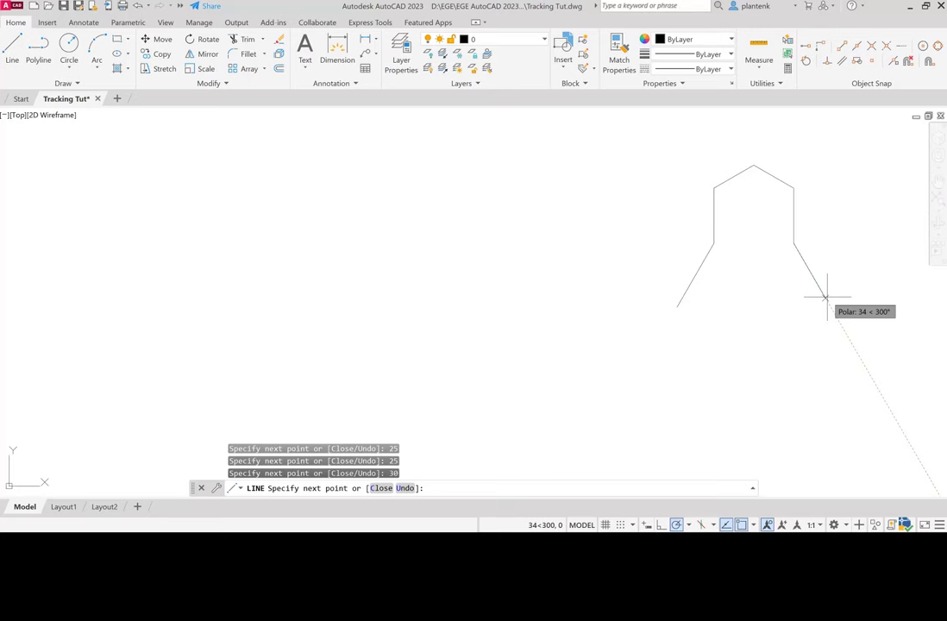
pyautogui.moveTo(828, 308)
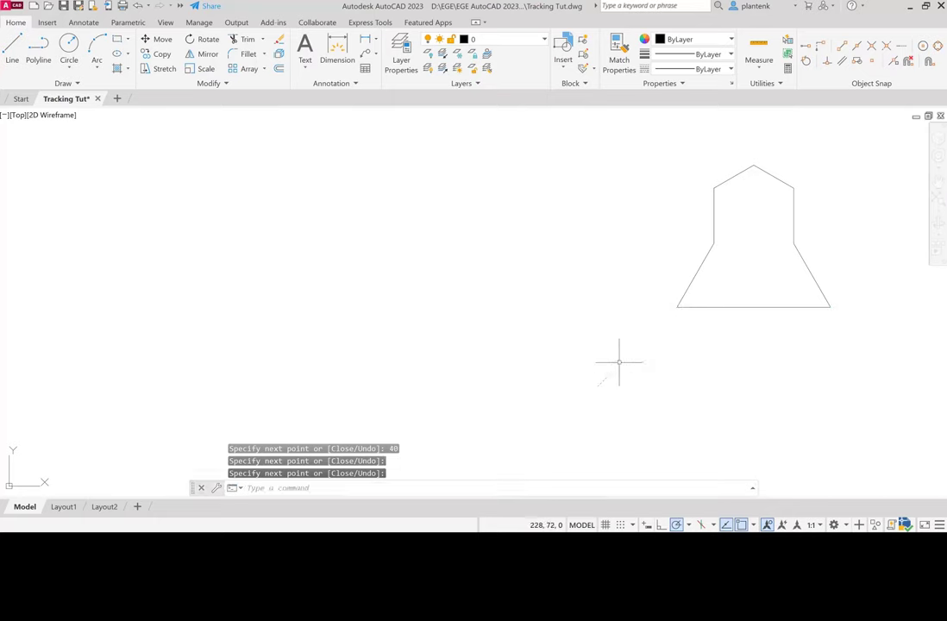
pyautogui.moveTo(629, 356)
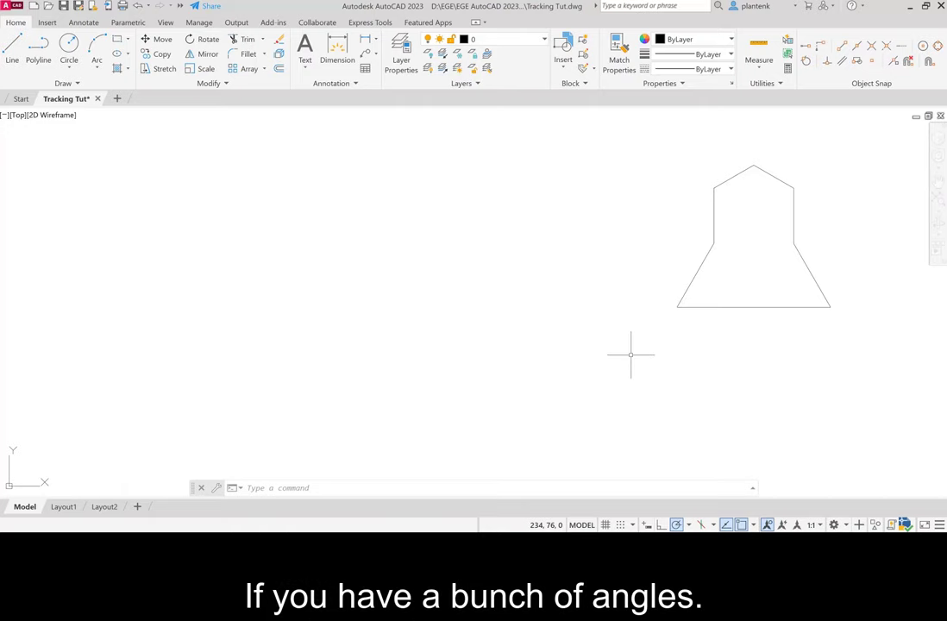
pyautogui.moveTo(612, 356)
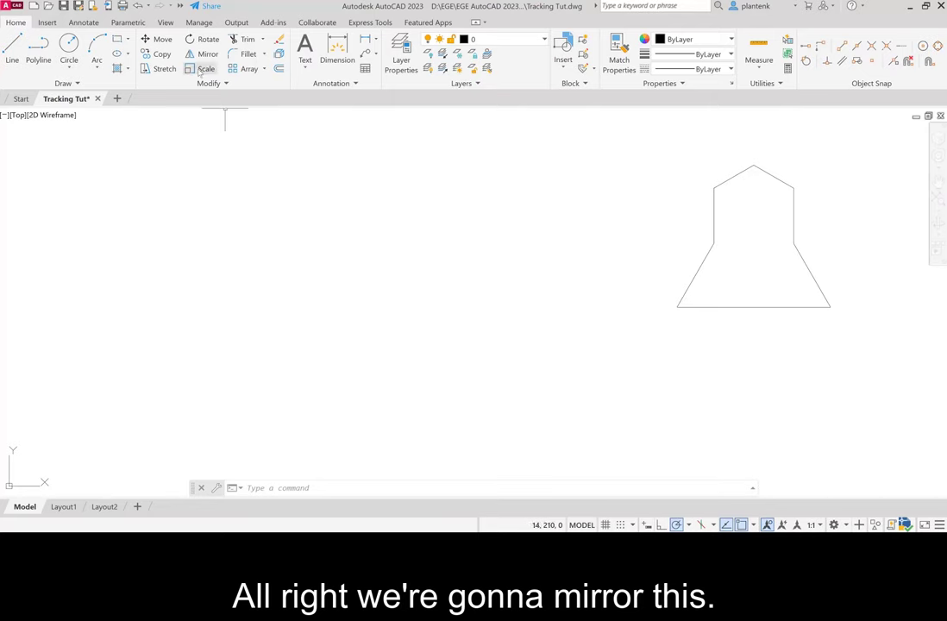
# Mirror the bell outline, starting the mirror line at 140,20.
pyautogui.click(207, 53)
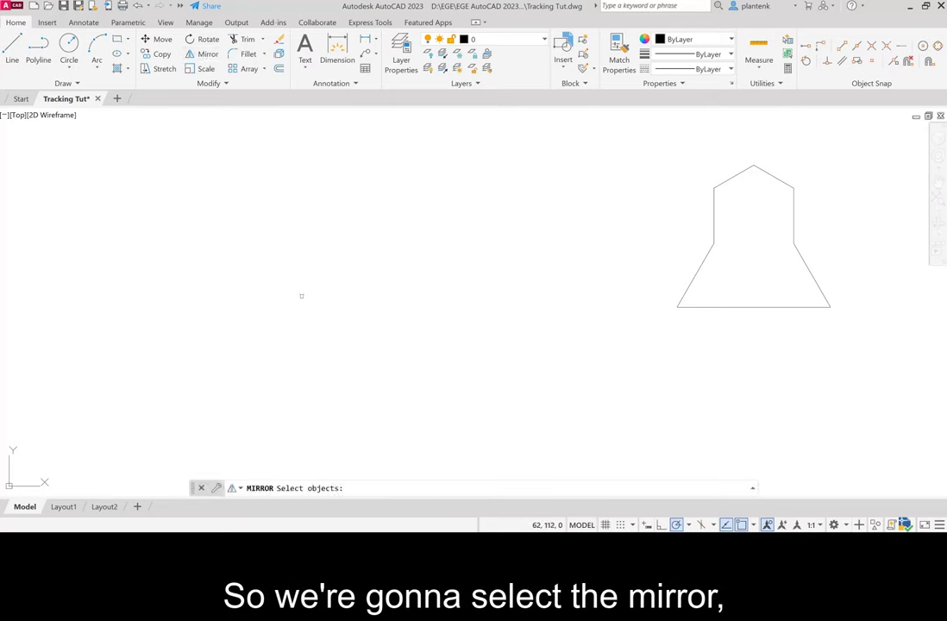
pyautogui.moveTo(670, 270)
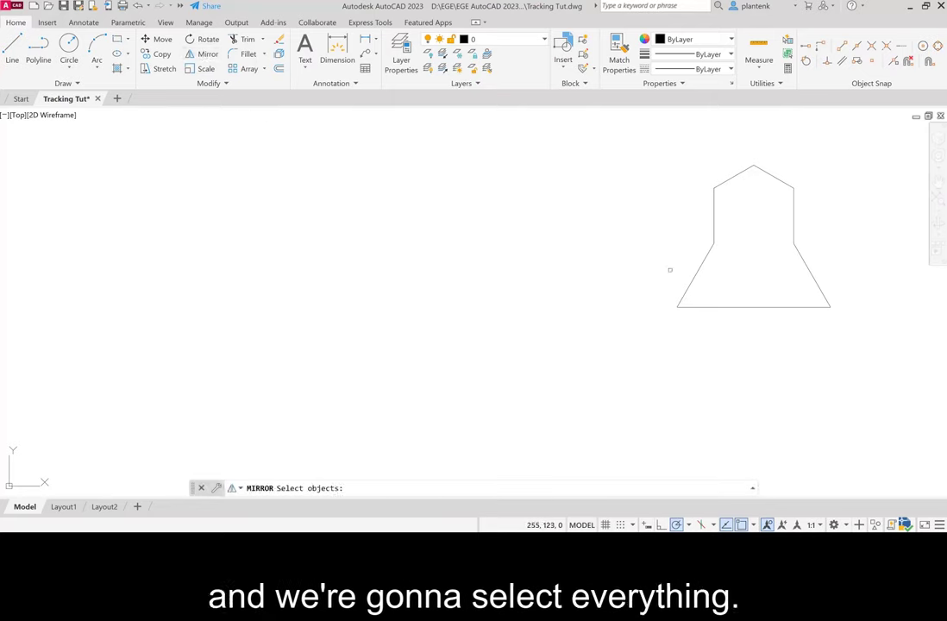
pyautogui.moveTo(641, 140)
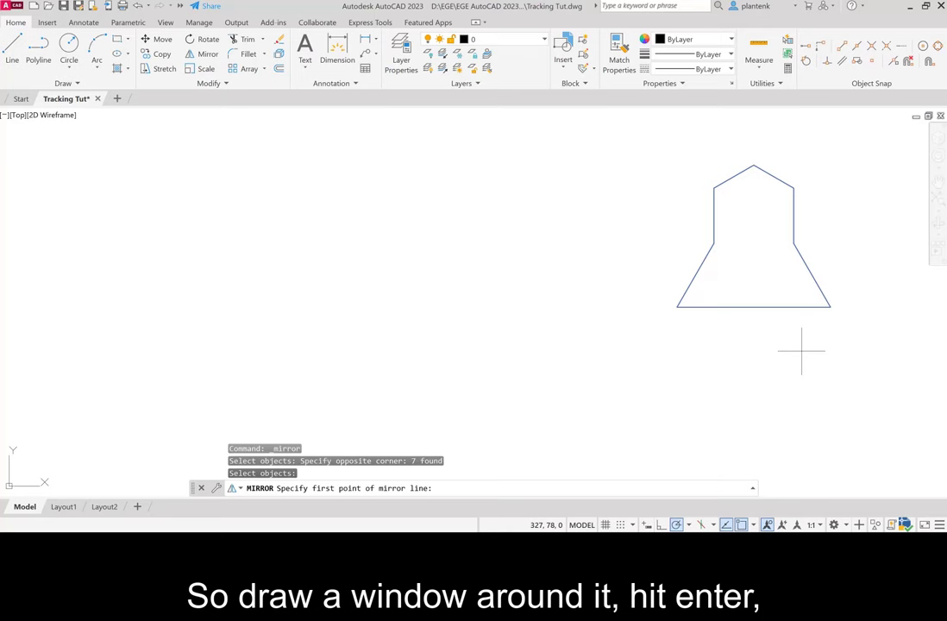
pyautogui.moveTo(774, 351)
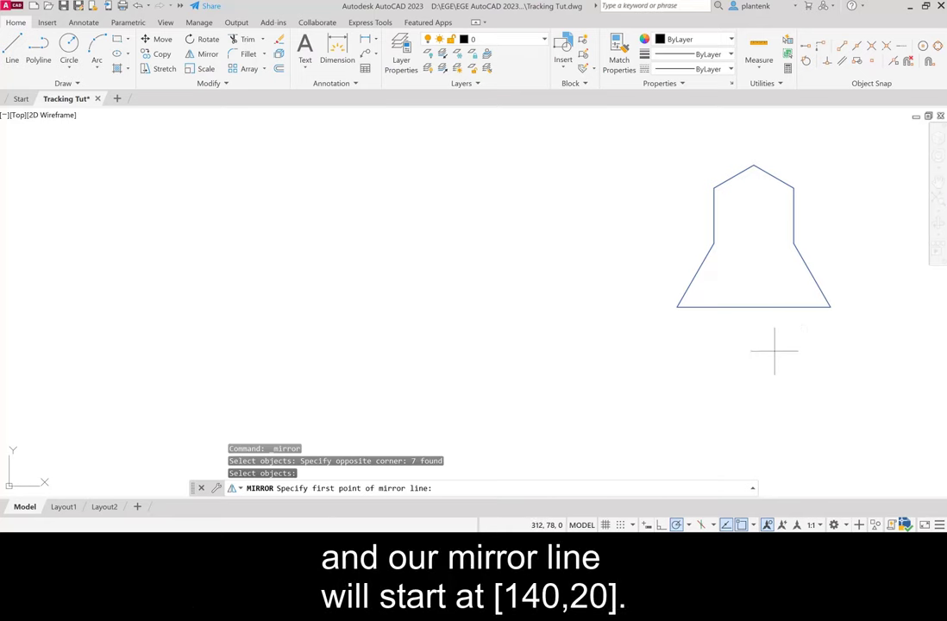
pyautogui.write('140,')
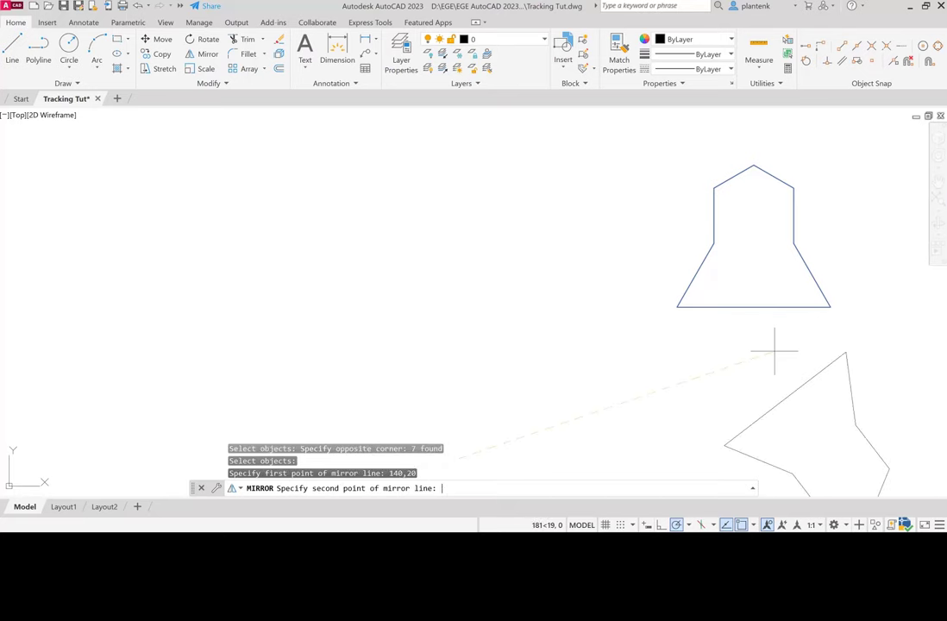
pyautogui.moveTo(481, 274)
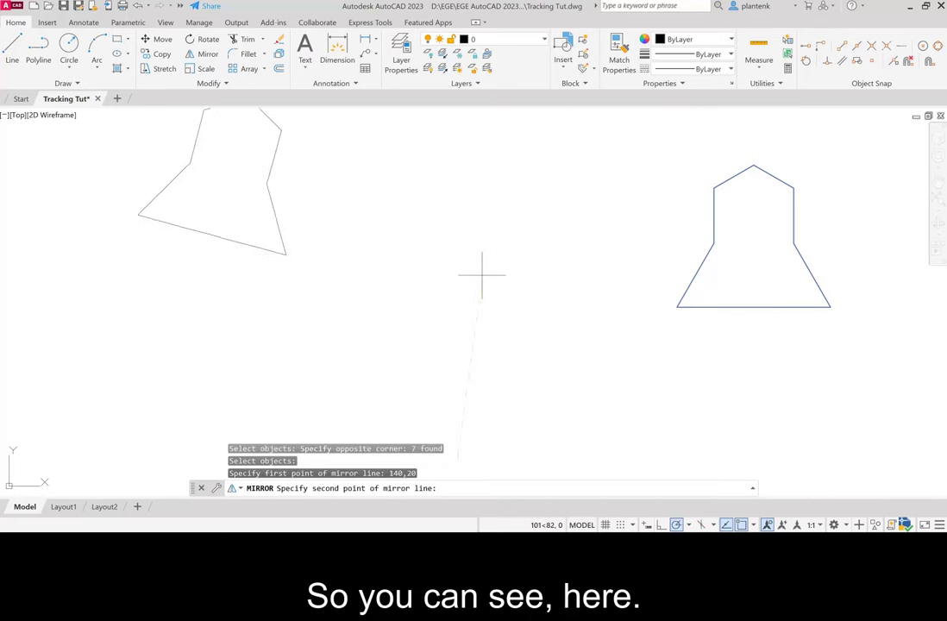
pyautogui.moveTo(458, 272)
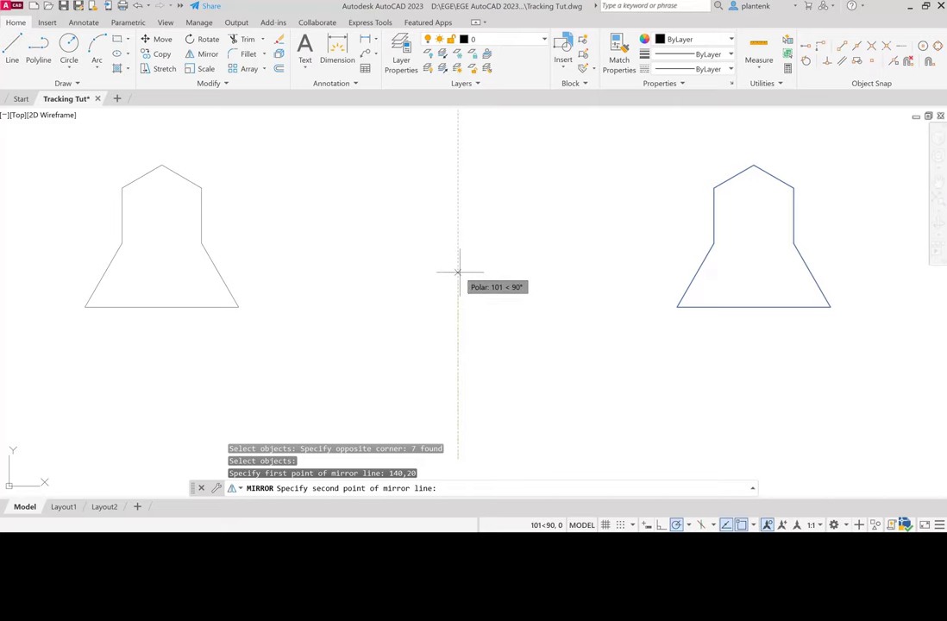
pyautogui.moveTo(449, 227)
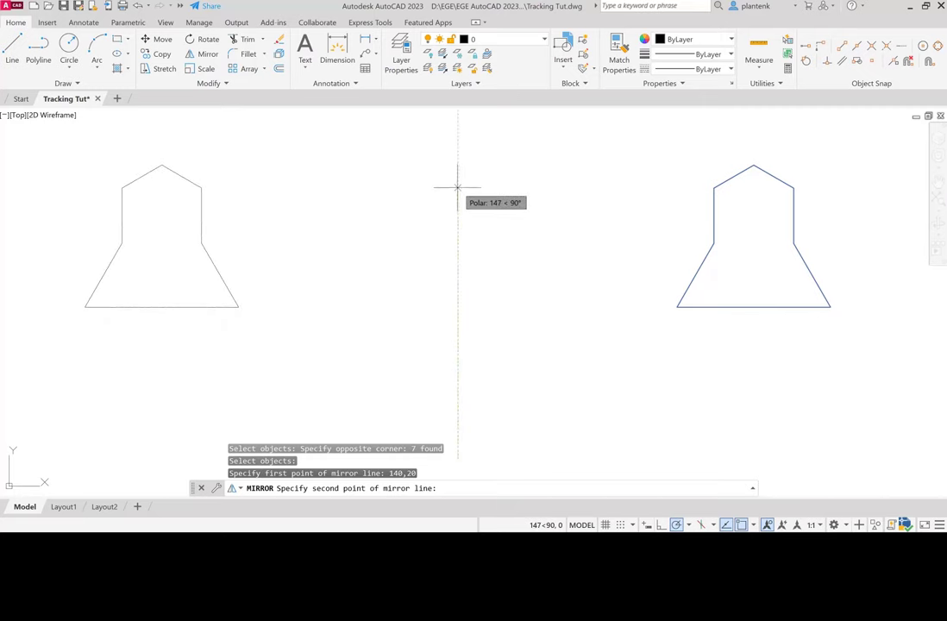
pyautogui.moveTo(458, 214)
pyautogui.write('N')
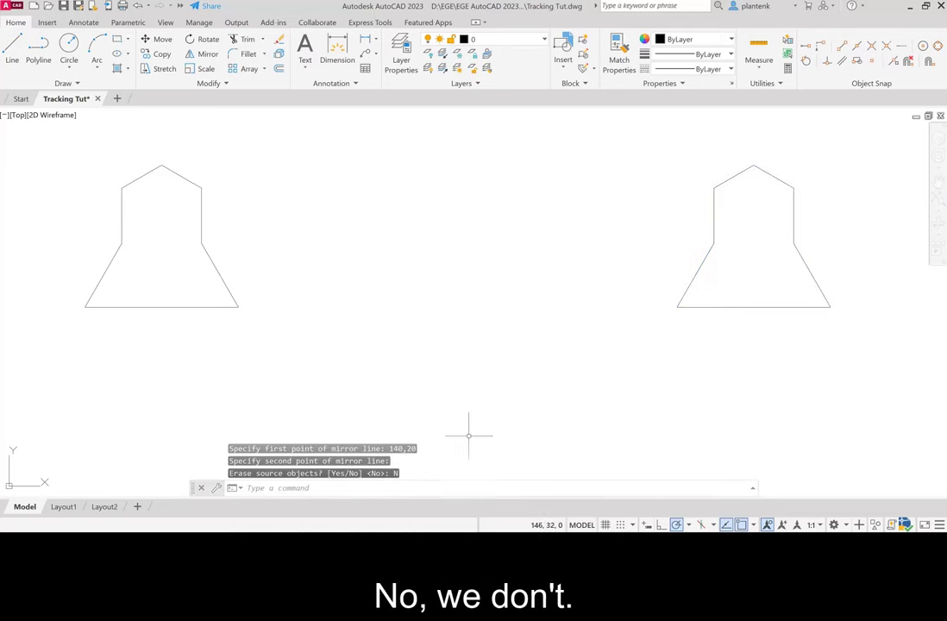
pyautogui.moveTo(464, 418)
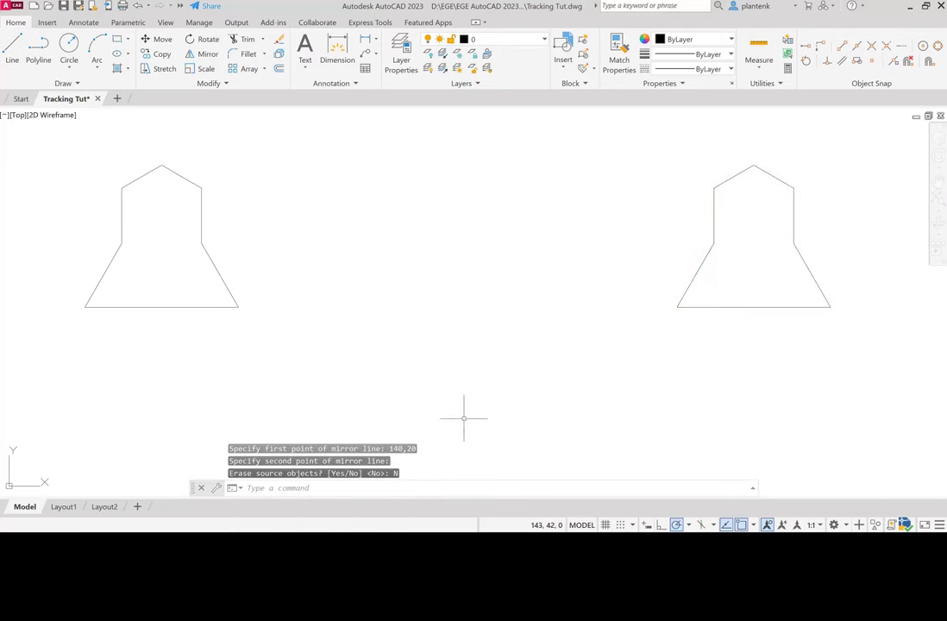
pyautogui.moveTo(511, 380)
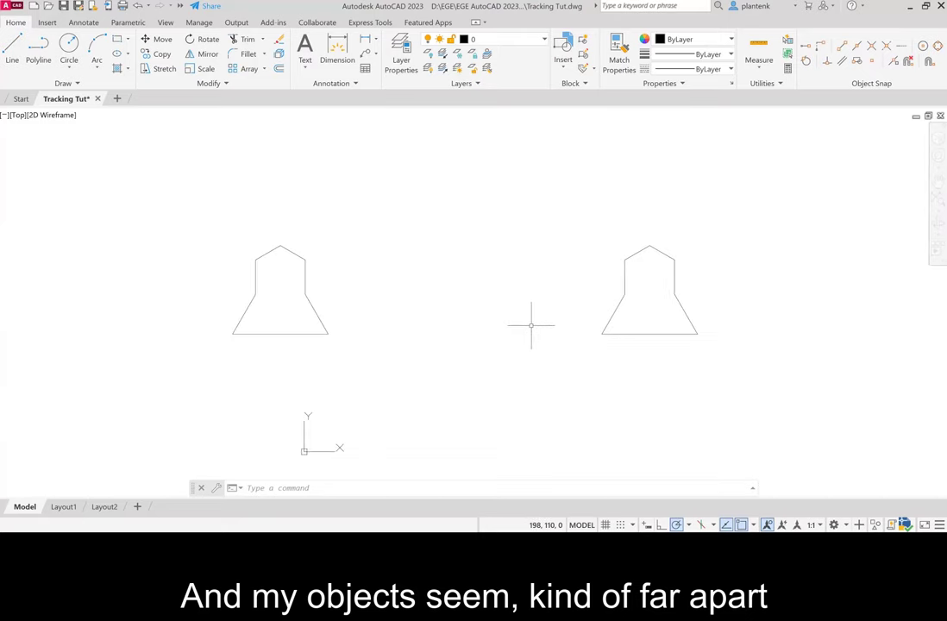
pyautogui.moveTo(522, 300)
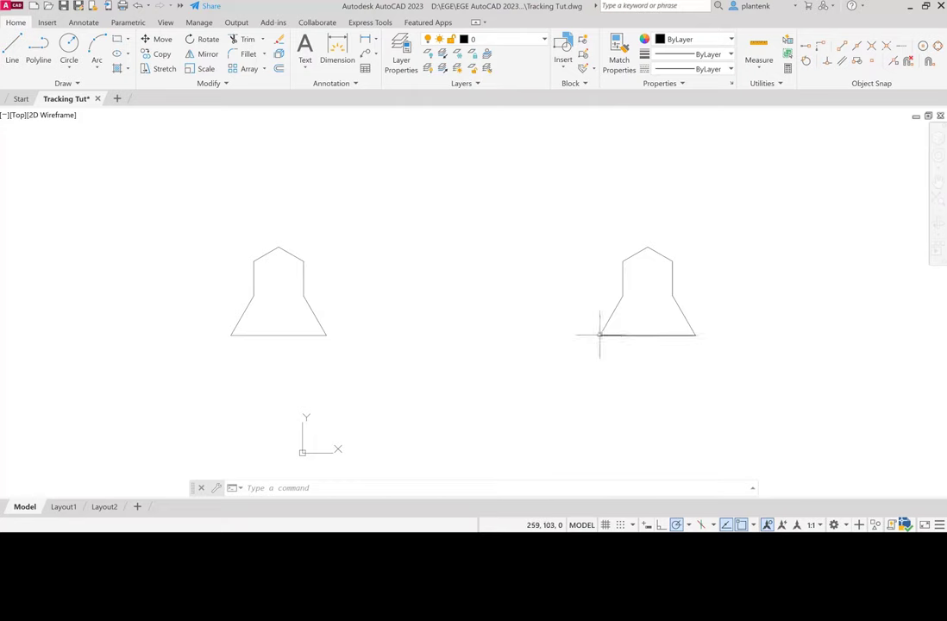
pyautogui.moveTo(599, 336)
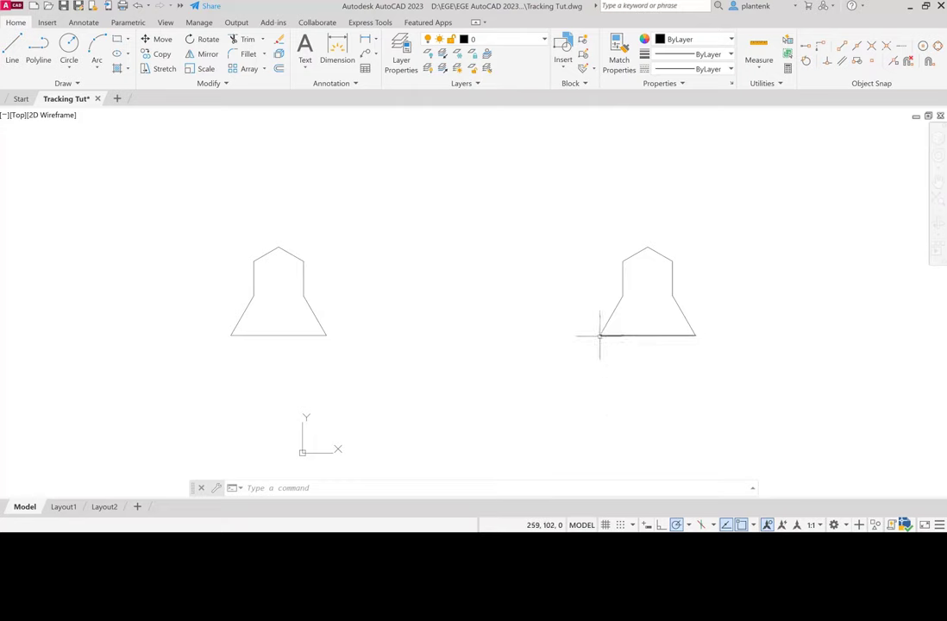
pyautogui.moveTo(596, 335)
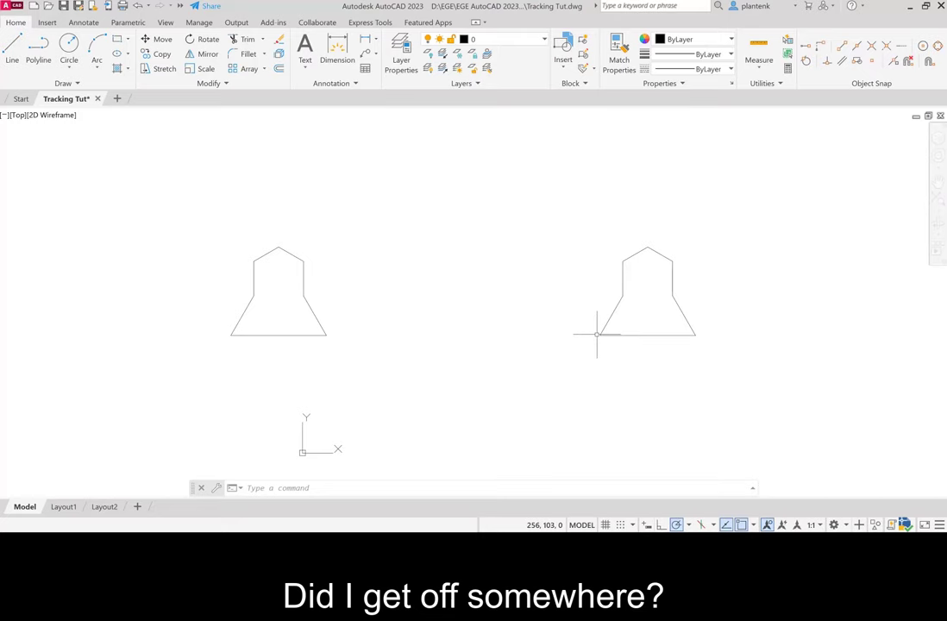
pyautogui.moveTo(598, 334)
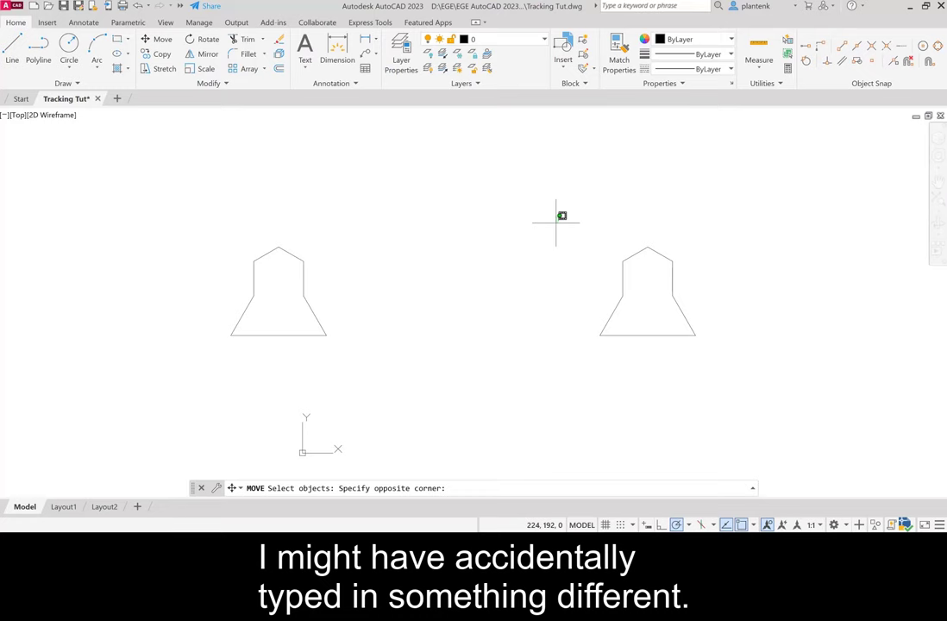
# Select the right bell and set its lower-left corner as the move base point.
pyautogui.click(699, 368)
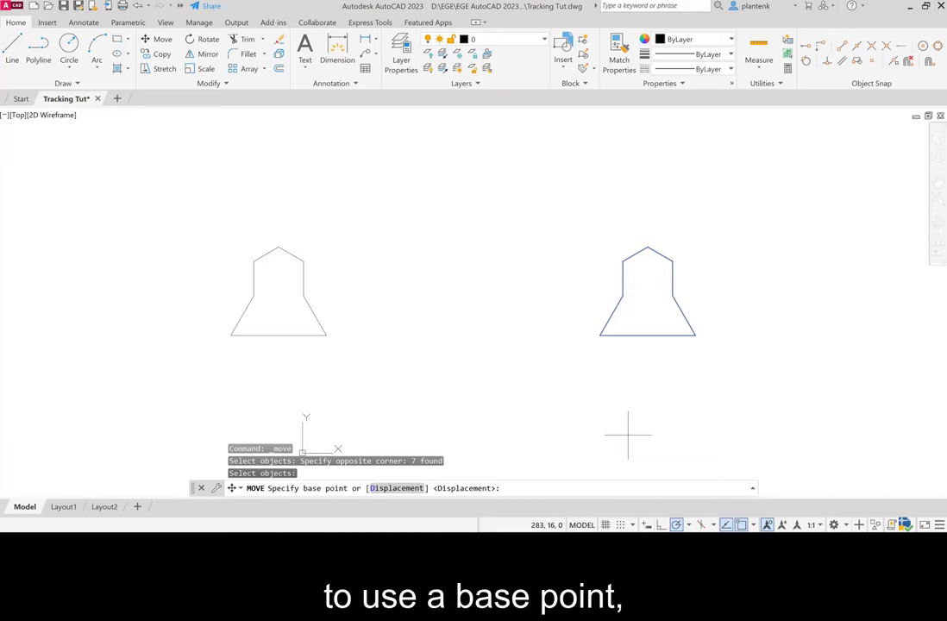
pyautogui.moveTo(608, 436)
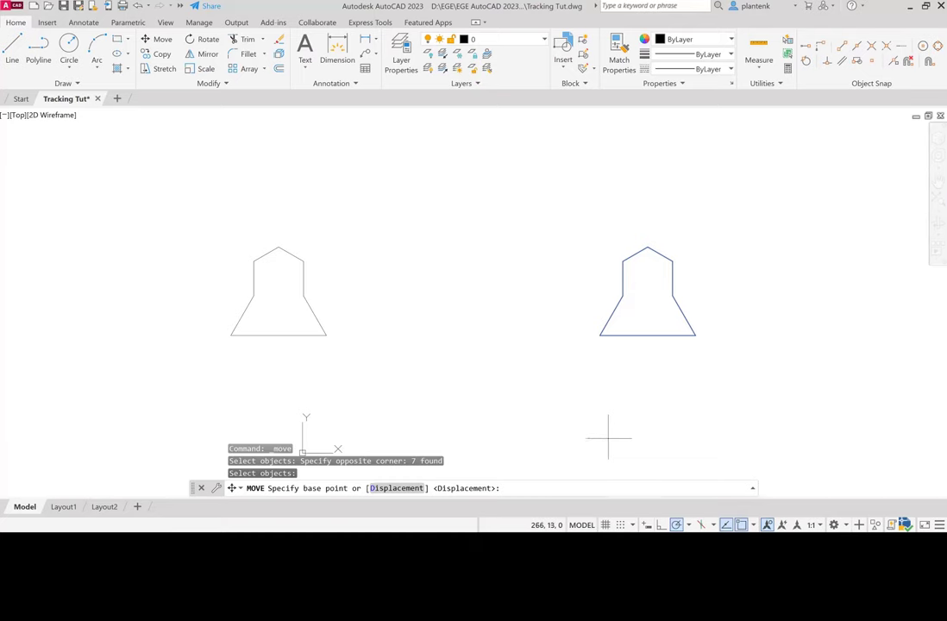
pyautogui.moveTo(602, 423)
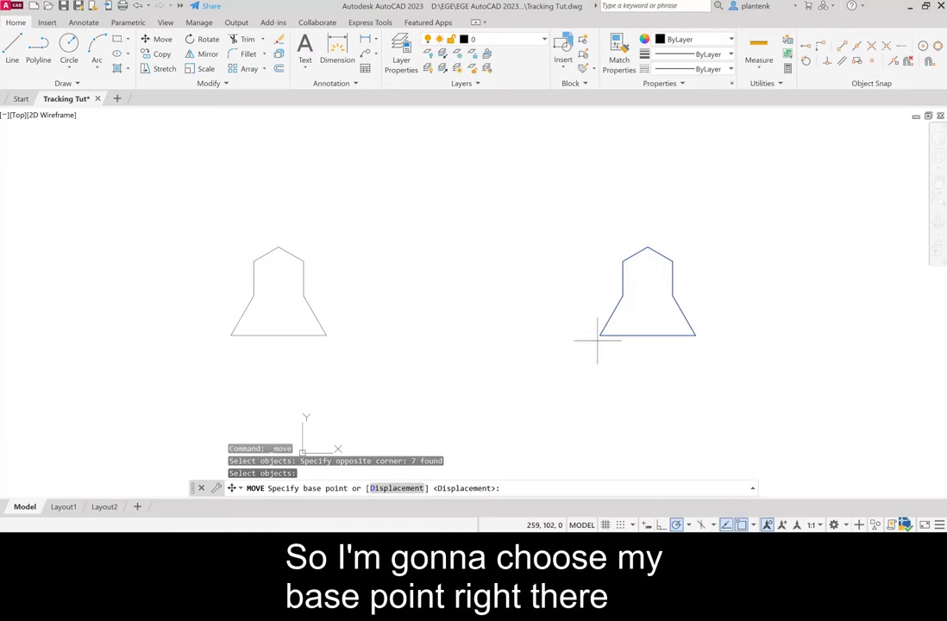
pyautogui.click(595, 336)
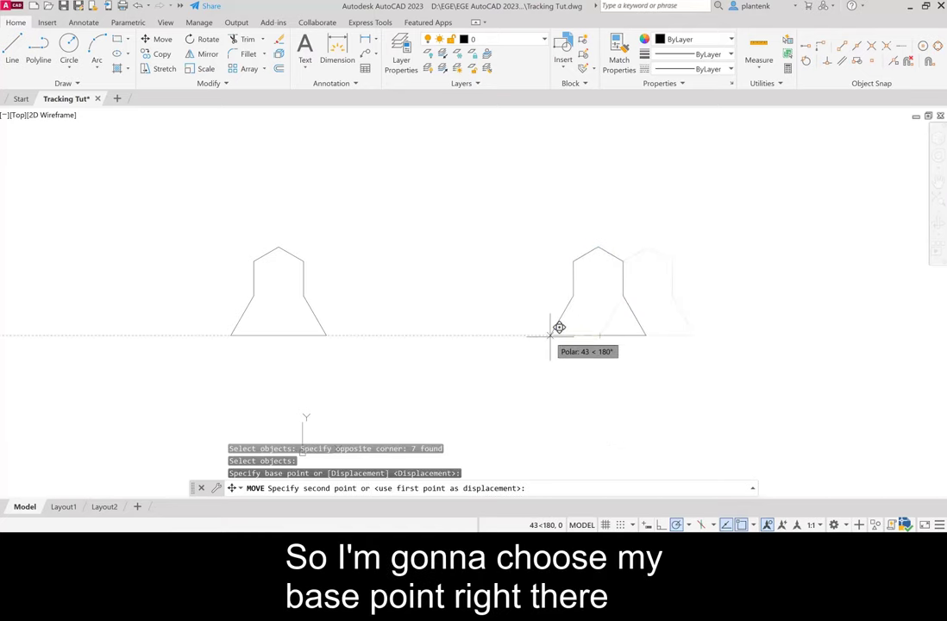
pyautogui.moveTo(558, 328)
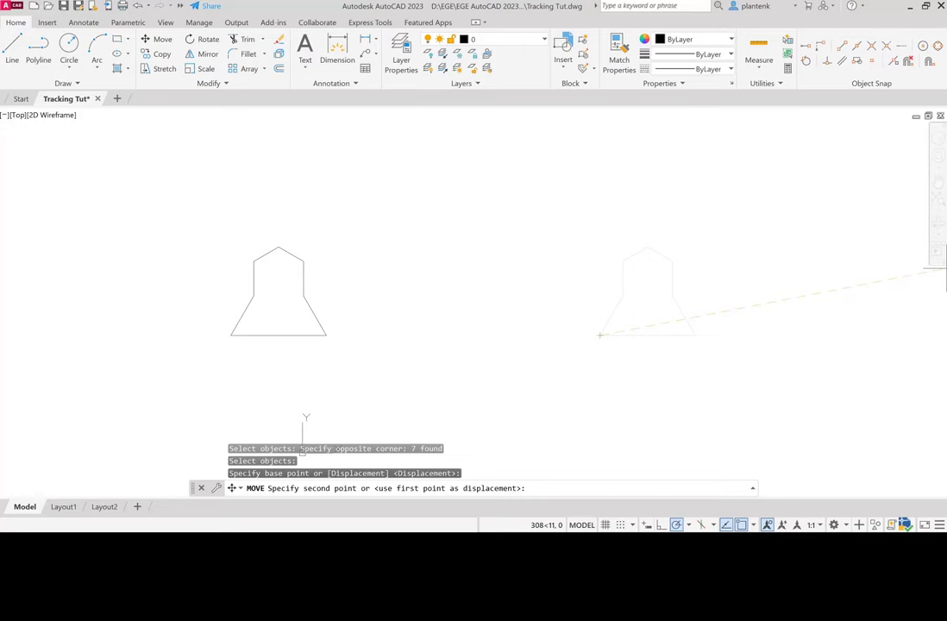
pyautogui.moveTo(479, 291)
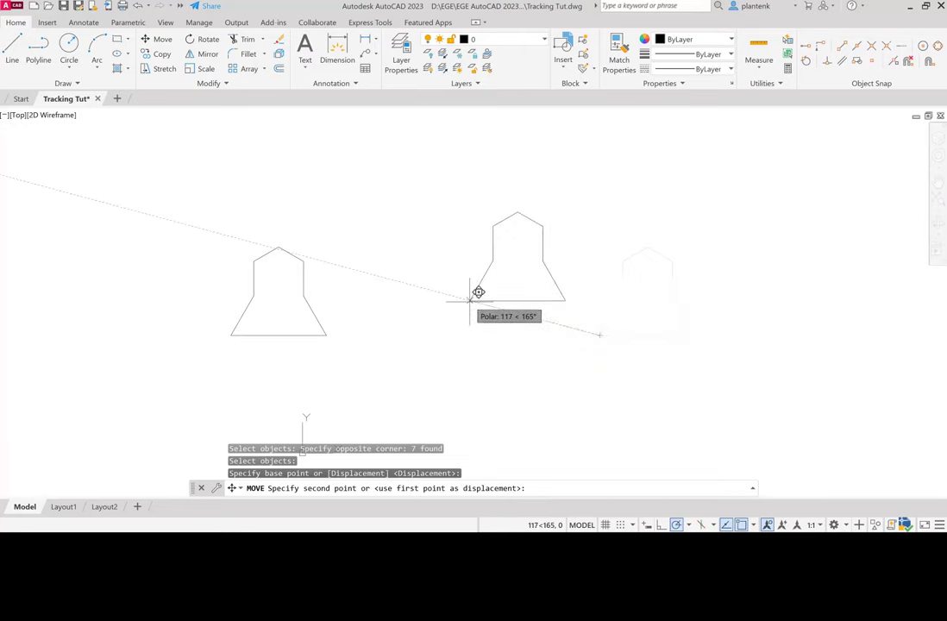
# Place the right bell's lower-left corner at 30,30.
pyautogui.write('3')
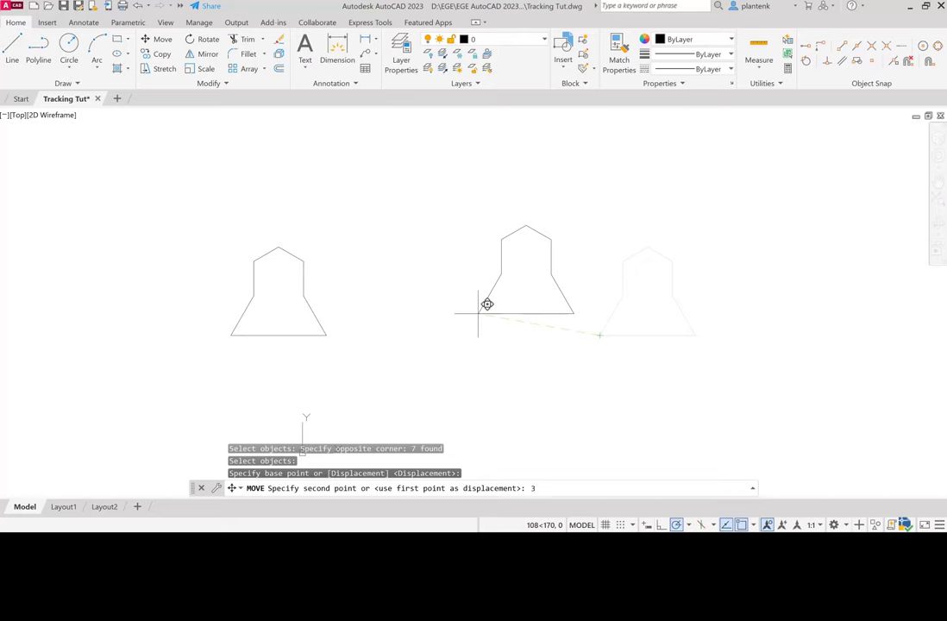
pyautogui.write('0,30')
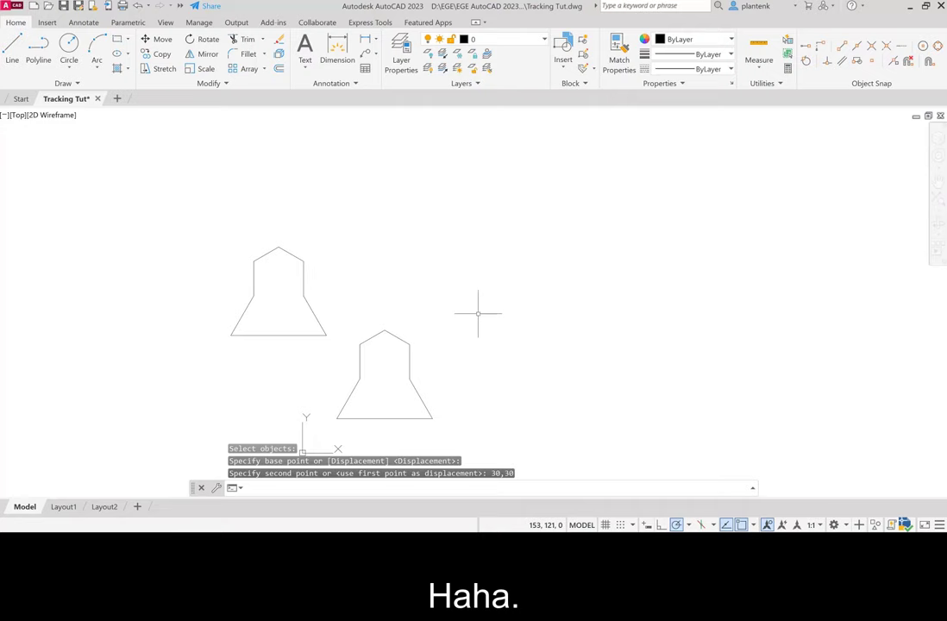
pyautogui.moveTo(423, 307)
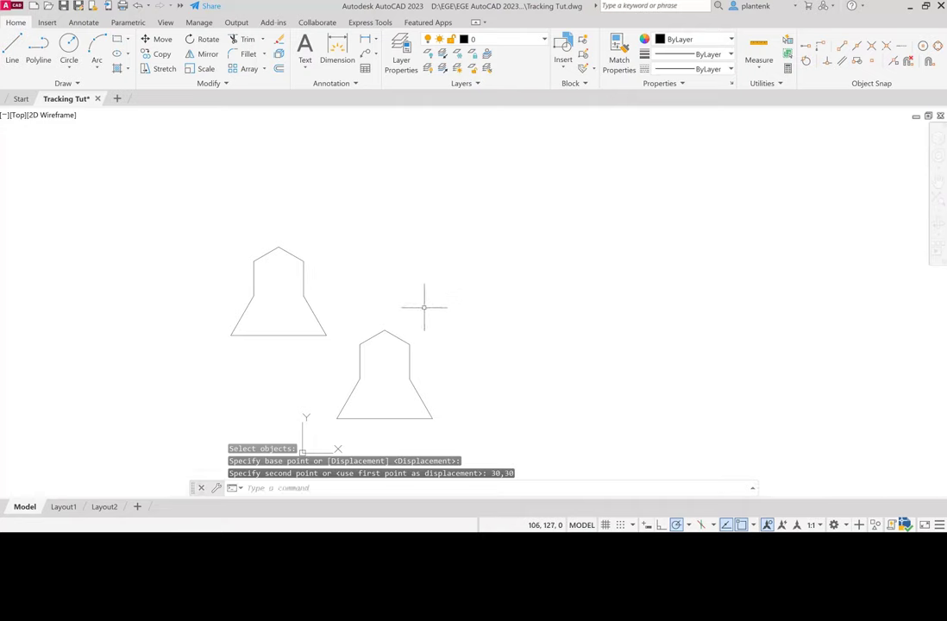
pyautogui.moveTo(363, 293)
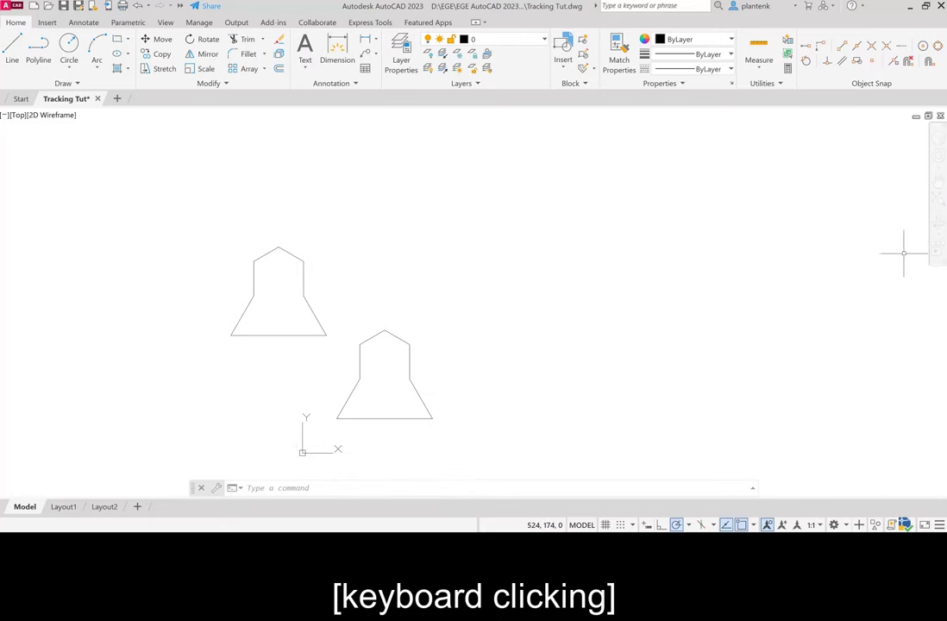
pyautogui.moveTo(190, 216)
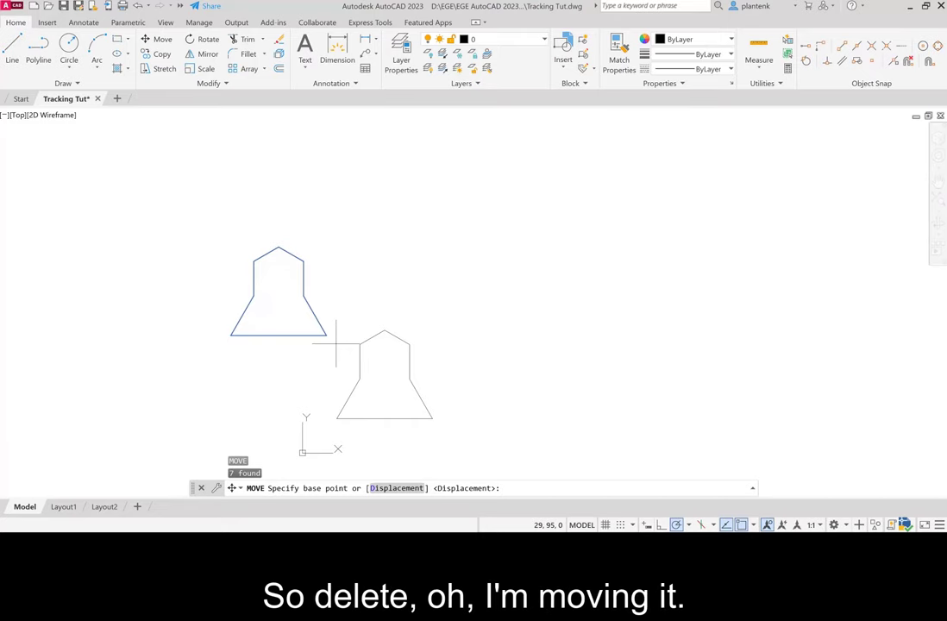
# Cancel the move and delete the left bell outline.
pyautogui.press('Escape')
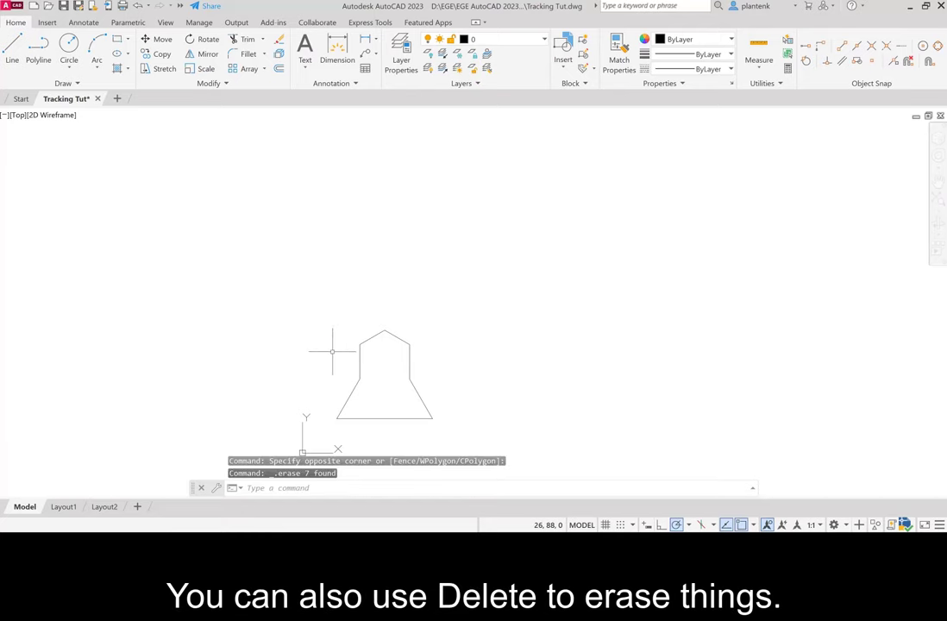
pyautogui.moveTo(354, 335)
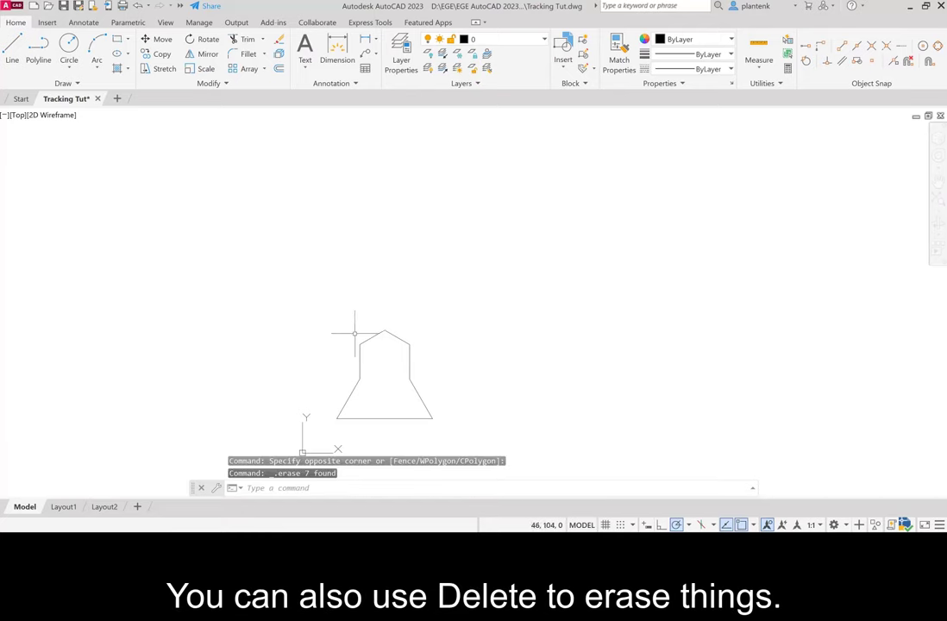
pyautogui.press('Delete')
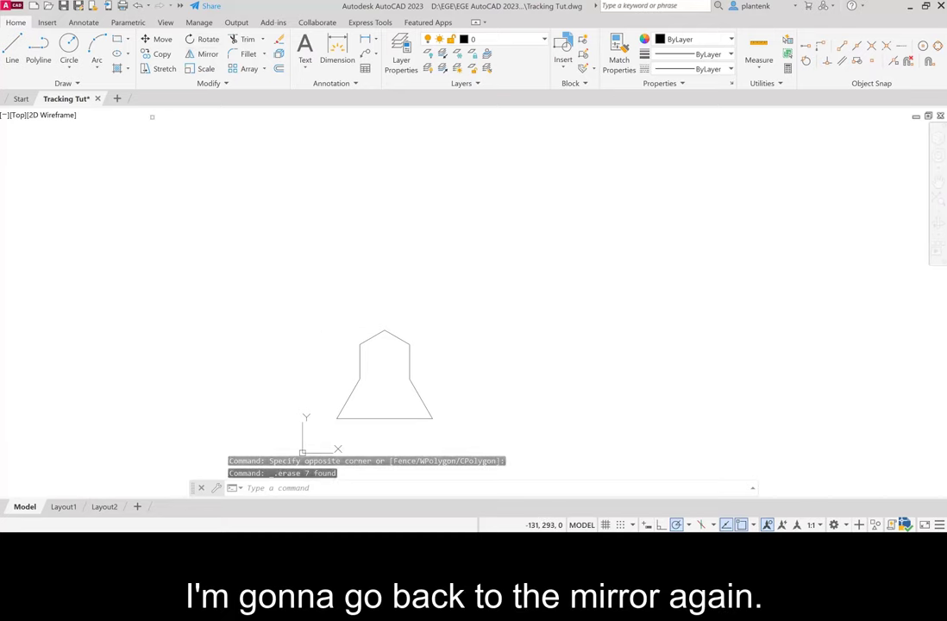
# Mirror the bell outline across a vertical line at (537, 442) to create a right-hand copy.
pyautogui.click(207, 54)
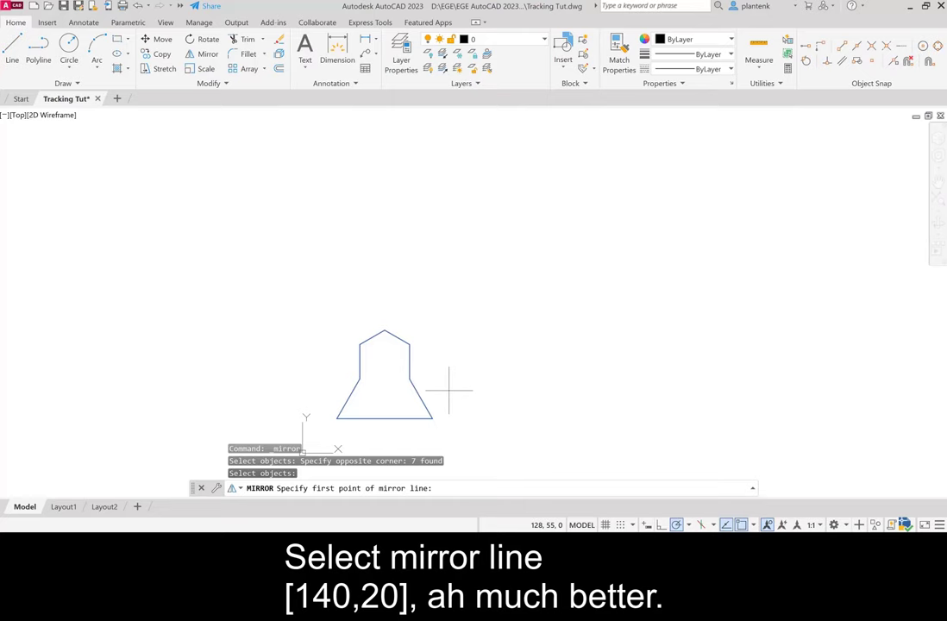
pyautogui.write('140,20')
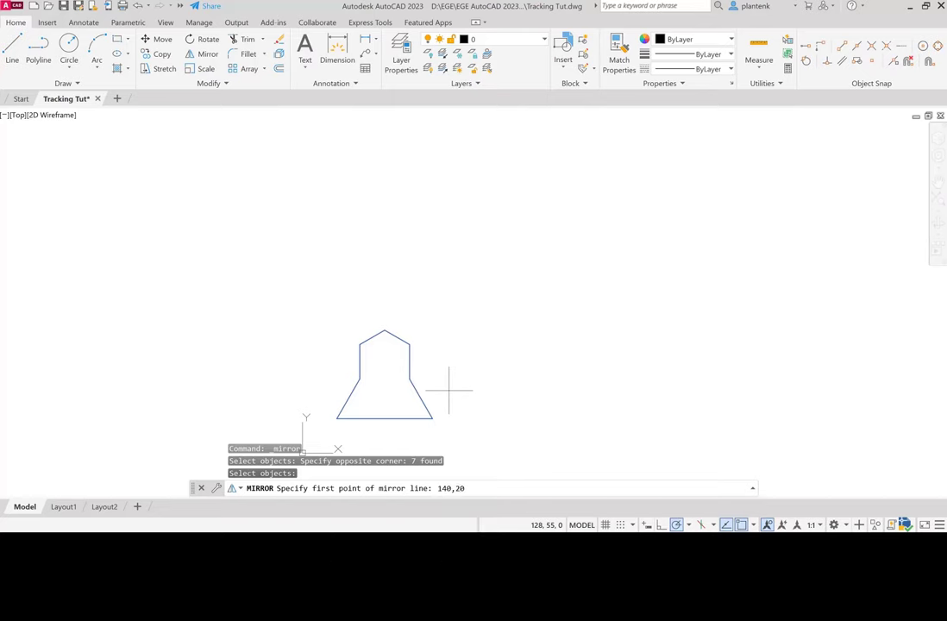
pyautogui.click(464, 382)
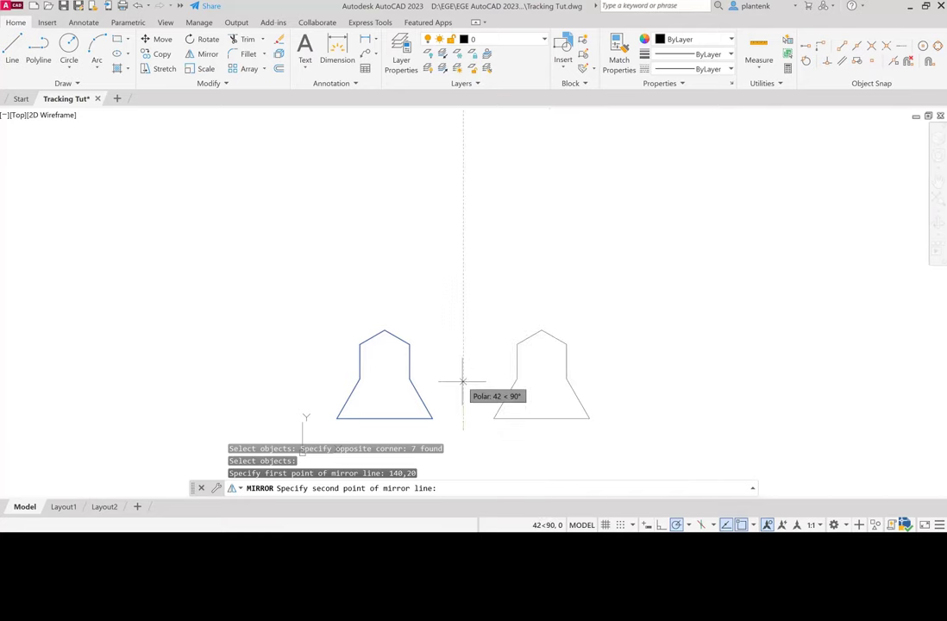
pyautogui.click(463, 382)
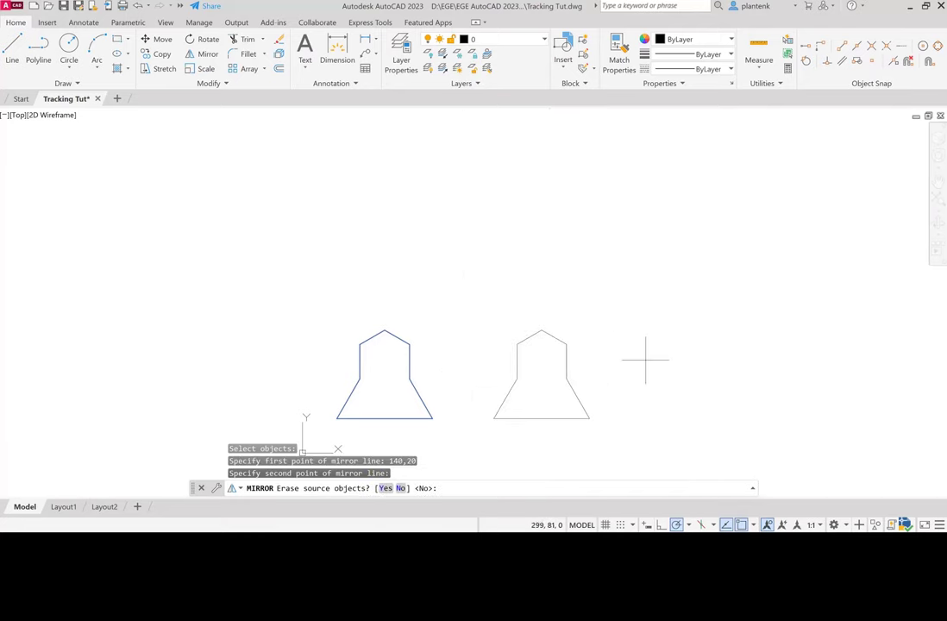
pyautogui.moveTo(656, 358)
pyautogui.write('z')
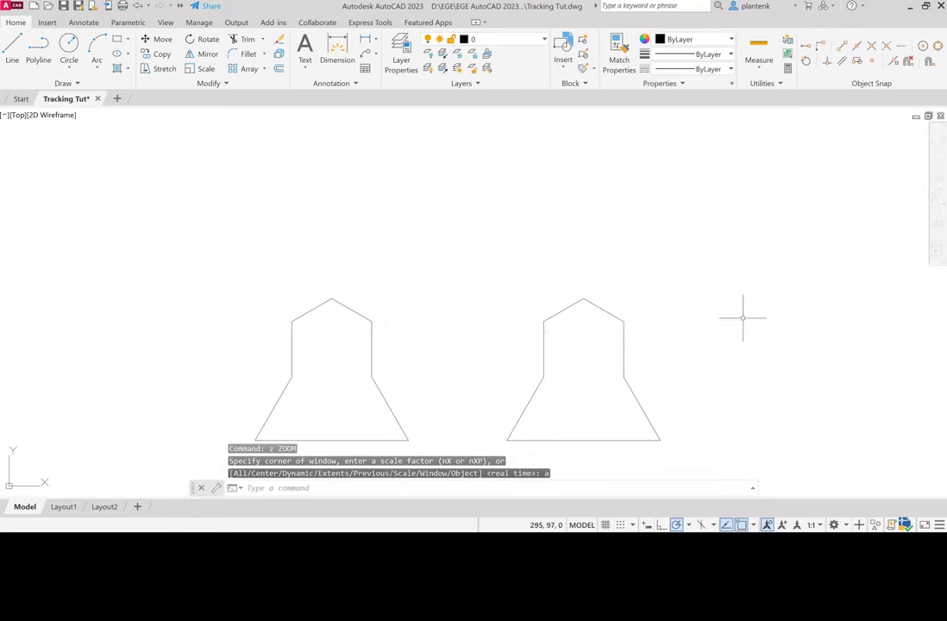
pyautogui.moveTo(731, 307)
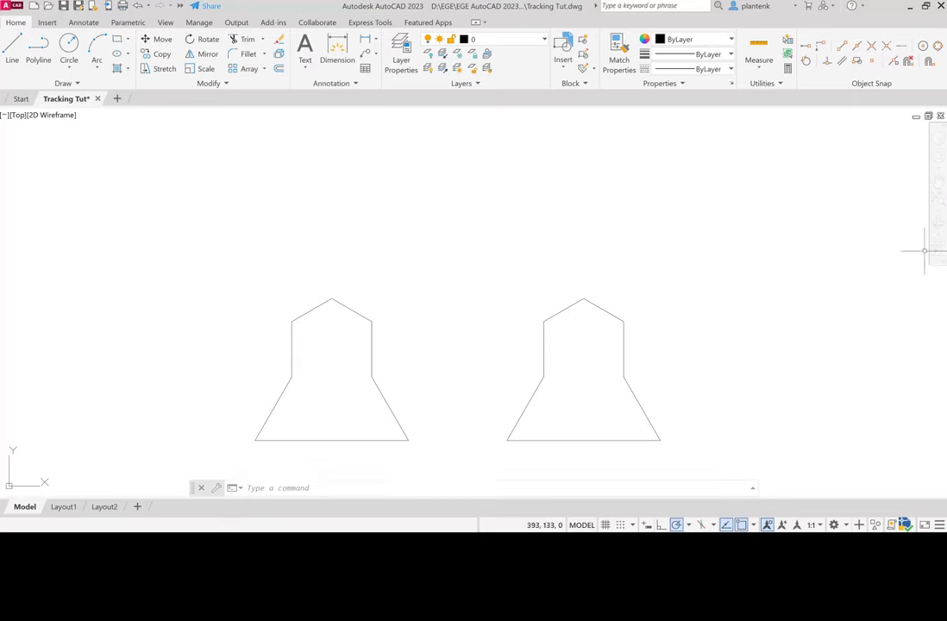
pyautogui.moveTo(747, 420)
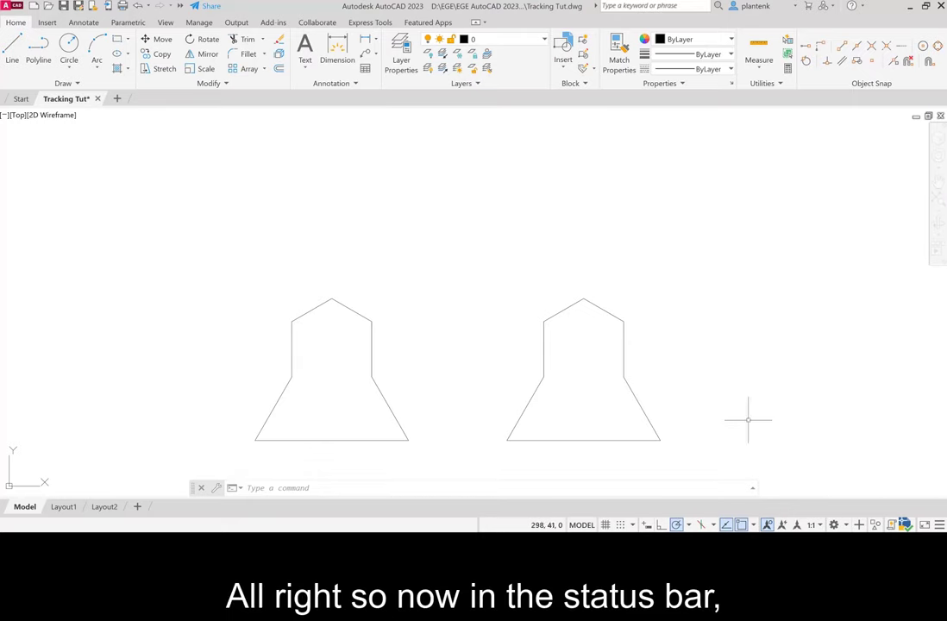
pyautogui.moveTo(727, 525)
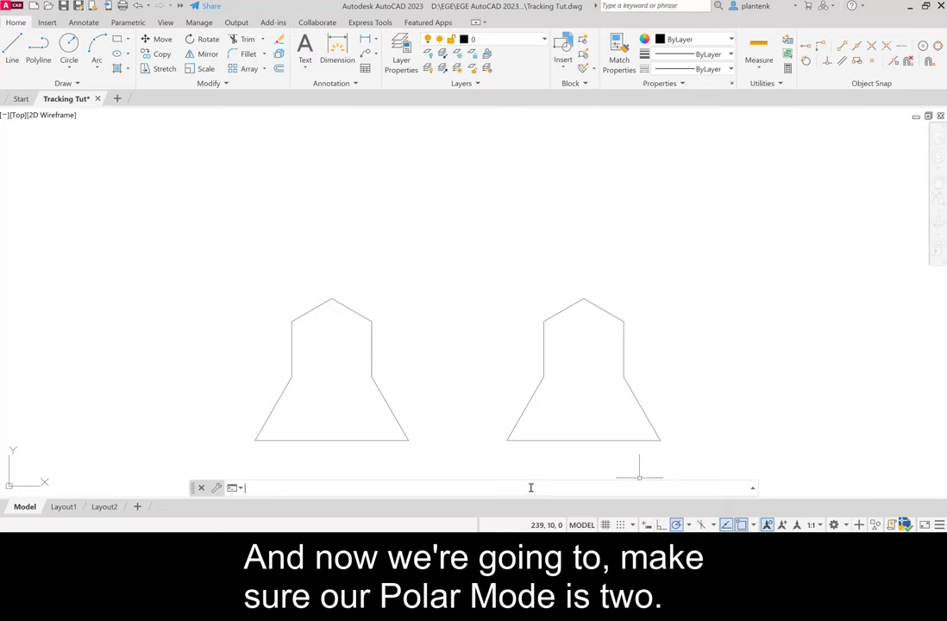
# Set the POLARMODE system variable to 2.
pyautogui.write('polar')
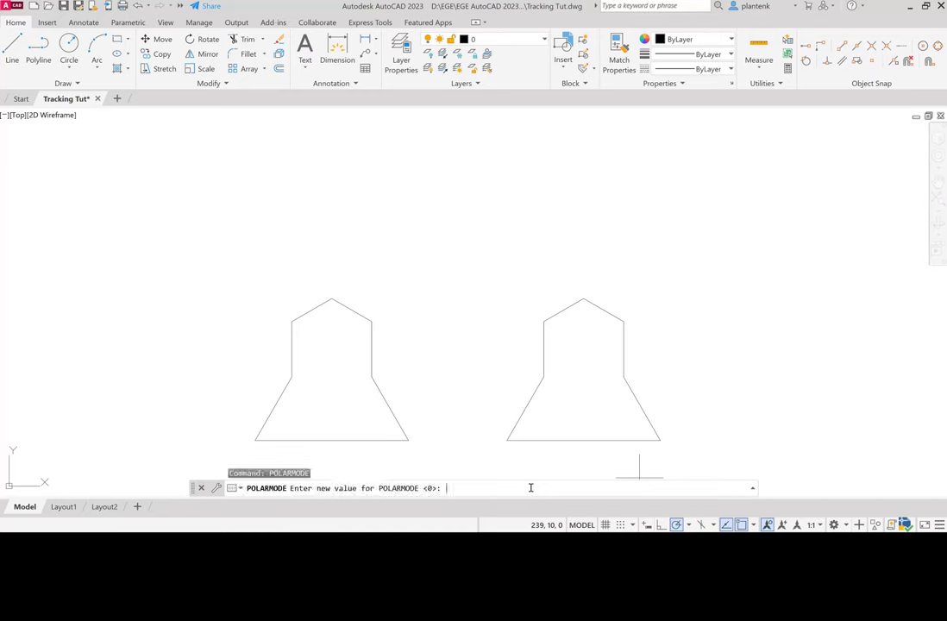
pyautogui.write('2')
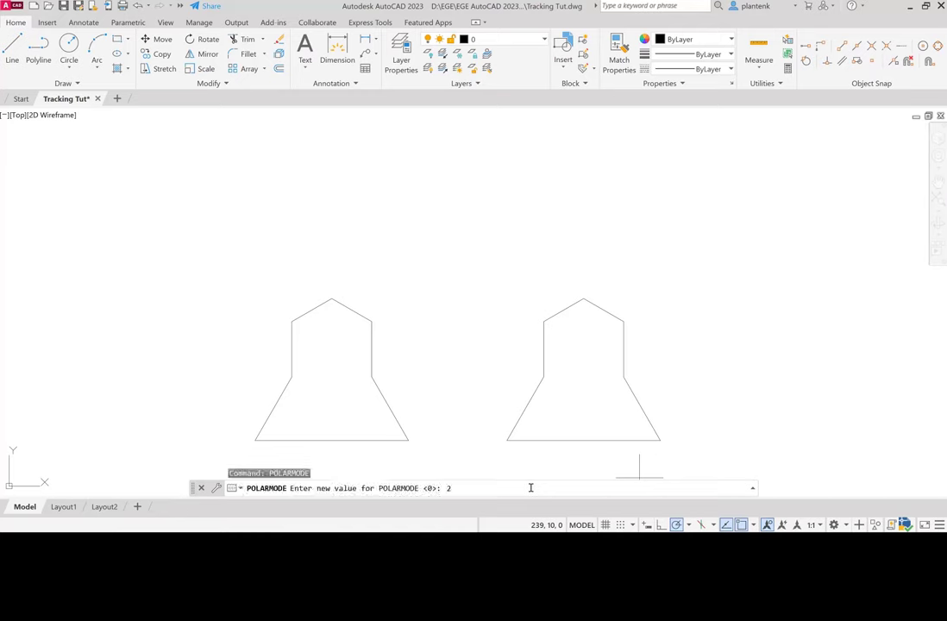
pyautogui.press('Return')
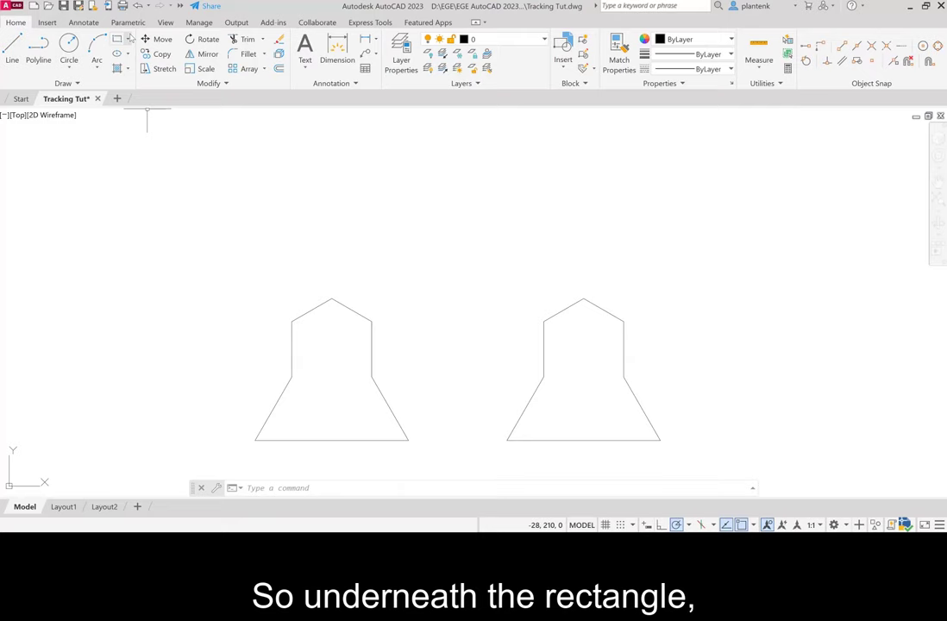
# Start an 8-sided polygon from the Rectangle drop-down.
pyautogui.click(118, 40)
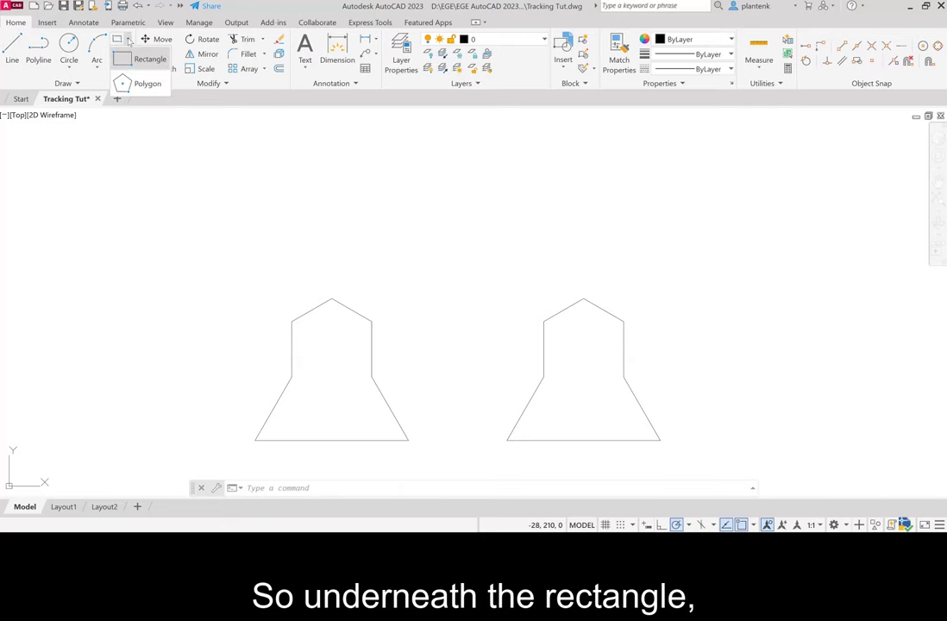
pyautogui.moveTo(148, 84)
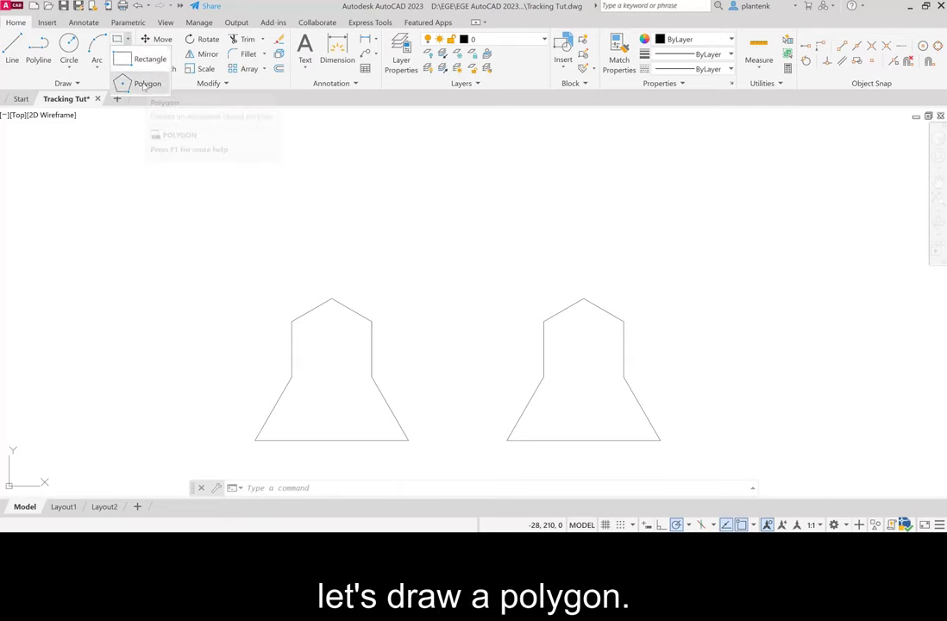
pyautogui.click(147, 82)
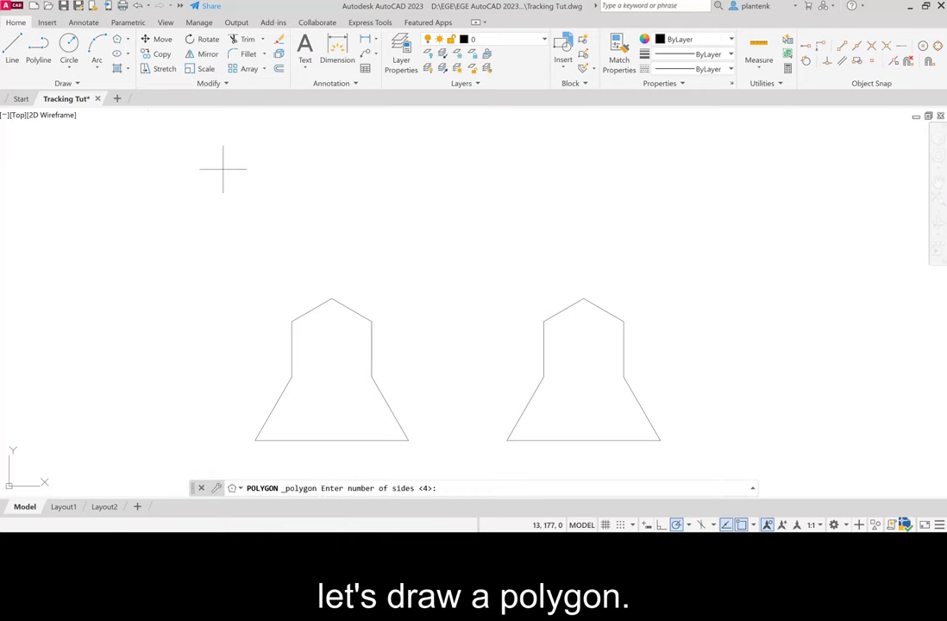
pyautogui.moveTo(334, 181)
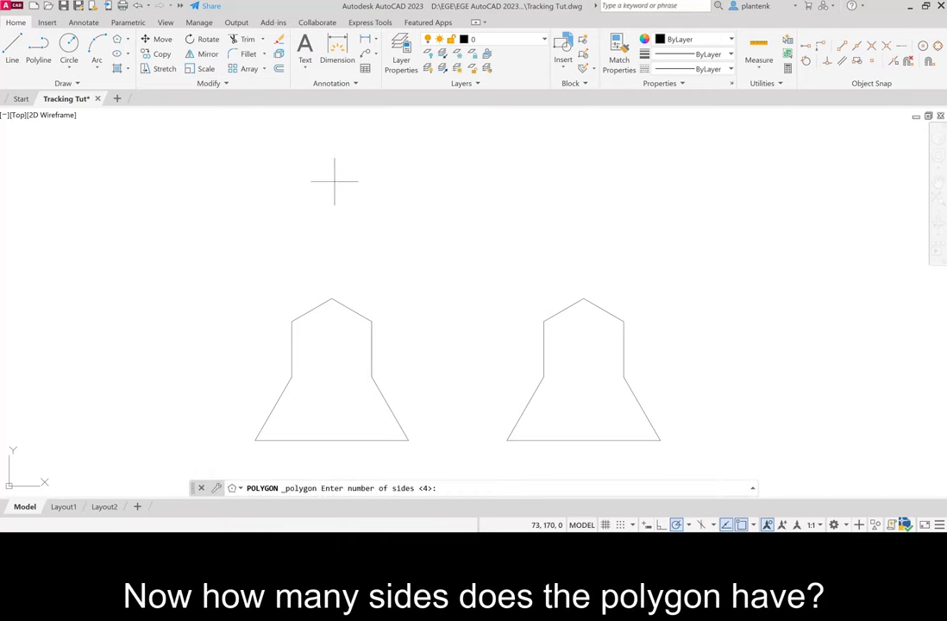
pyautogui.write('8')
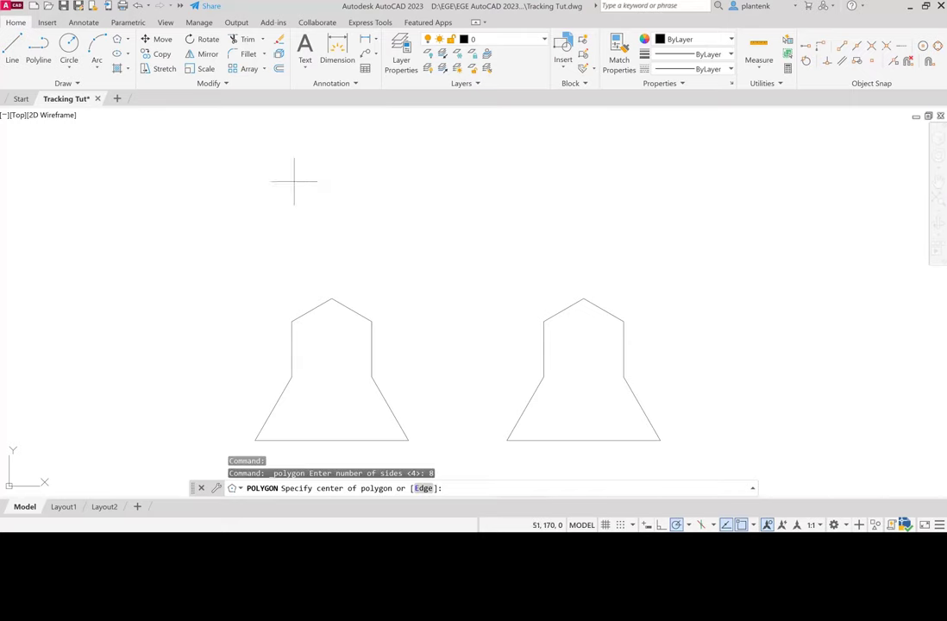
pyautogui.moveTo(391, 227)
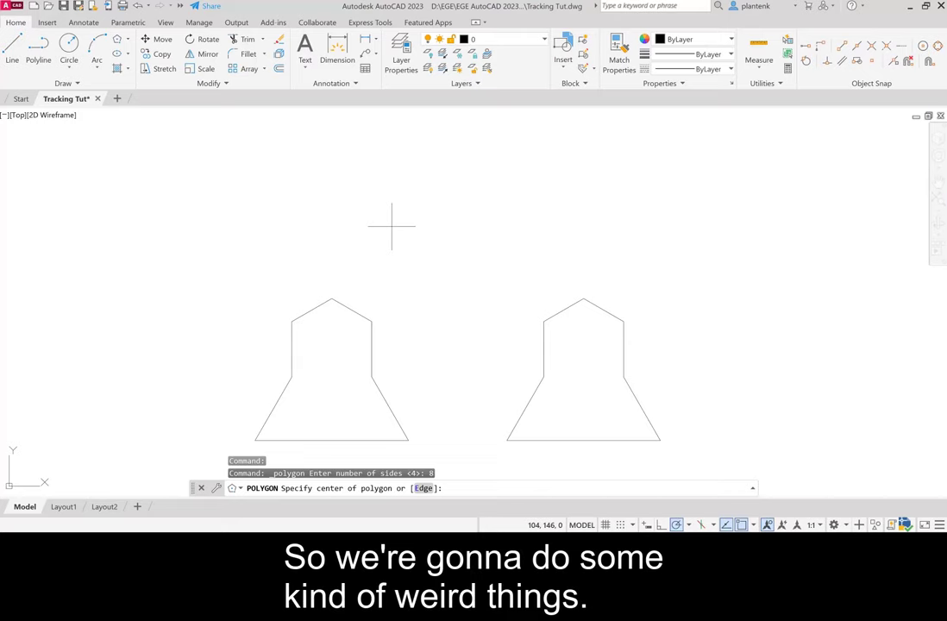
pyautogui.moveTo(382, 231)
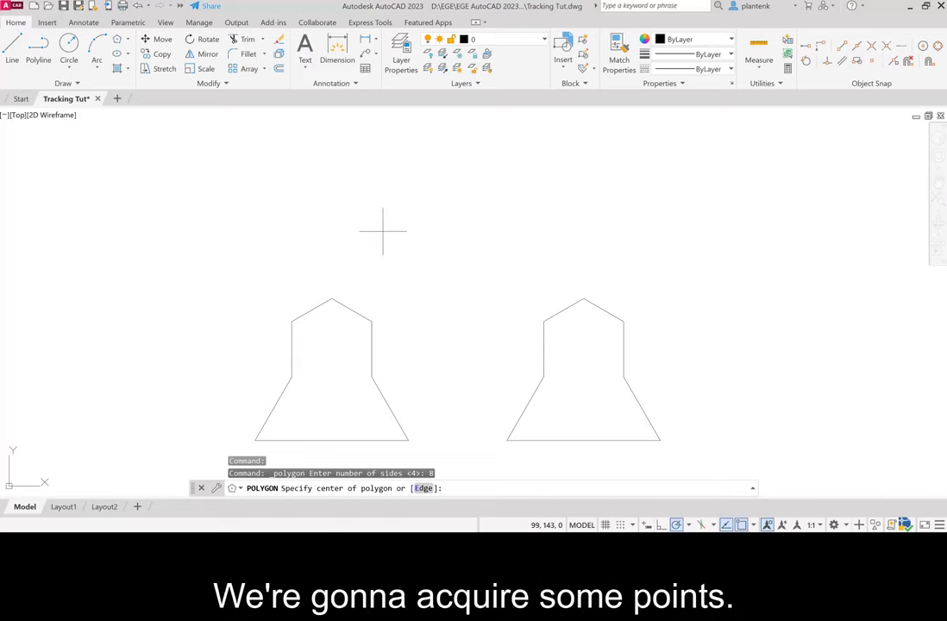
pyautogui.moveTo(354, 225)
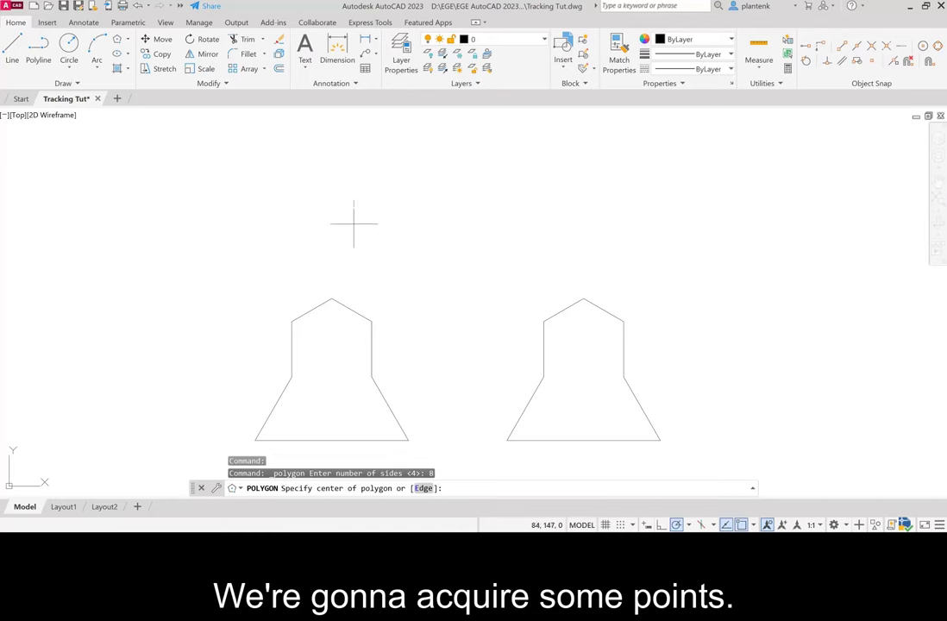
pyautogui.moveTo(408, 266)
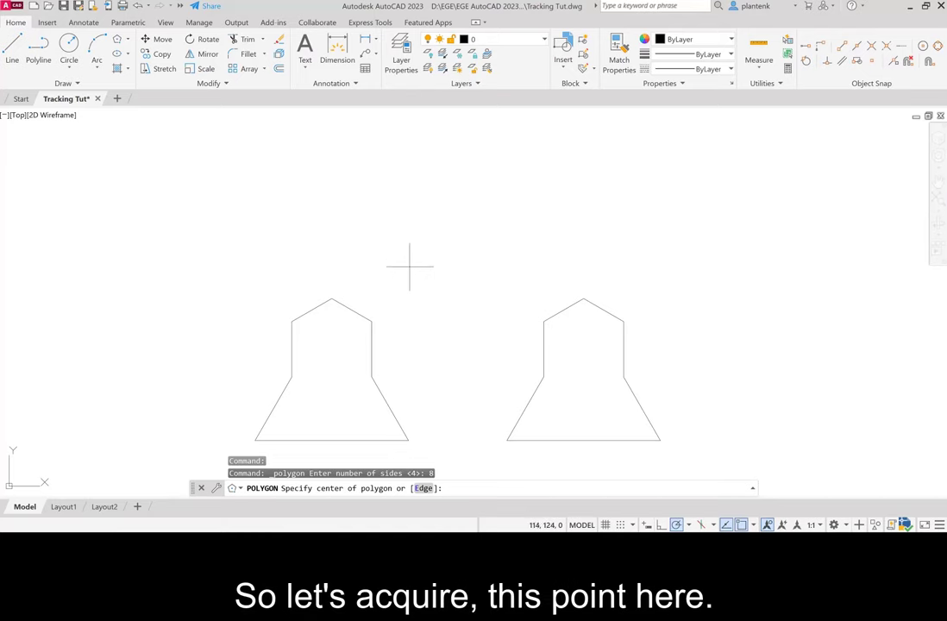
pyautogui.moveTo(382, 313)
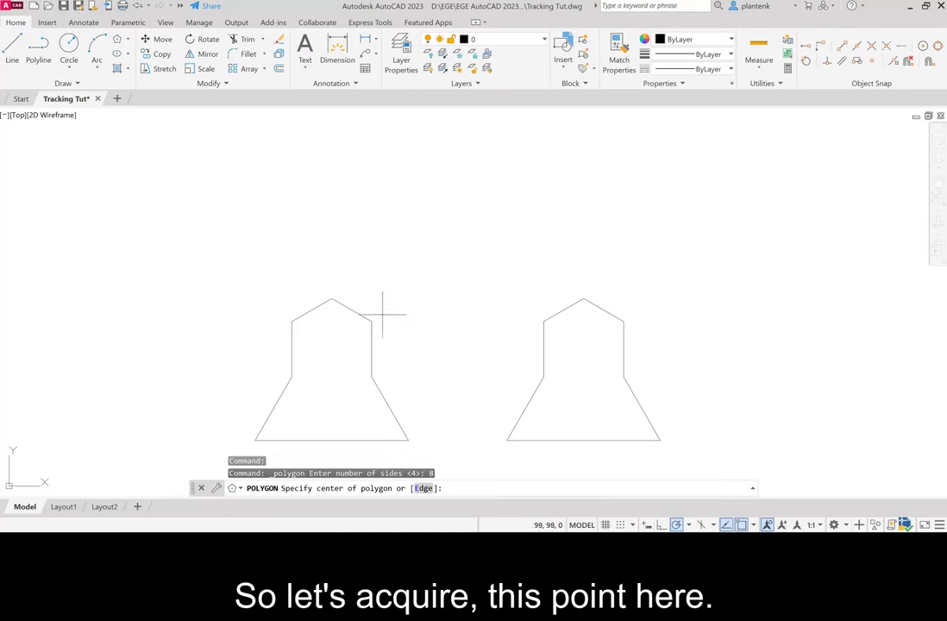
pyautogui.moveTo(371, 321)
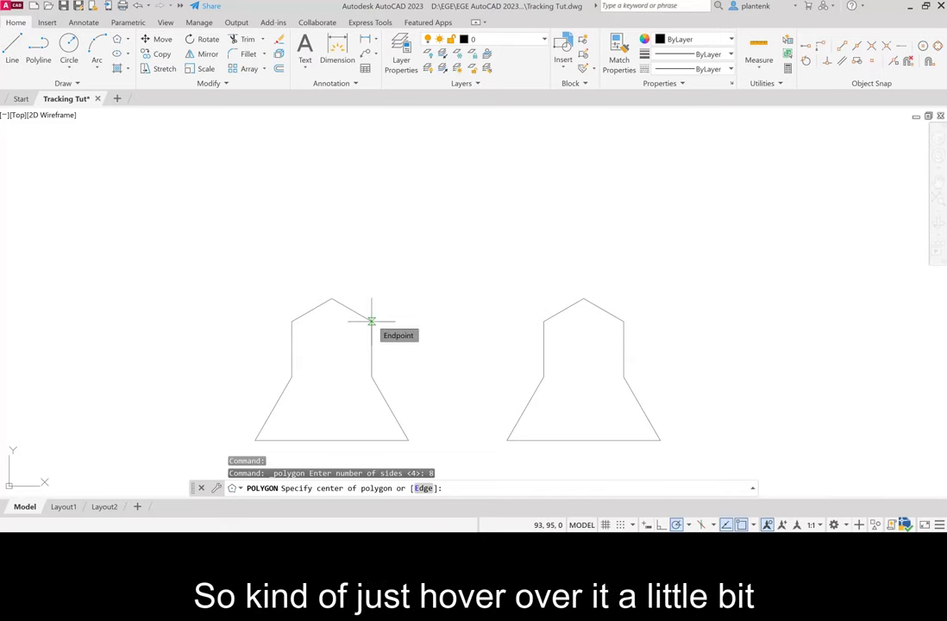
pyautogui.moveTo(439, 282)
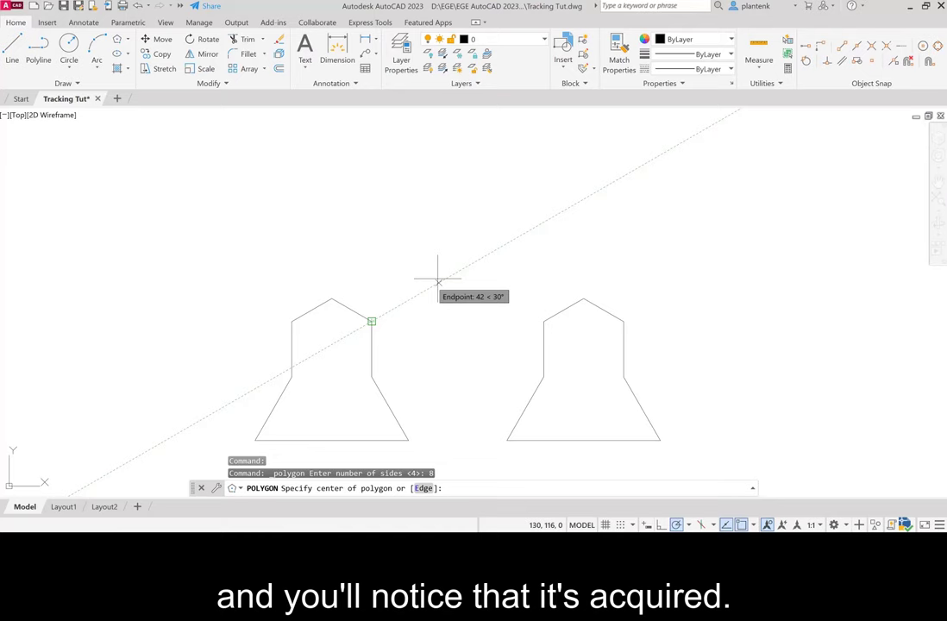
pyautogui.moveTo(440, 280)
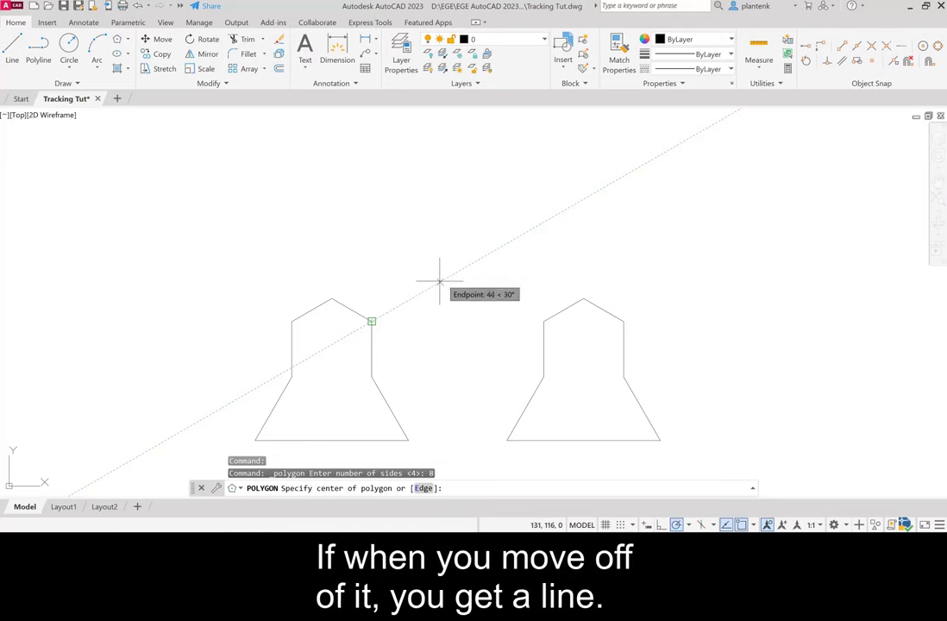
pyautogui.moveTo(479, 259)
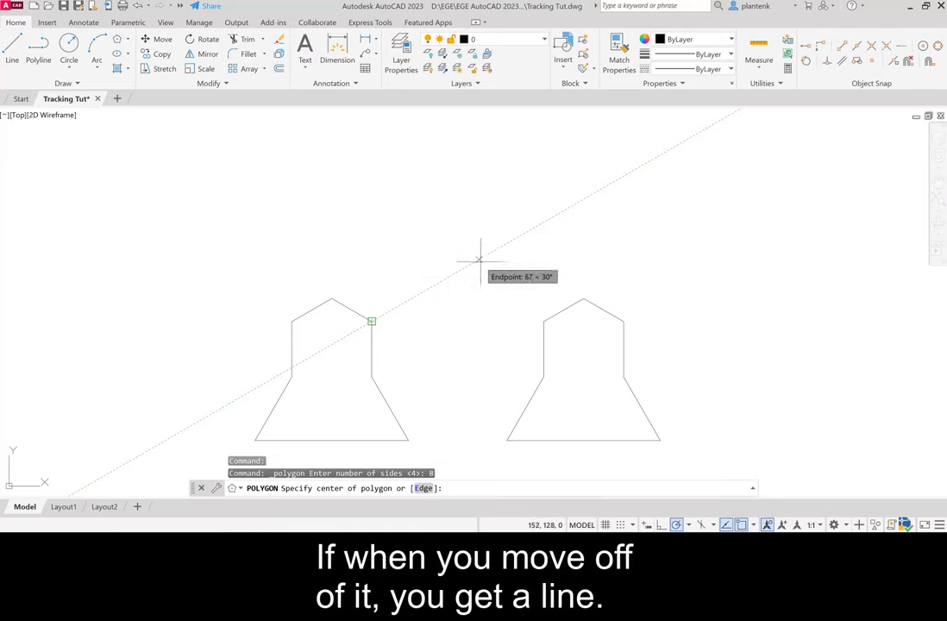
pyautogui.moveTo(507, 259)
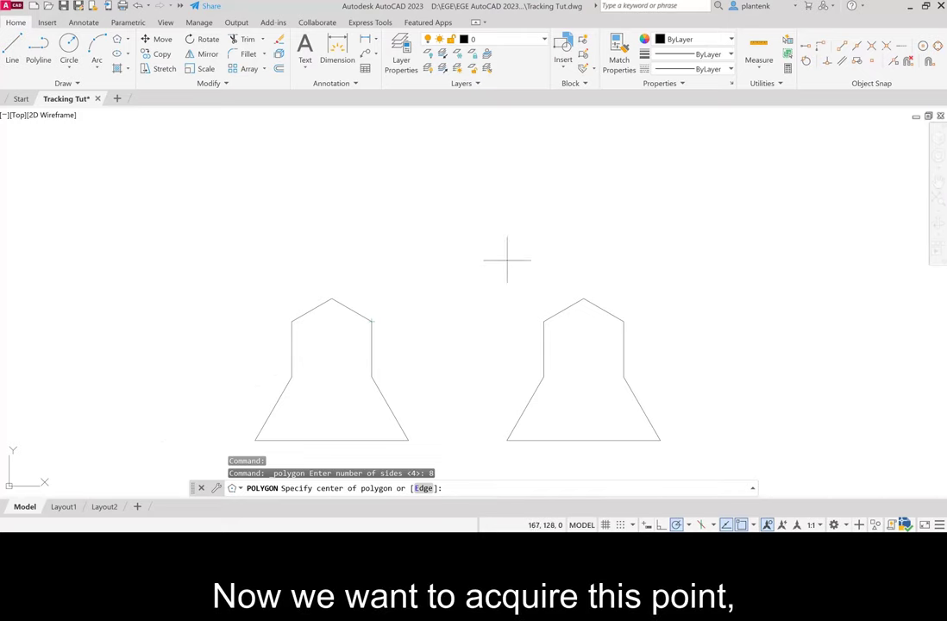
pyautogui.moveTo(583, 299)
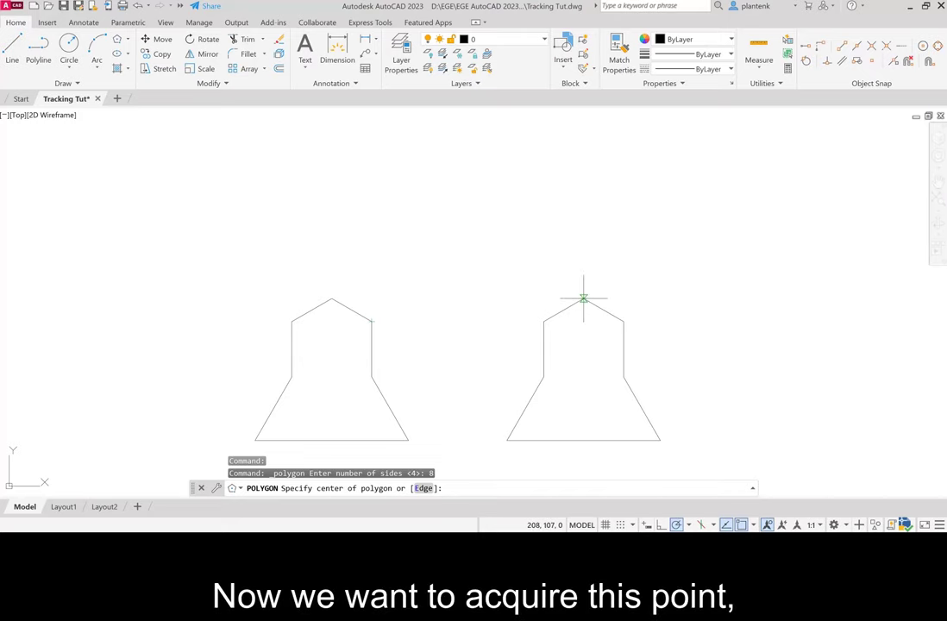
pyautogui.moveTo(583, 241)
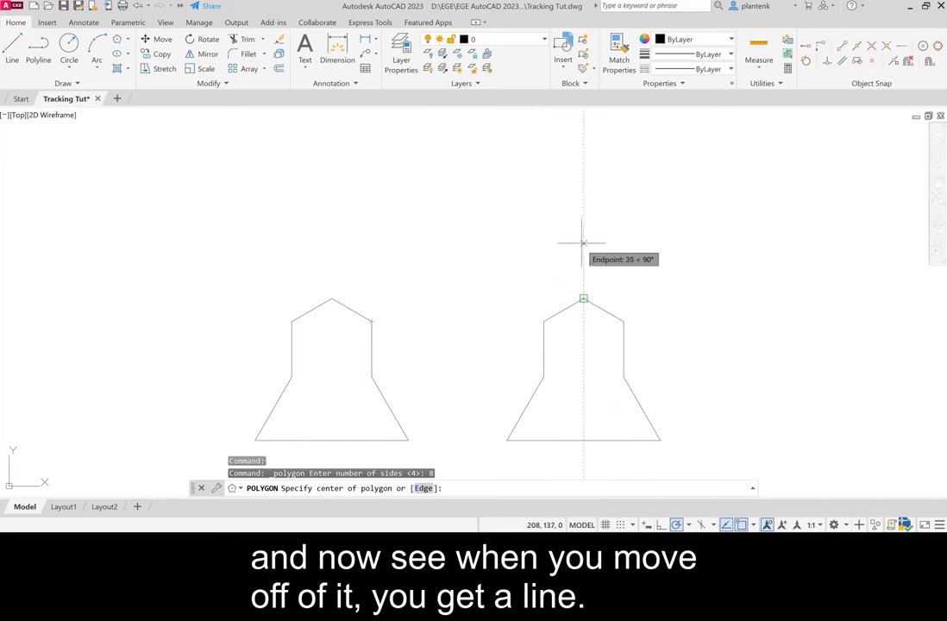
pyautogui.moveTo(583, 220)
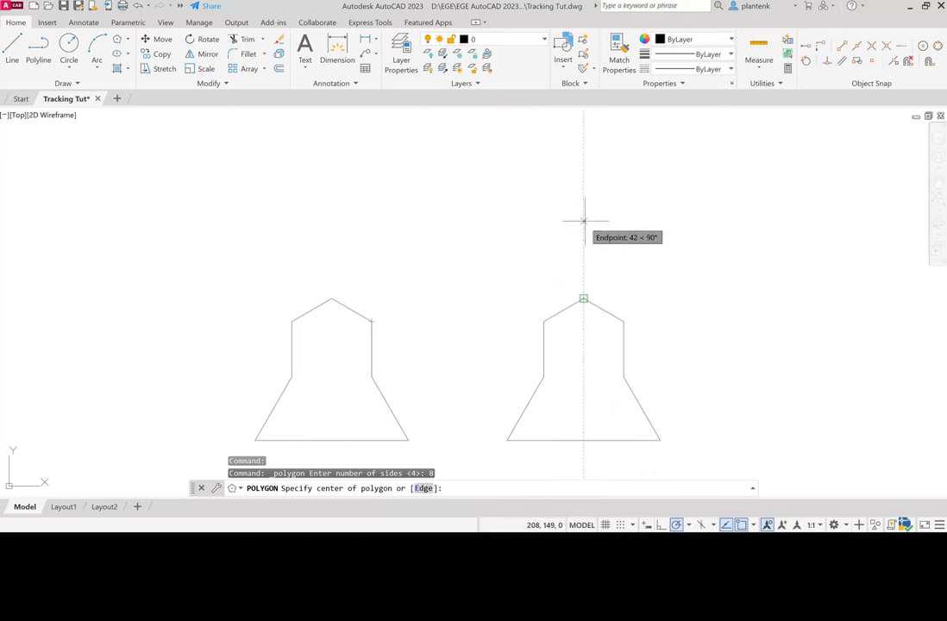
pyautogui.moveTo(584, 265)
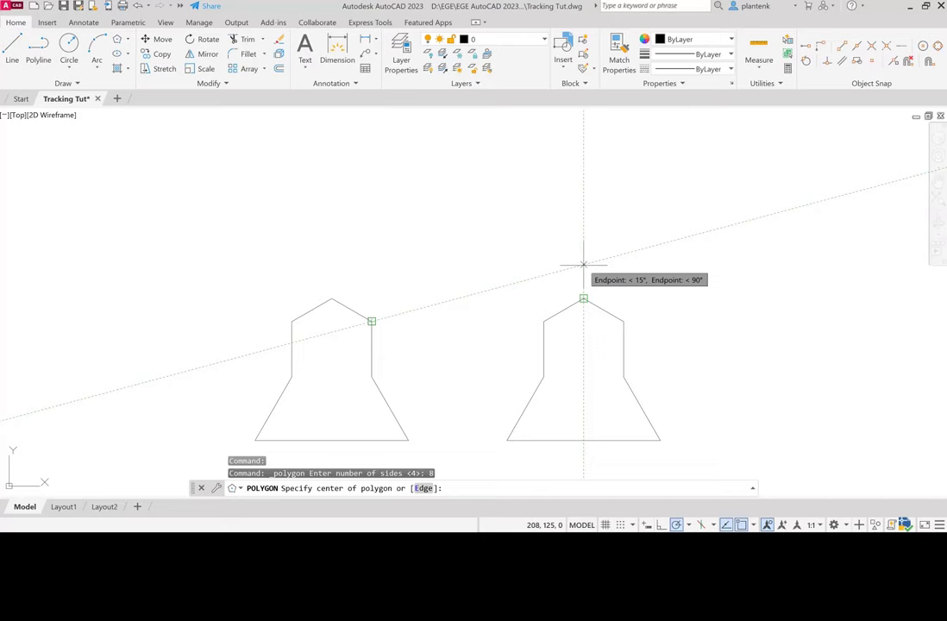
pyautogui.click(583, 298)
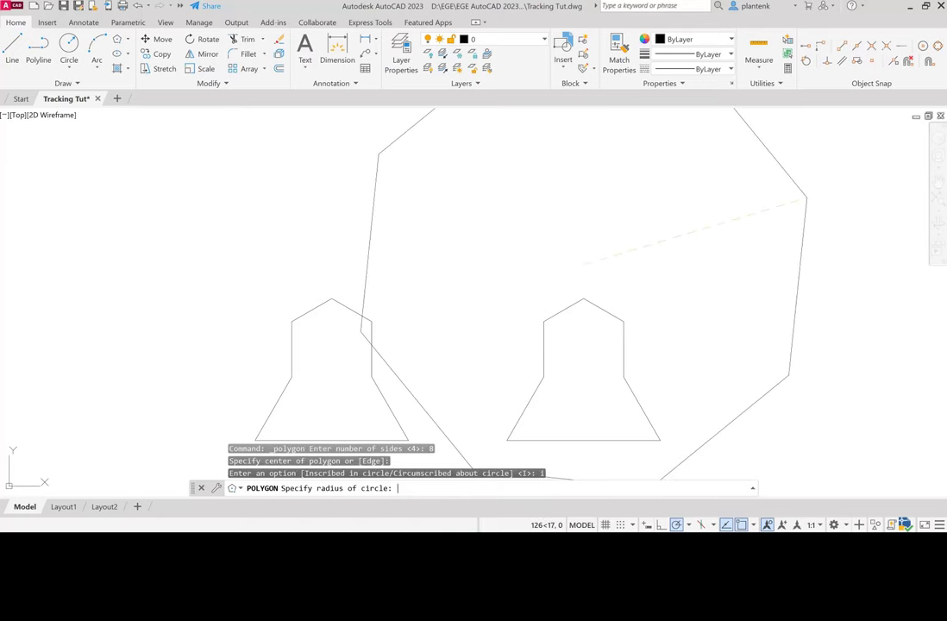
pyautogui.write('15')
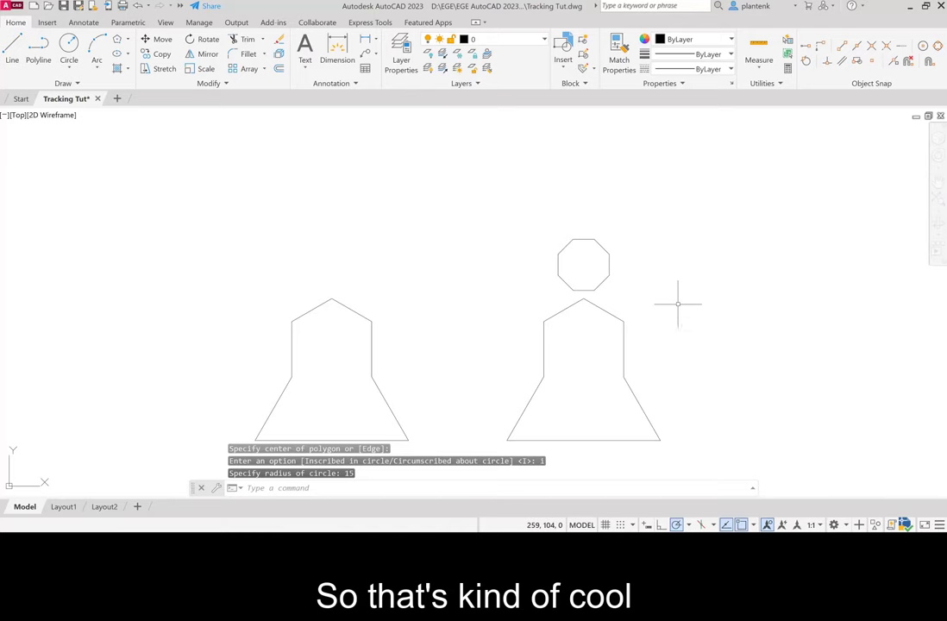
pyautogui.moveTo(679, 292)
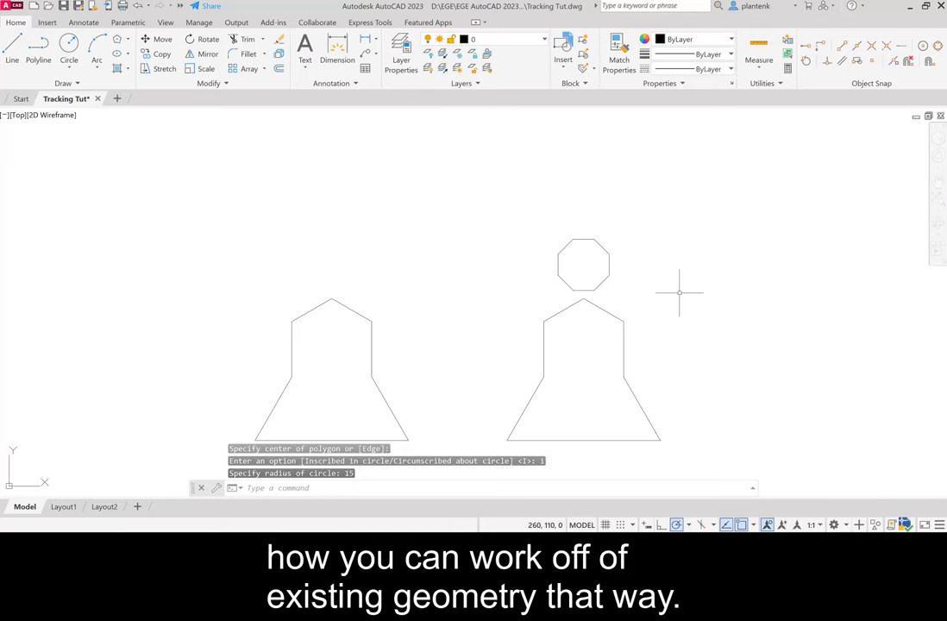
pyautogui.moveTo(693, 291)
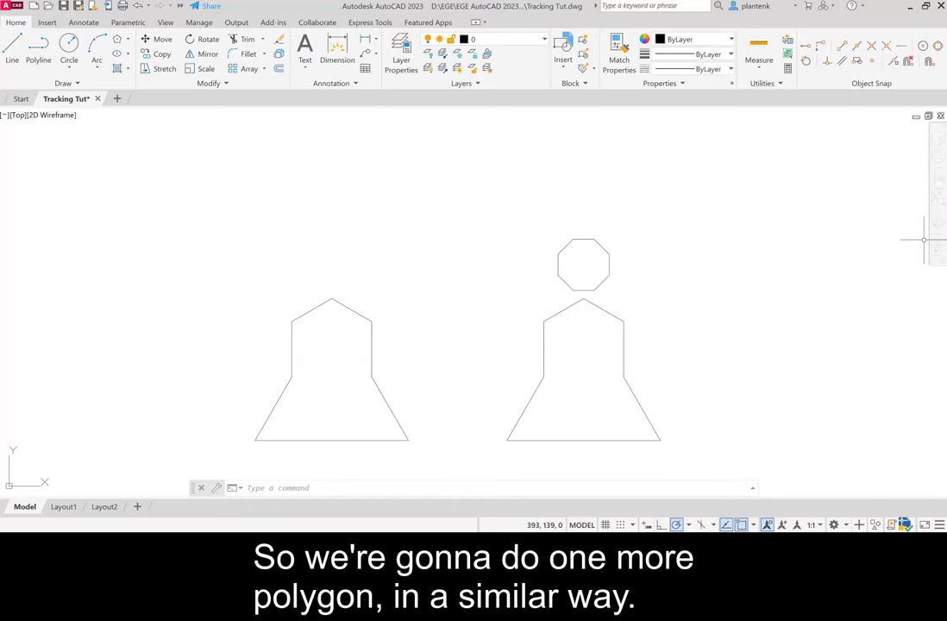
pyautogui.moveTo(312, 116)
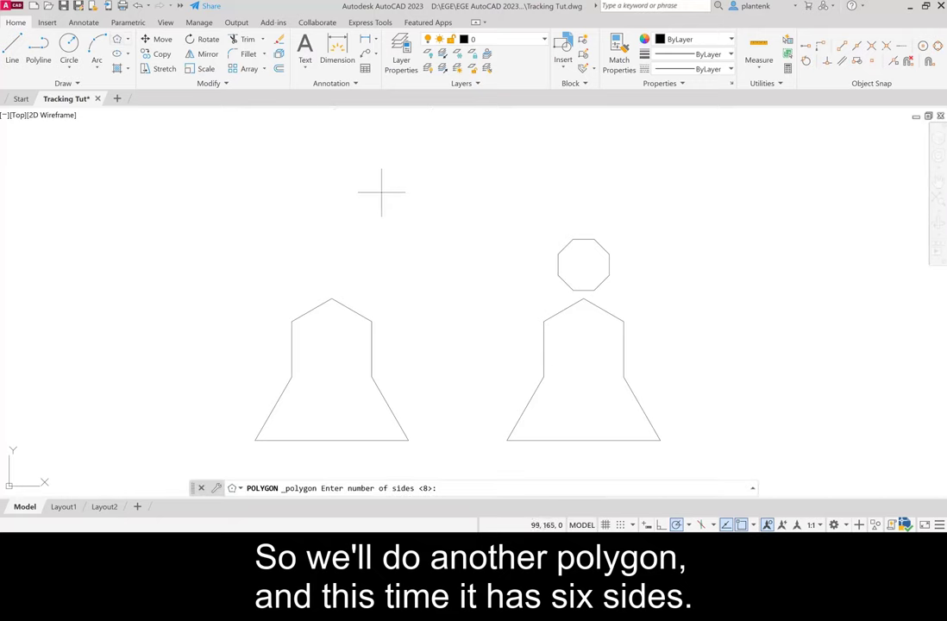
pyautogui.moveTo(393, 194)
pyautogui.write('6')
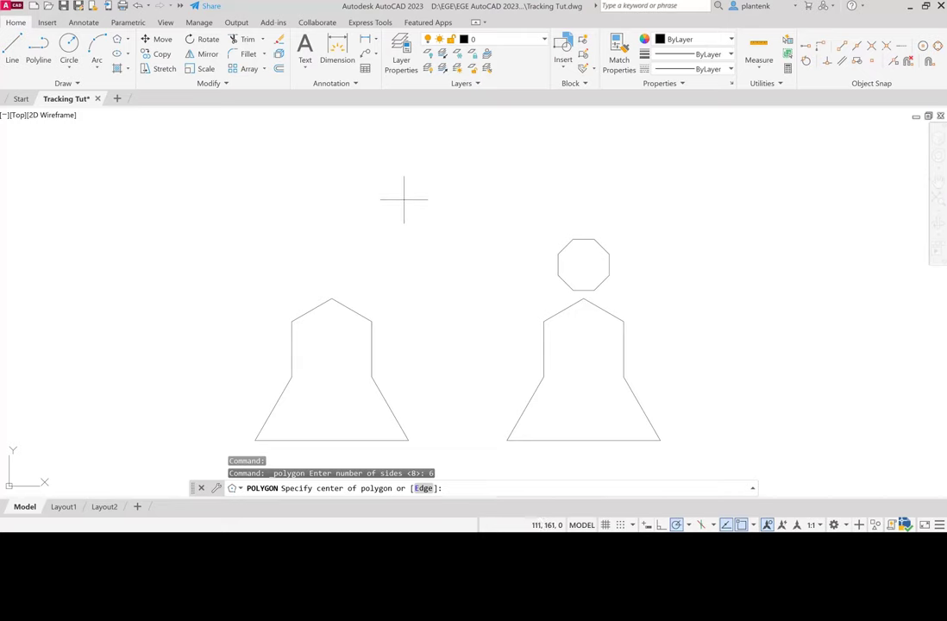
pyautogui.moveTo(395, 196)
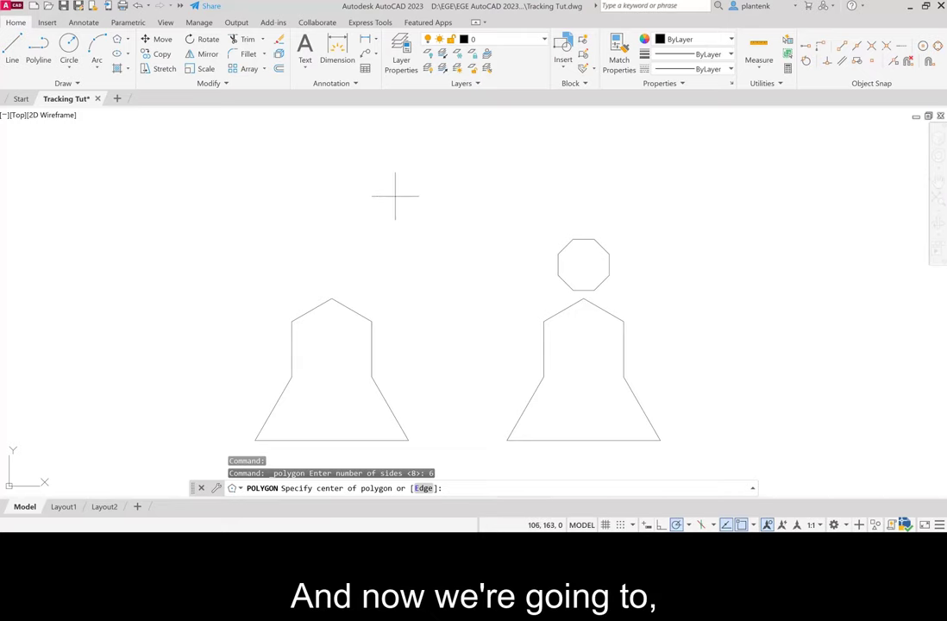
pyautogui.moveTo(811, 148)
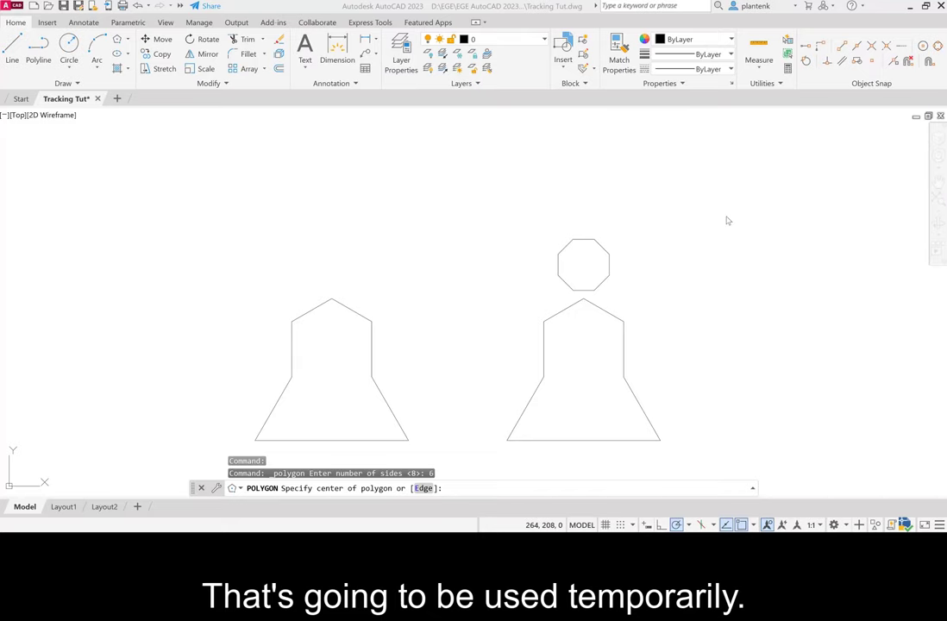
pyautogui.moveTo(736, 198)
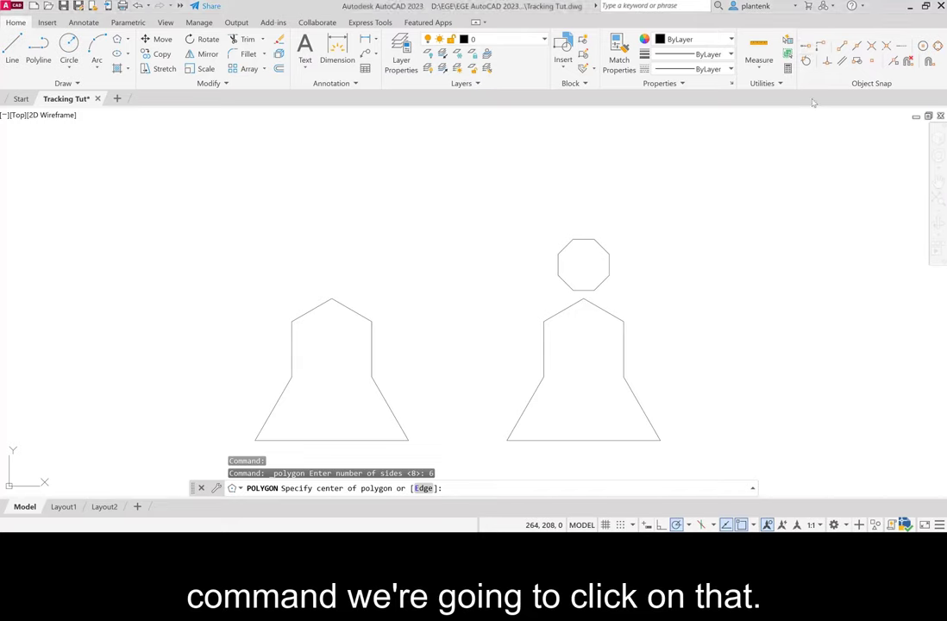
# Pick Temporary Track Point from the Object Snap options.
pyautogui.click(804, 47)
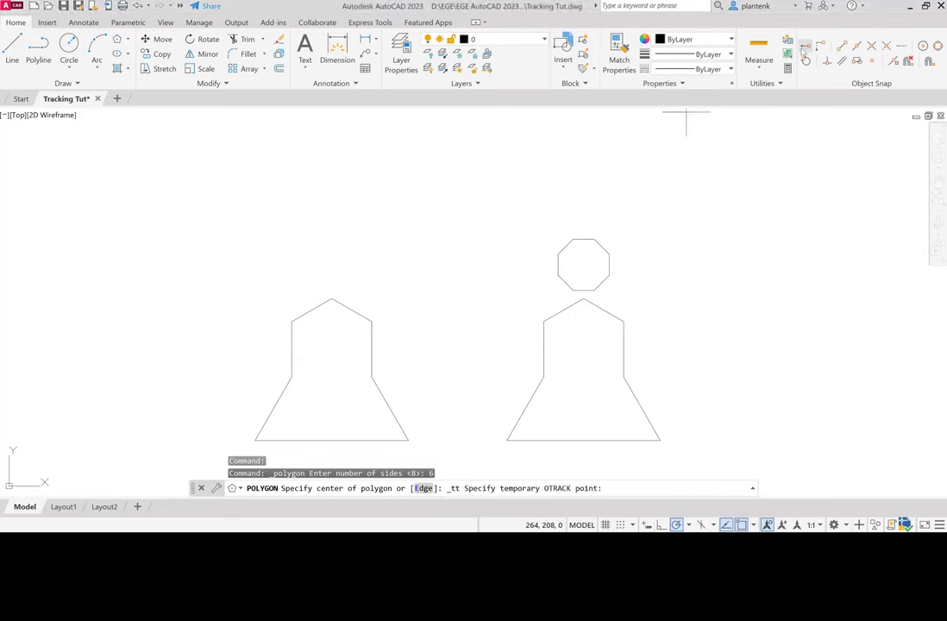
pyautogui.moveTo(621, 272)
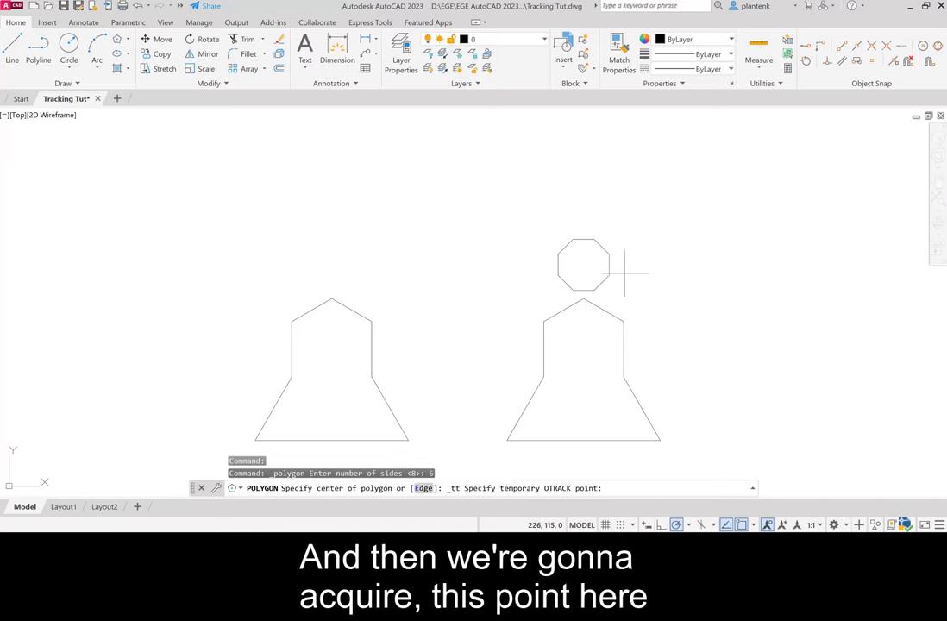
pyautogui.moveTo(584, 299)
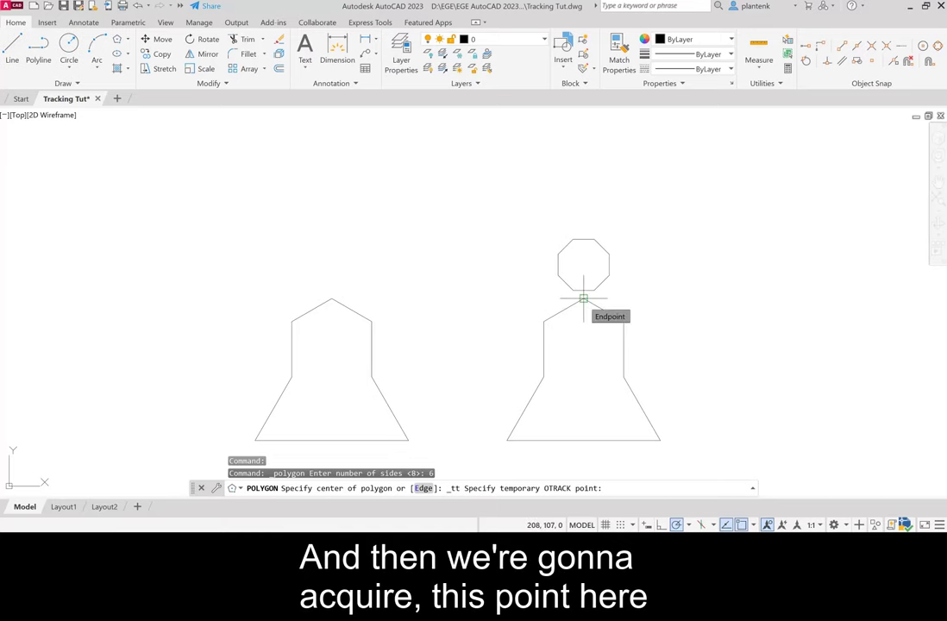
pyautogui.moveTo(501, 242)
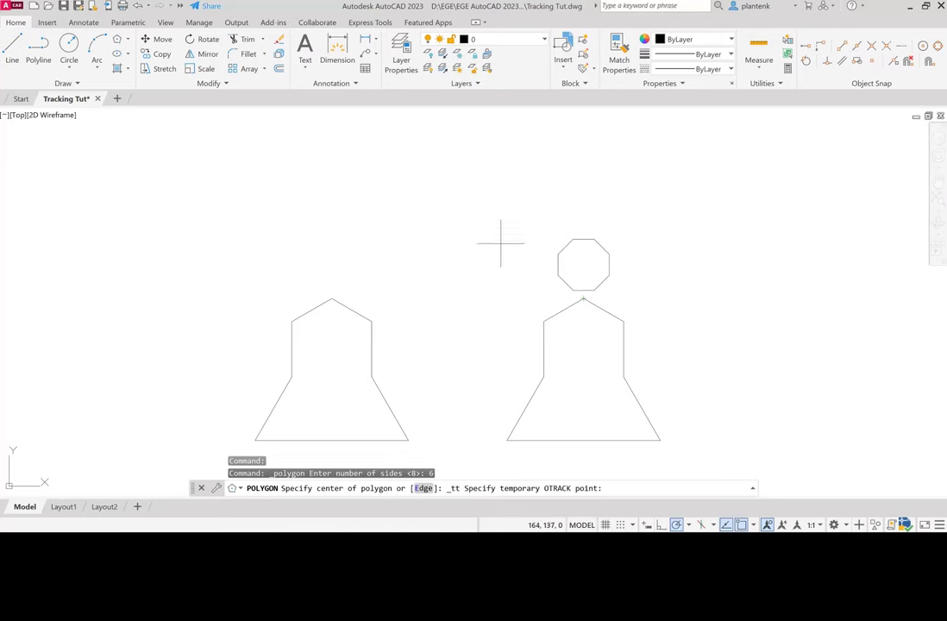
pyautogui.moveTo(461, 228)
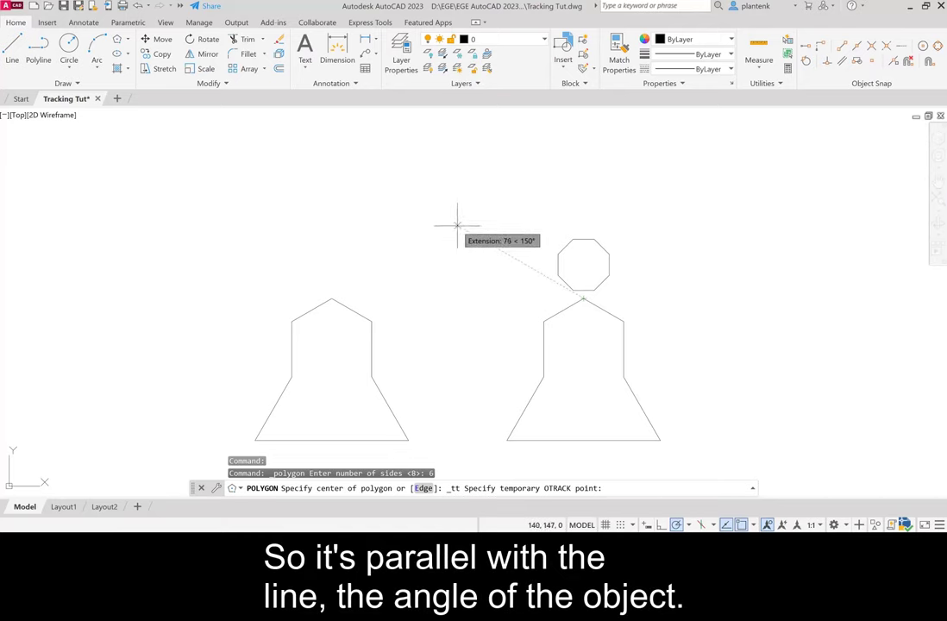
pyautogui.moveTo(455, 225)
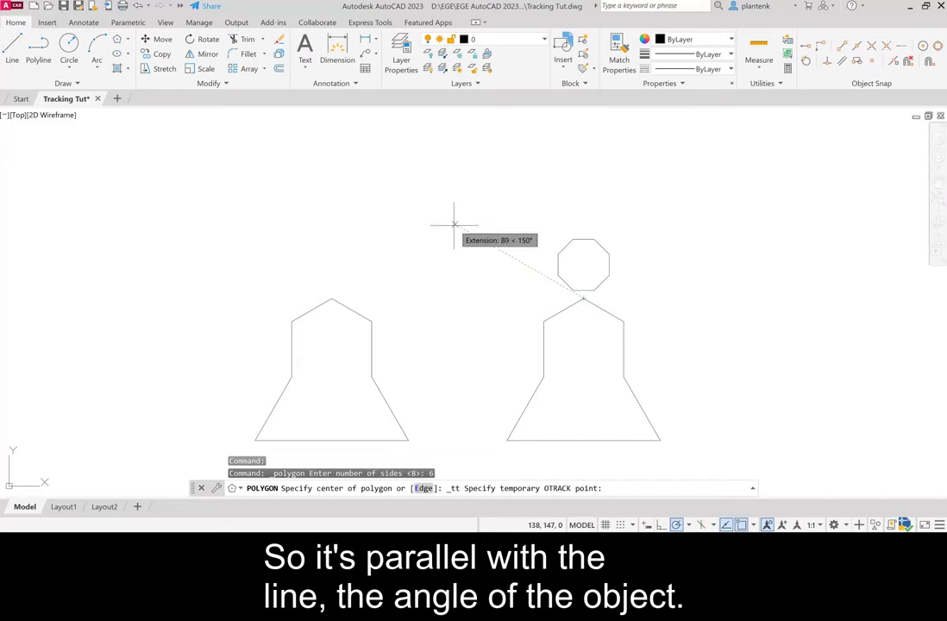
pyautogui.moveTo(332, 299)
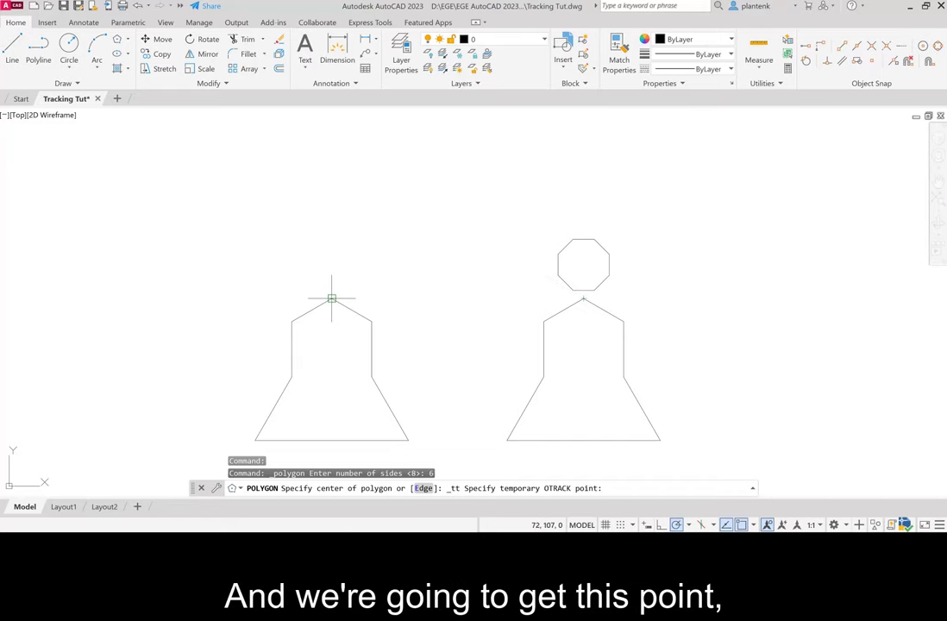
pyautogui.moveTo(395, 261)
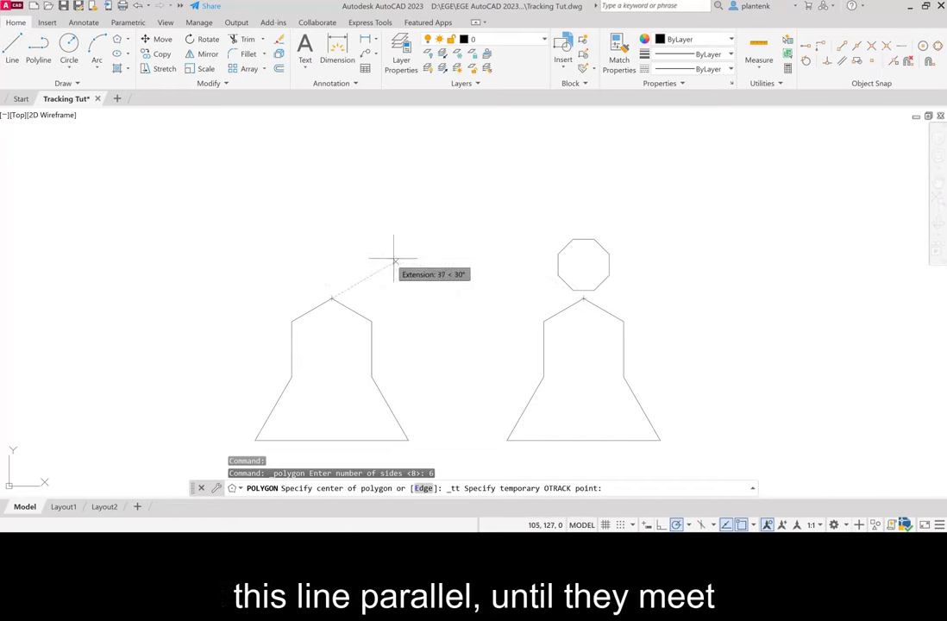
pyautogui.moveTo(459, 226)
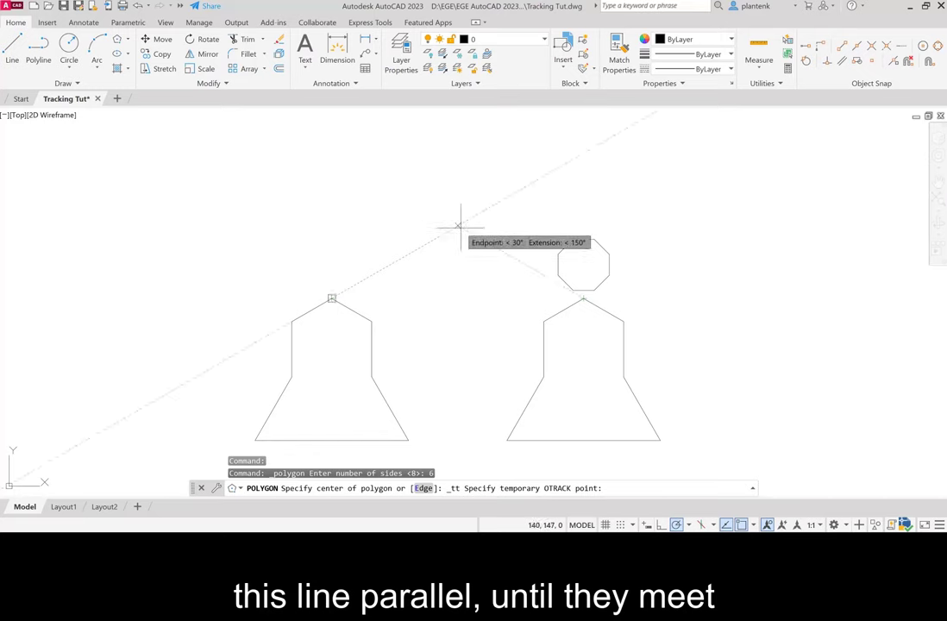
pyautogui.moveTo(460, 224)
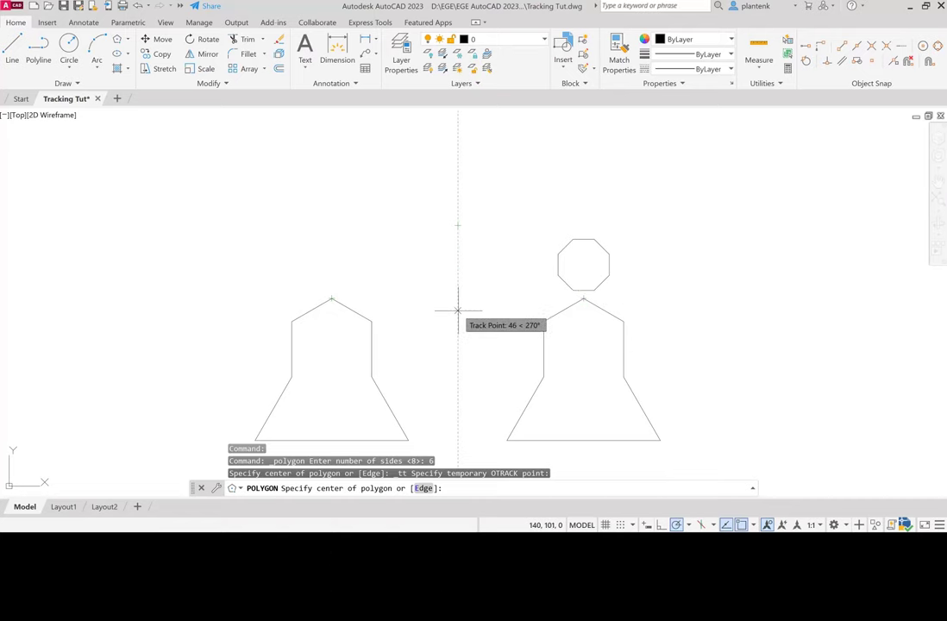
pyautogui.moveTo(457, 310)
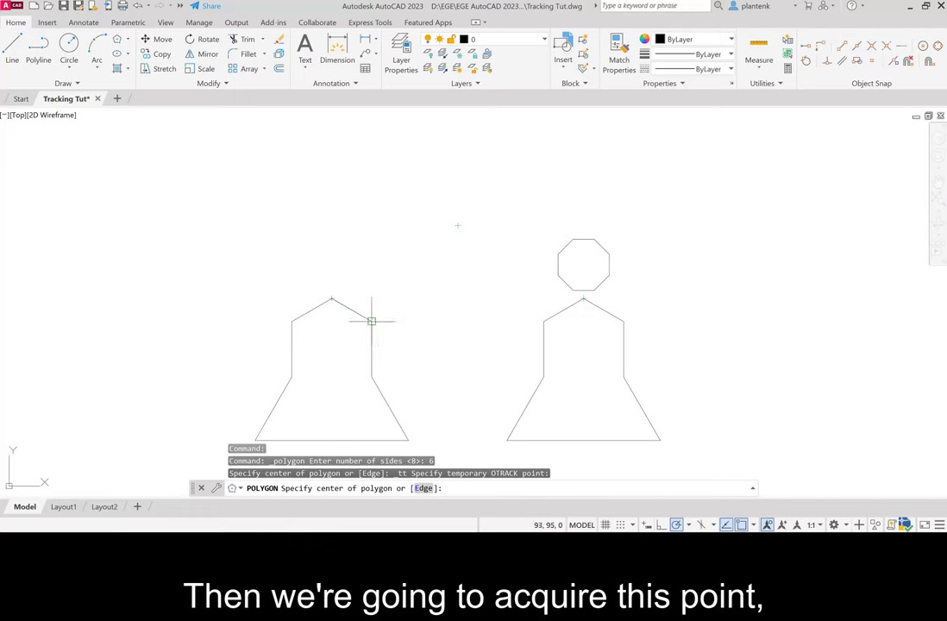
pyautogui.moveTo(447, 322)
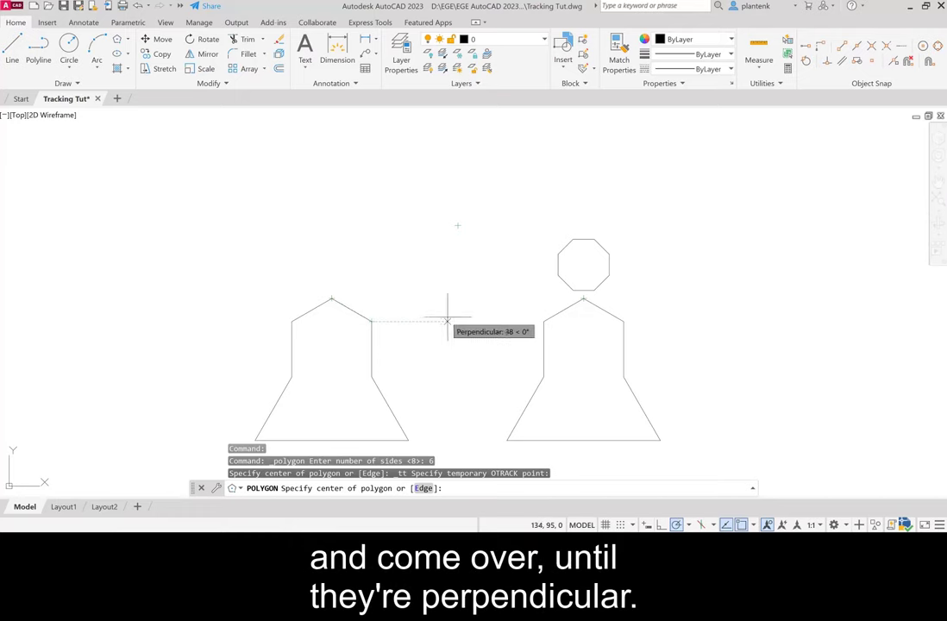
pyautogui.moveTo(457, 320)
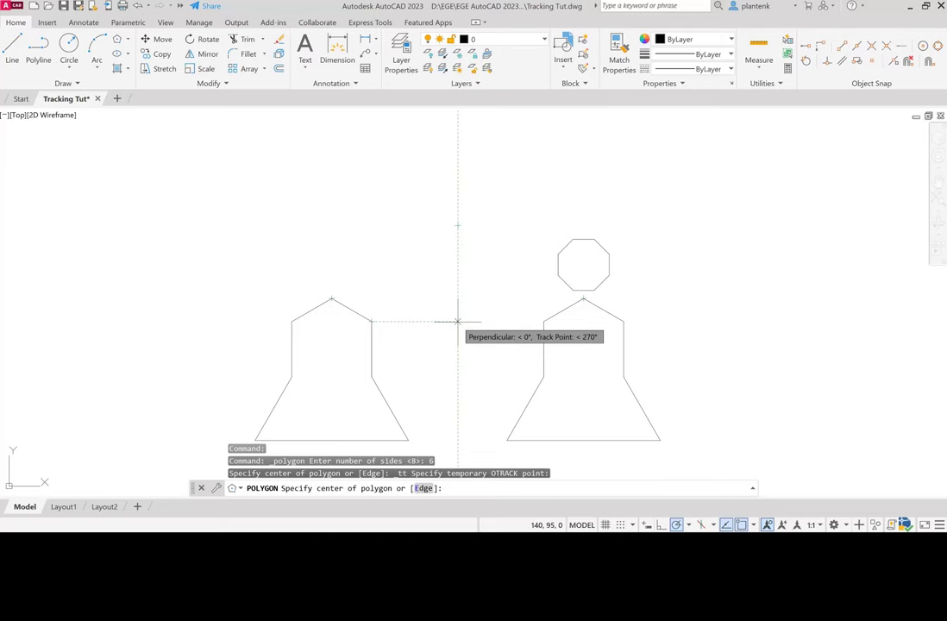
# Place the hexagon centre between the bells with radius 30.
pyautogui.click(458, 320)
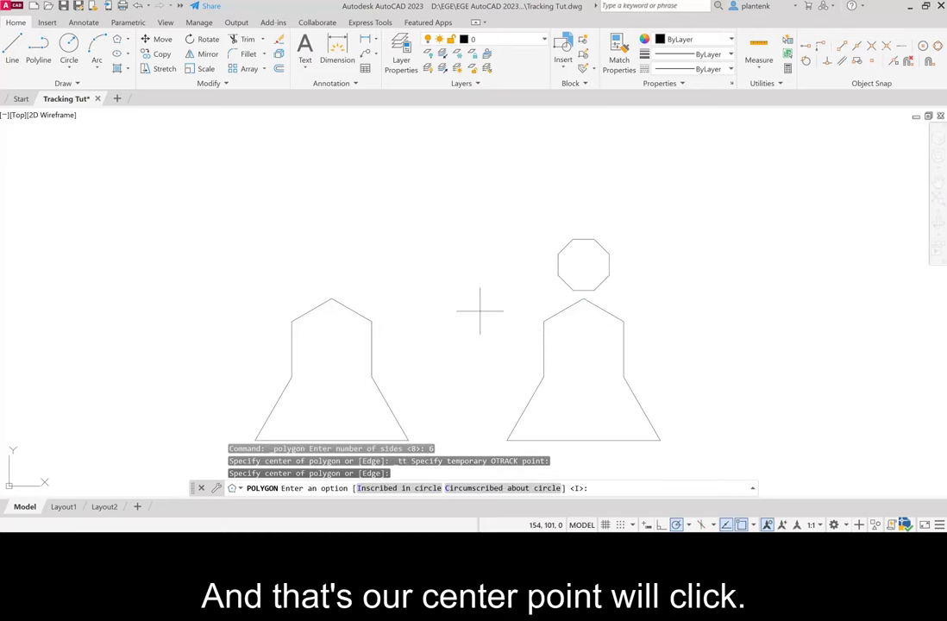
pyautogui.moveTo(494, 318)
pyautogui.write('i')
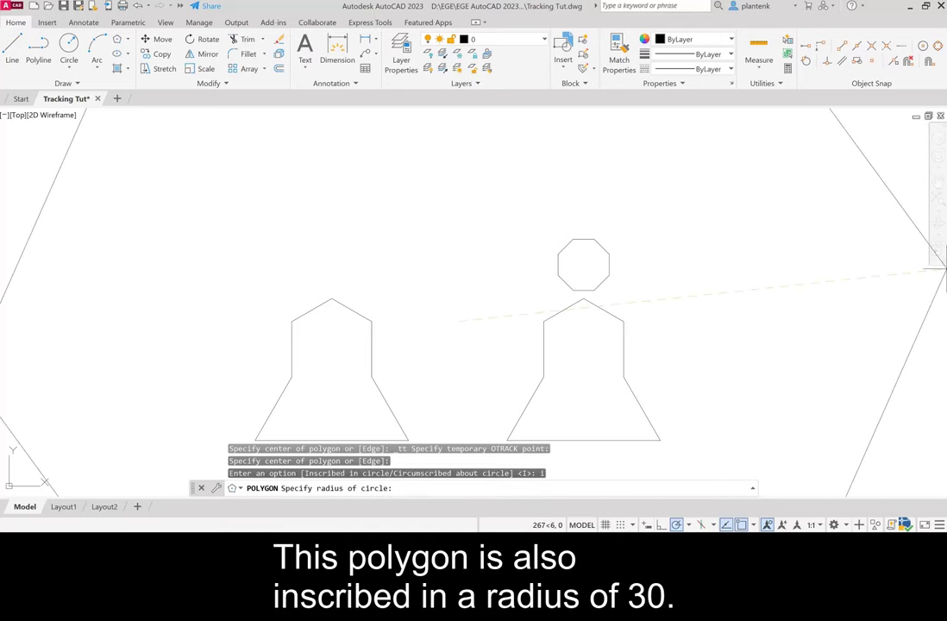
pyautogui.write('30')
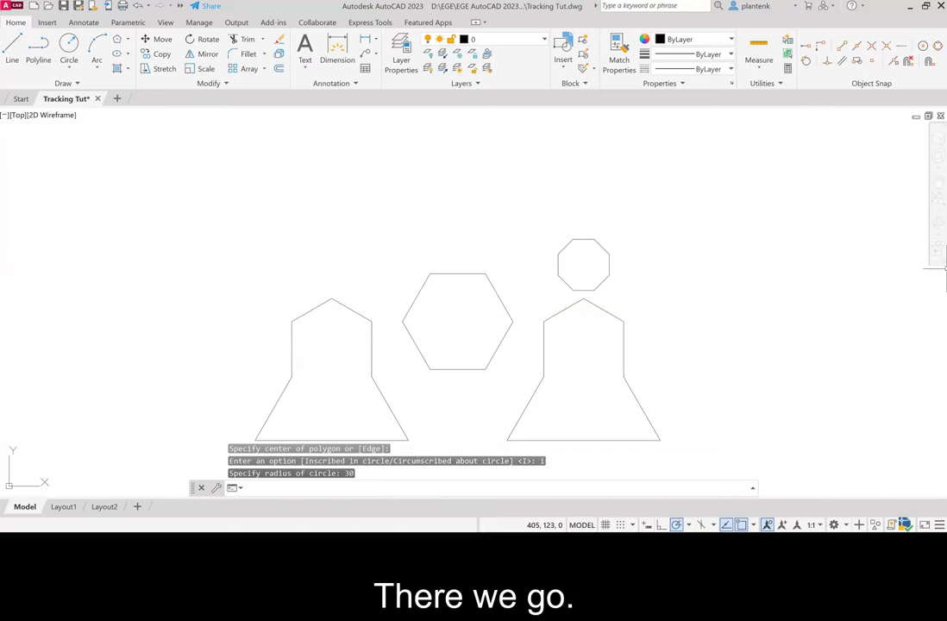
pyautogui.moveTo(647, 315)
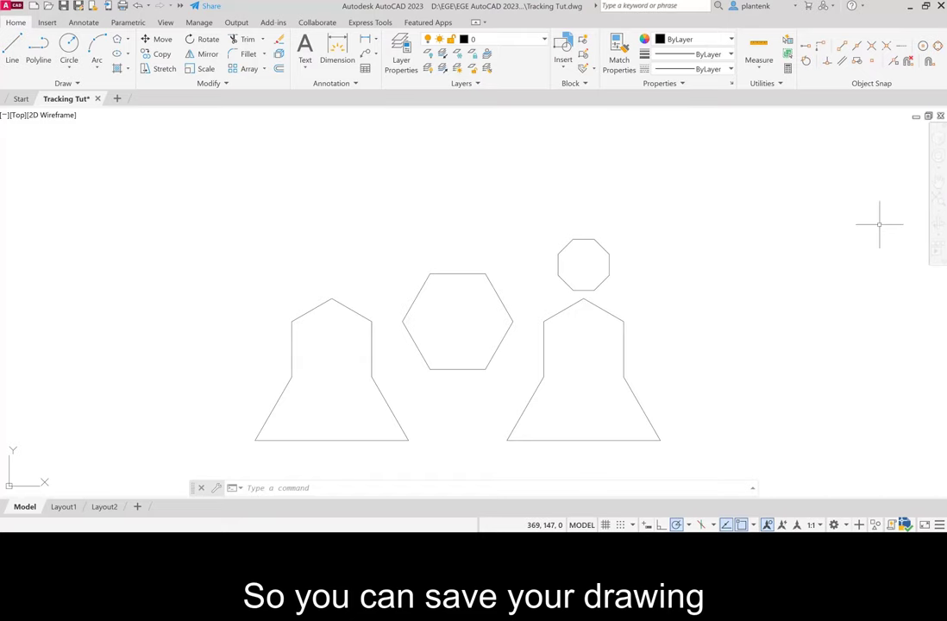
pyautogui.moveTo(697, 302)
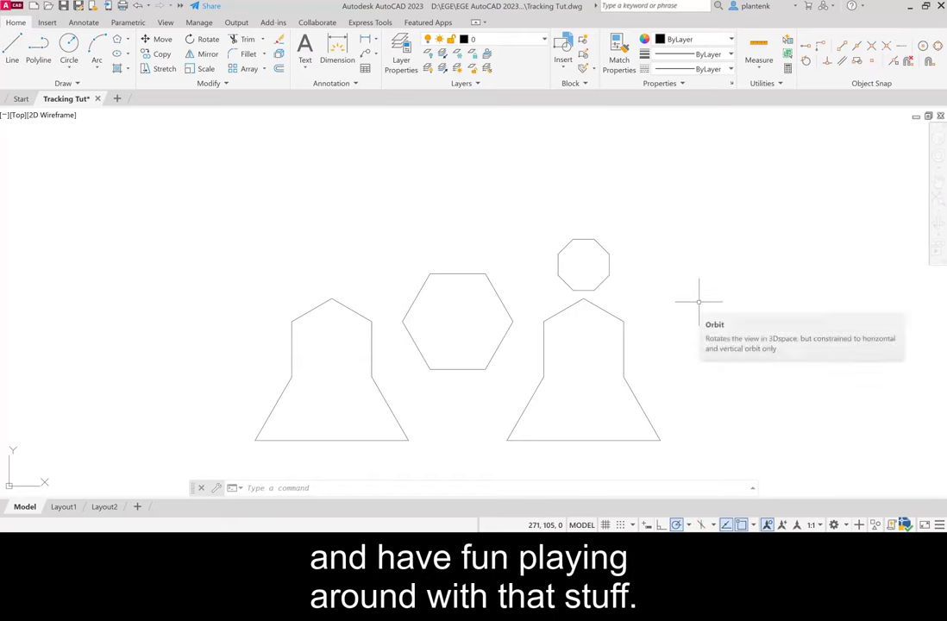
pyautogui.moveTo(705, 303)
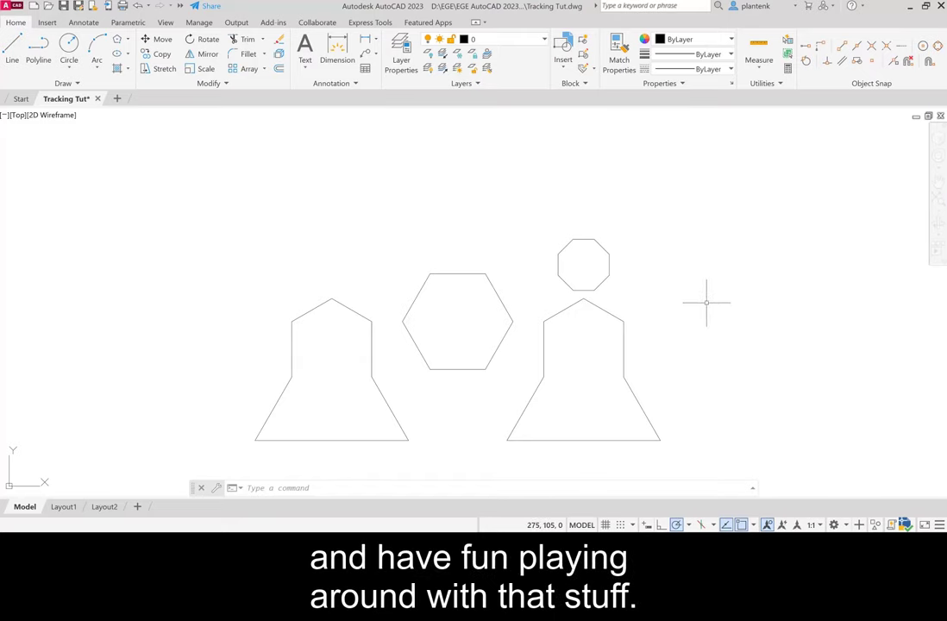